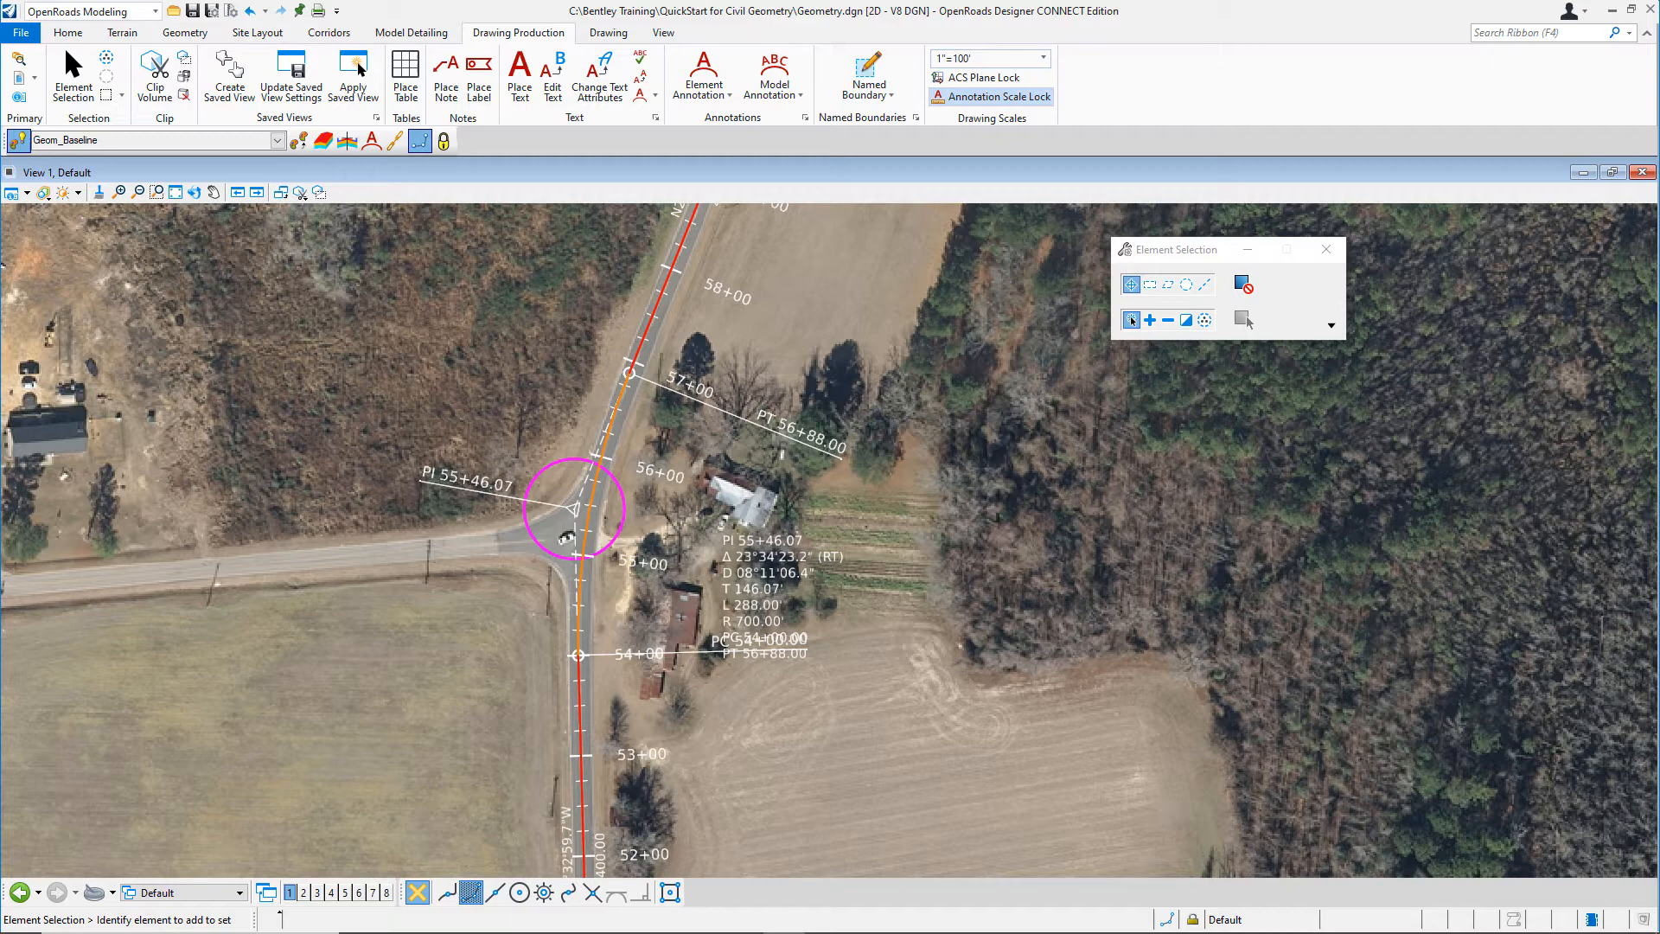
mouse_move(707, 10)
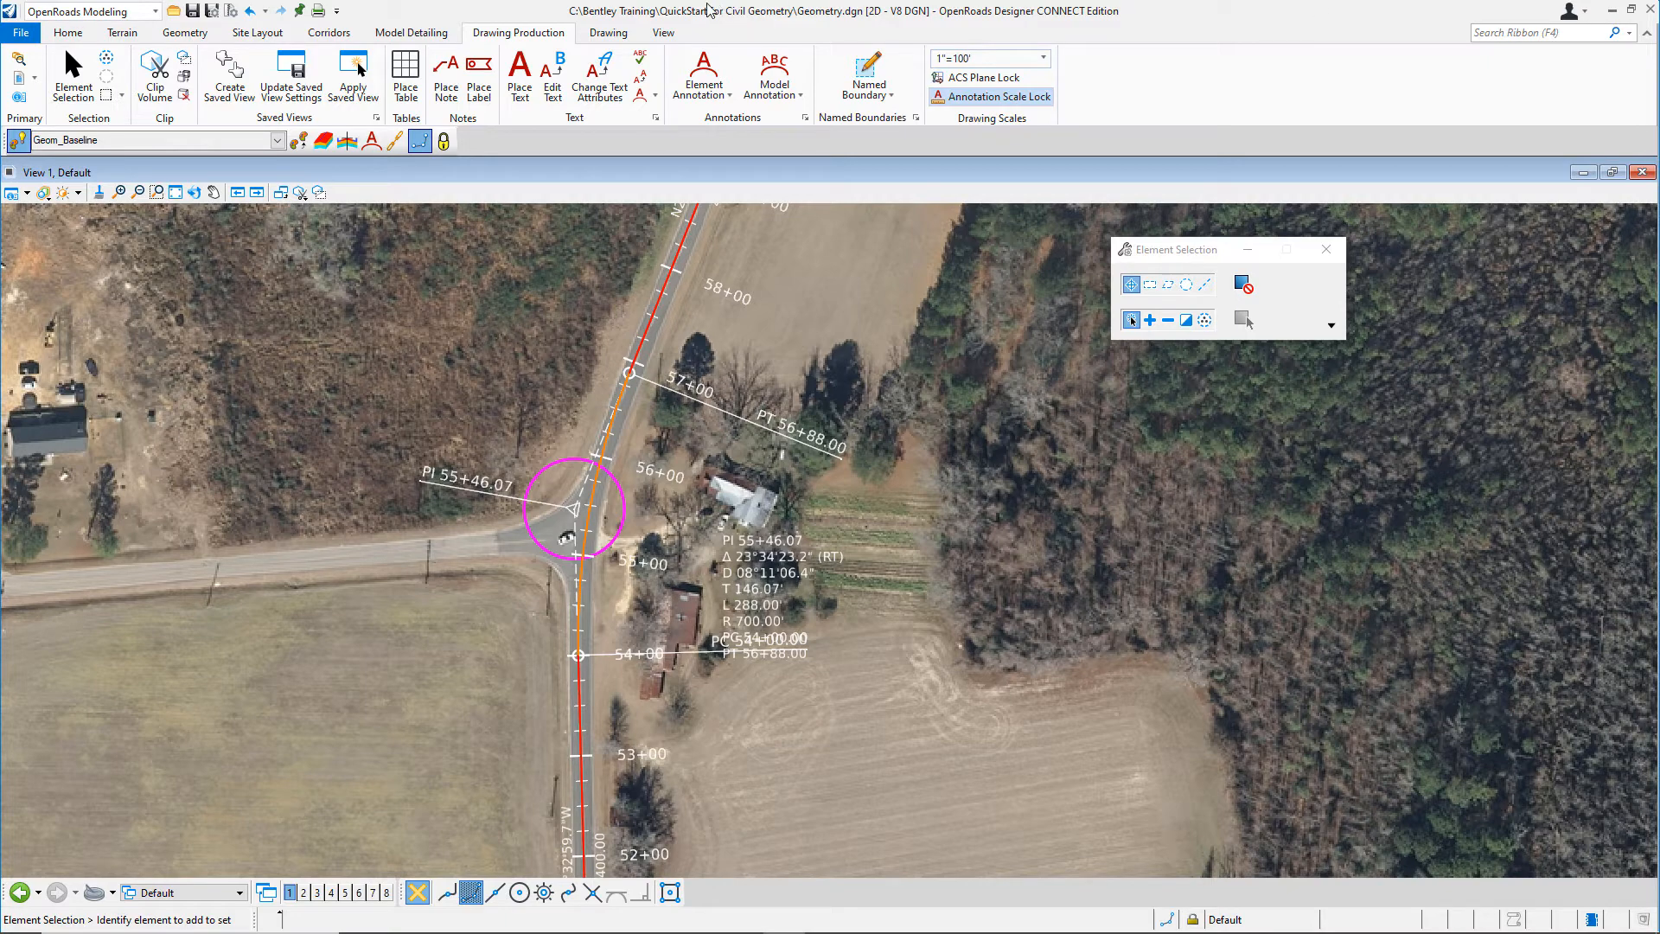
Switch the ribbon to the Home tab for modelling and reporting tools
click(67, 32)
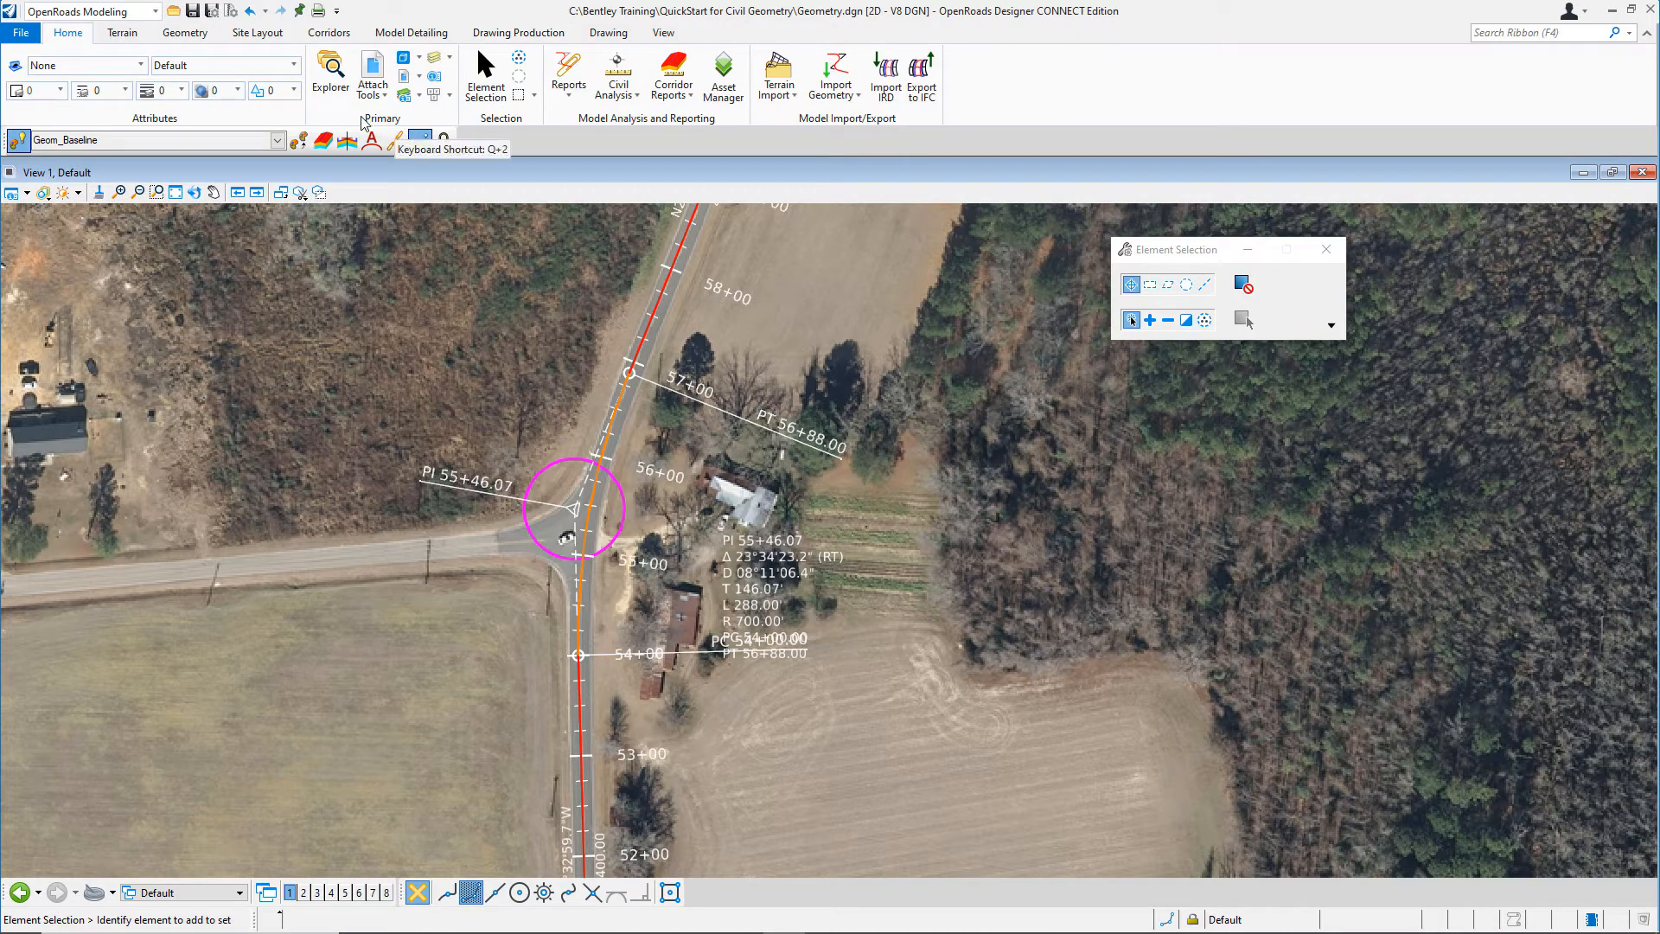
mouse_move(330, 76)
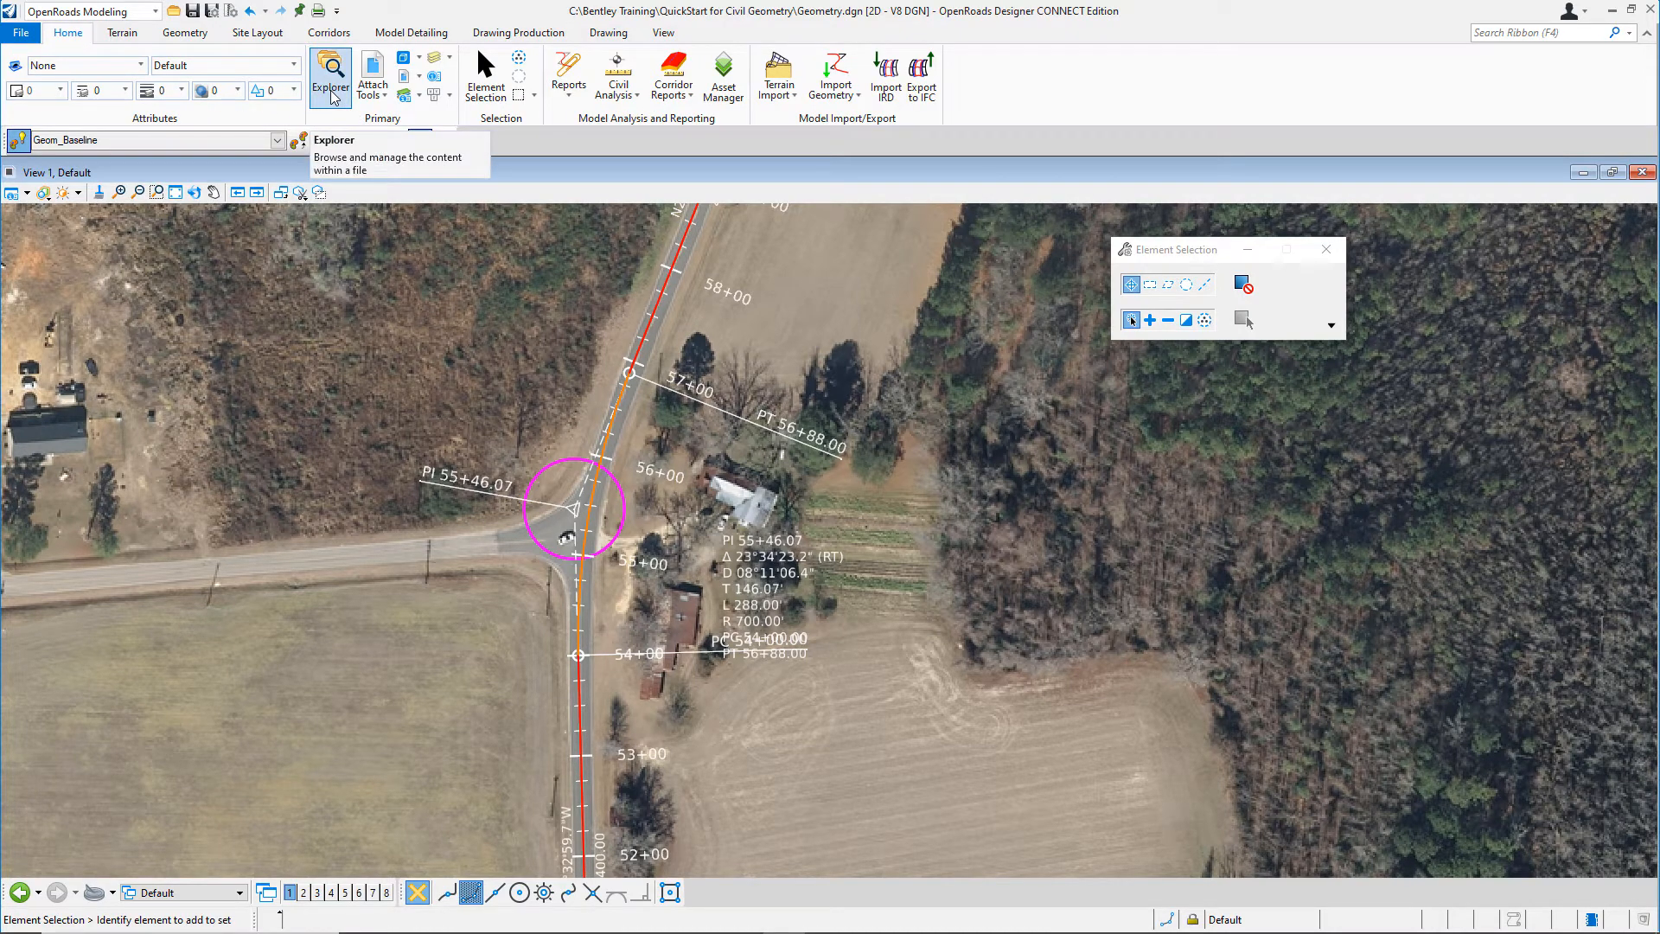
Open the Explorer panel and collapse then re-expand the OpenRoads Model group
click(331, 76)
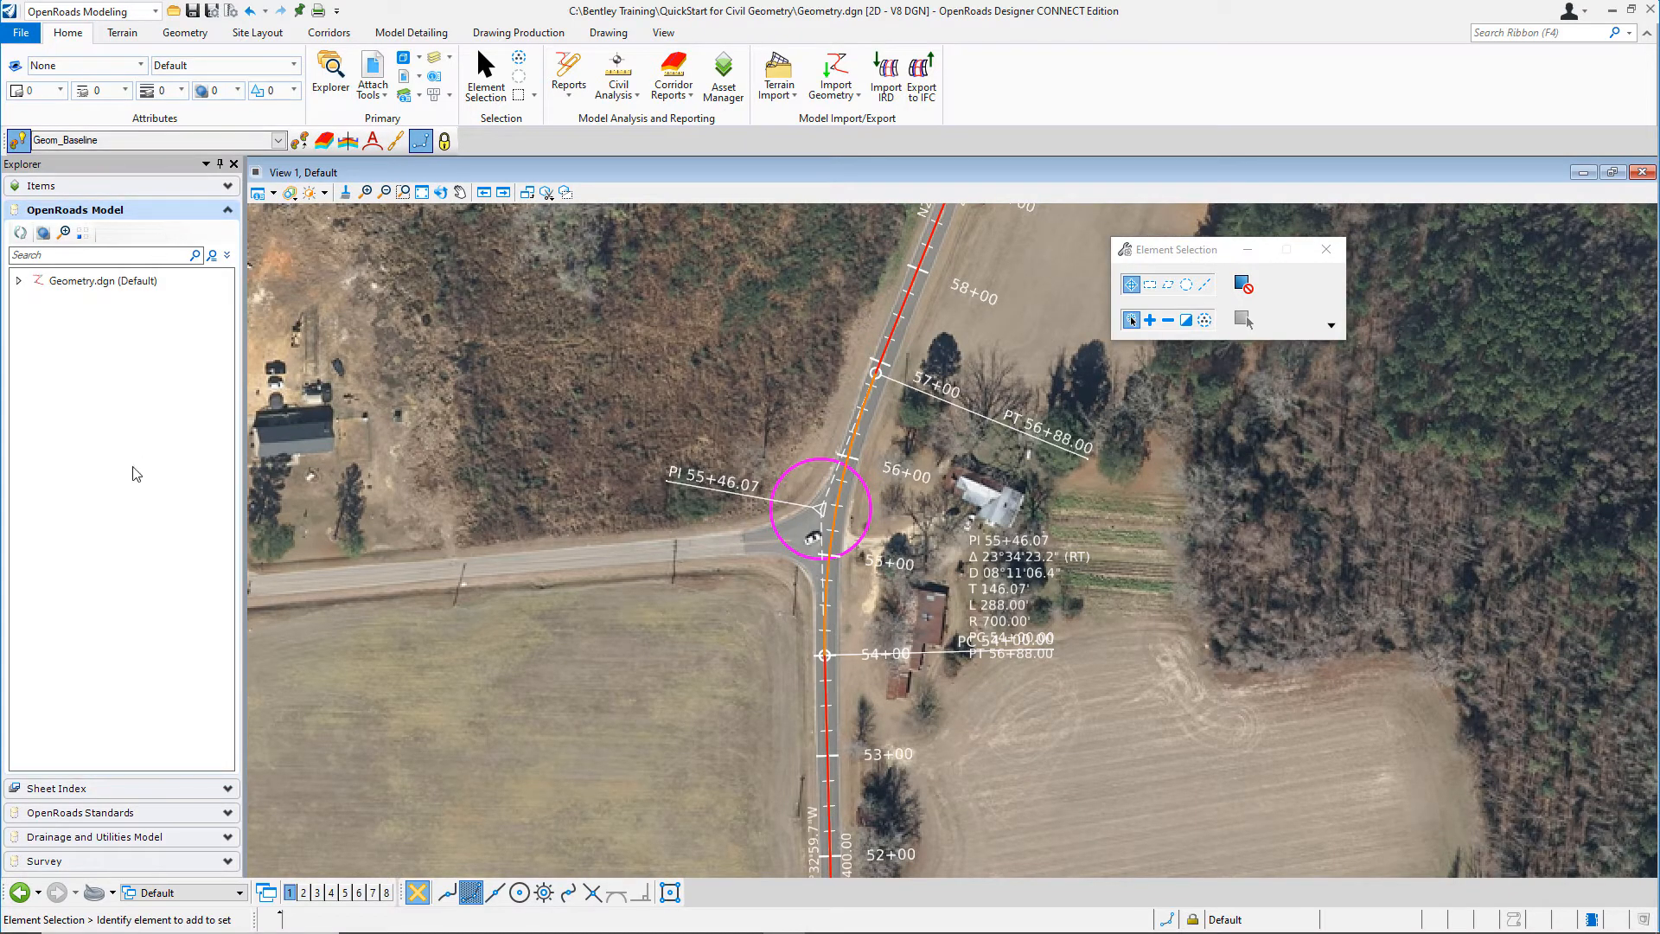
mouse_move(151, 526)
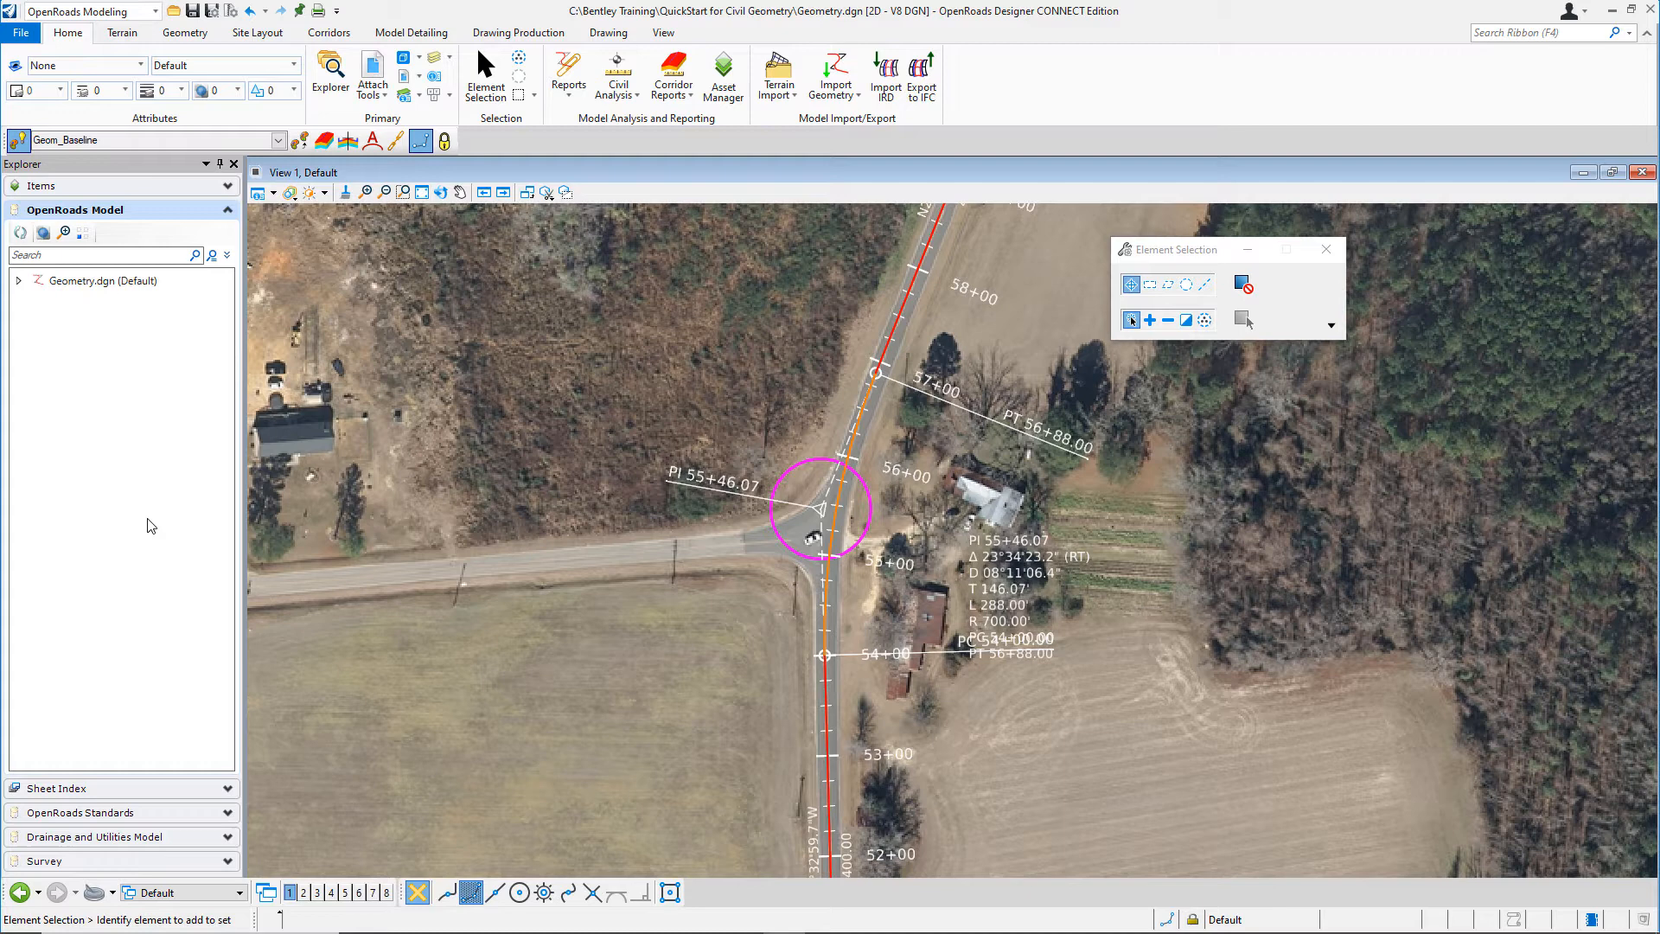
mouse_move(244, 482)
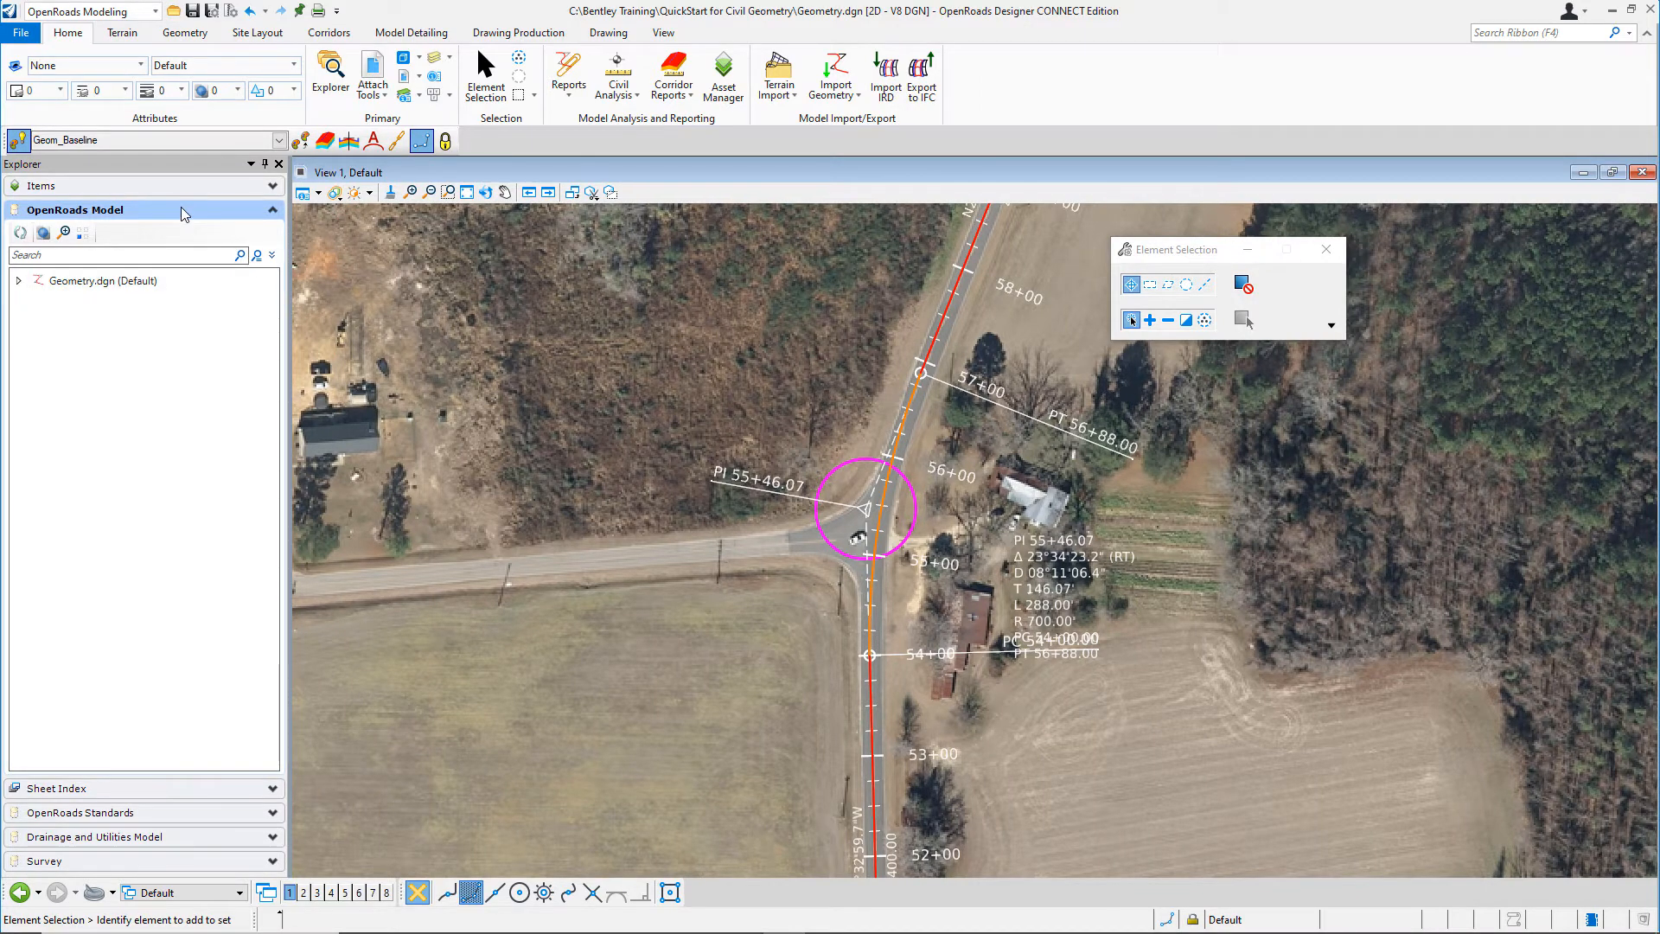
mouse_move(272, 209)
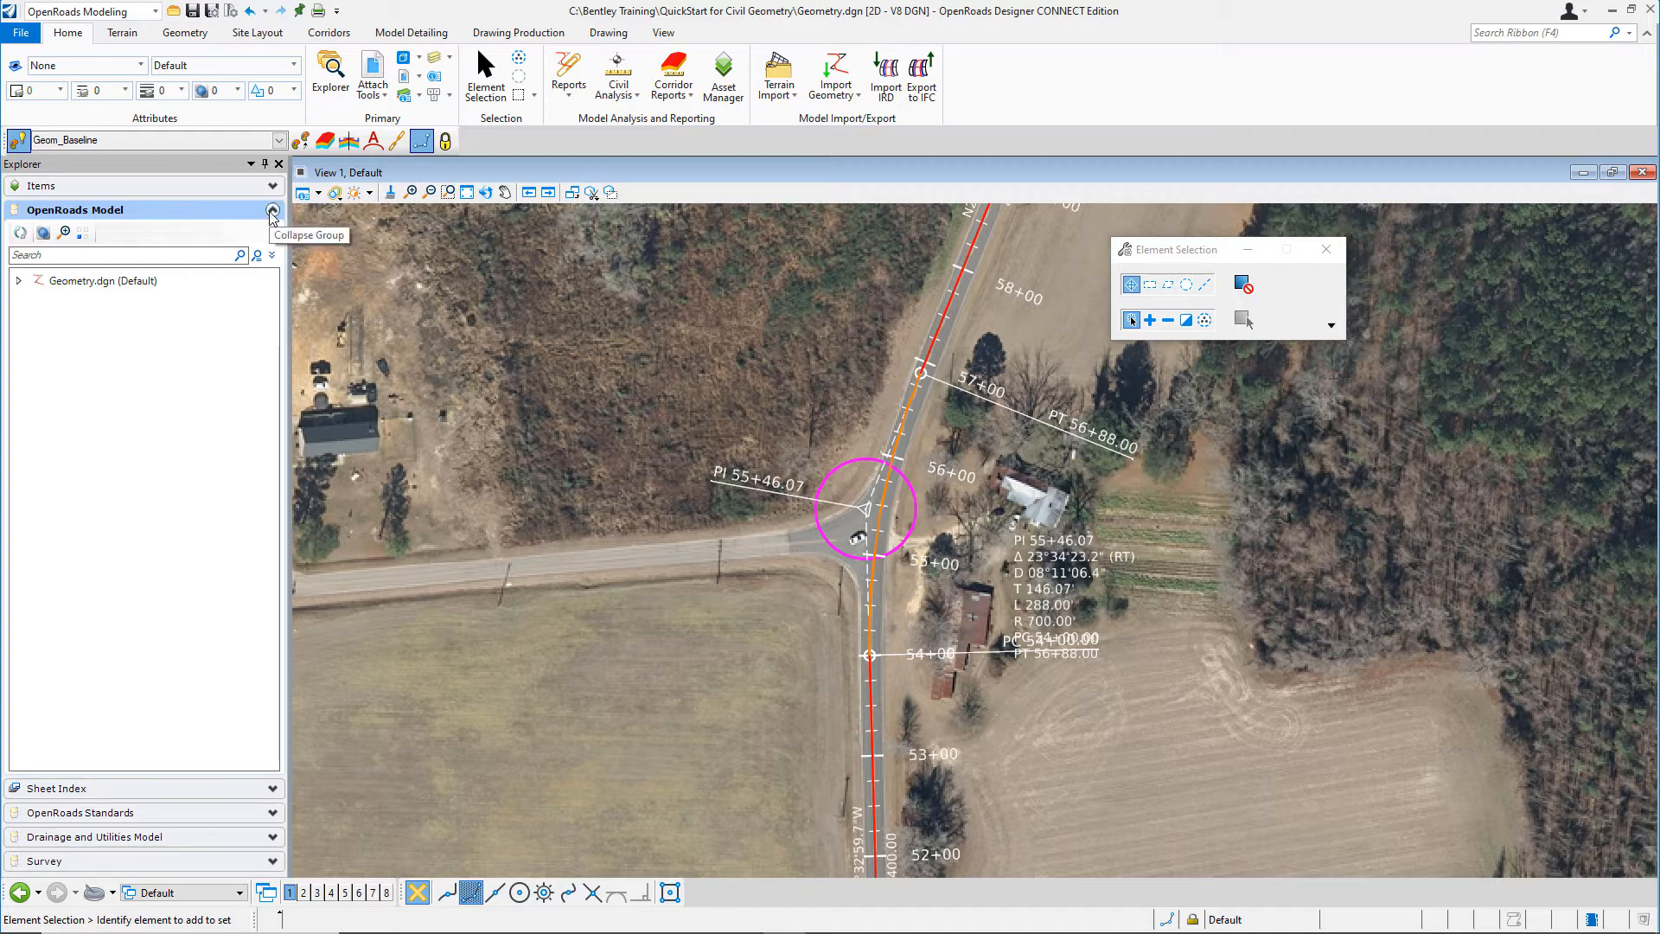
click(272, 209)
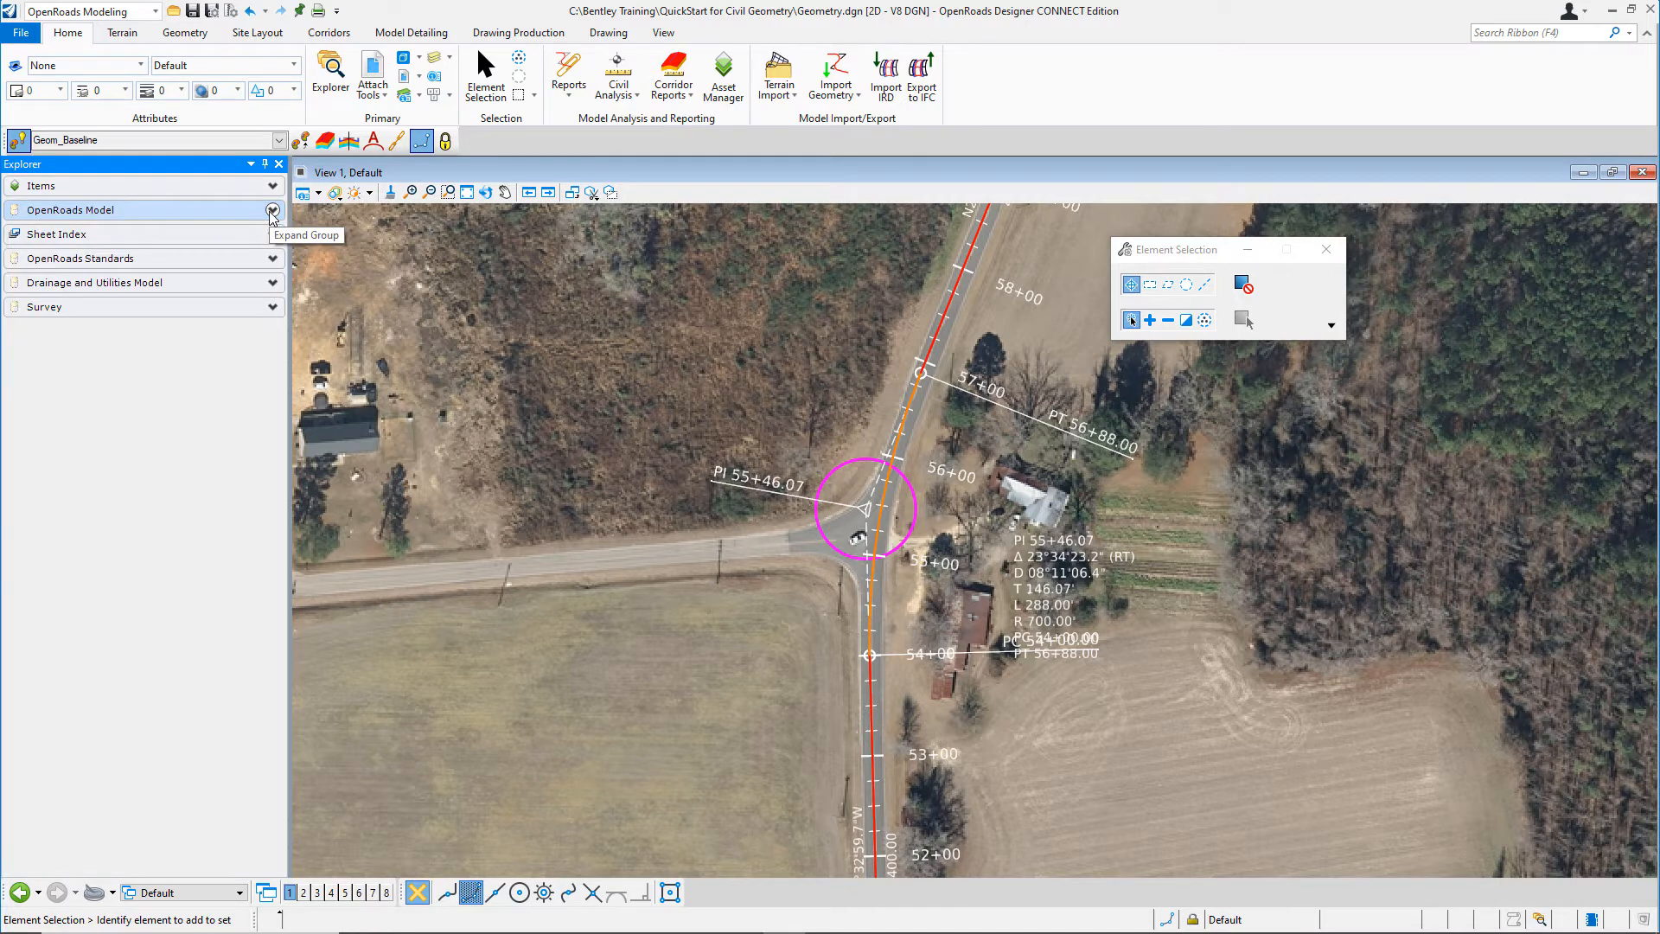
click(272, 209)
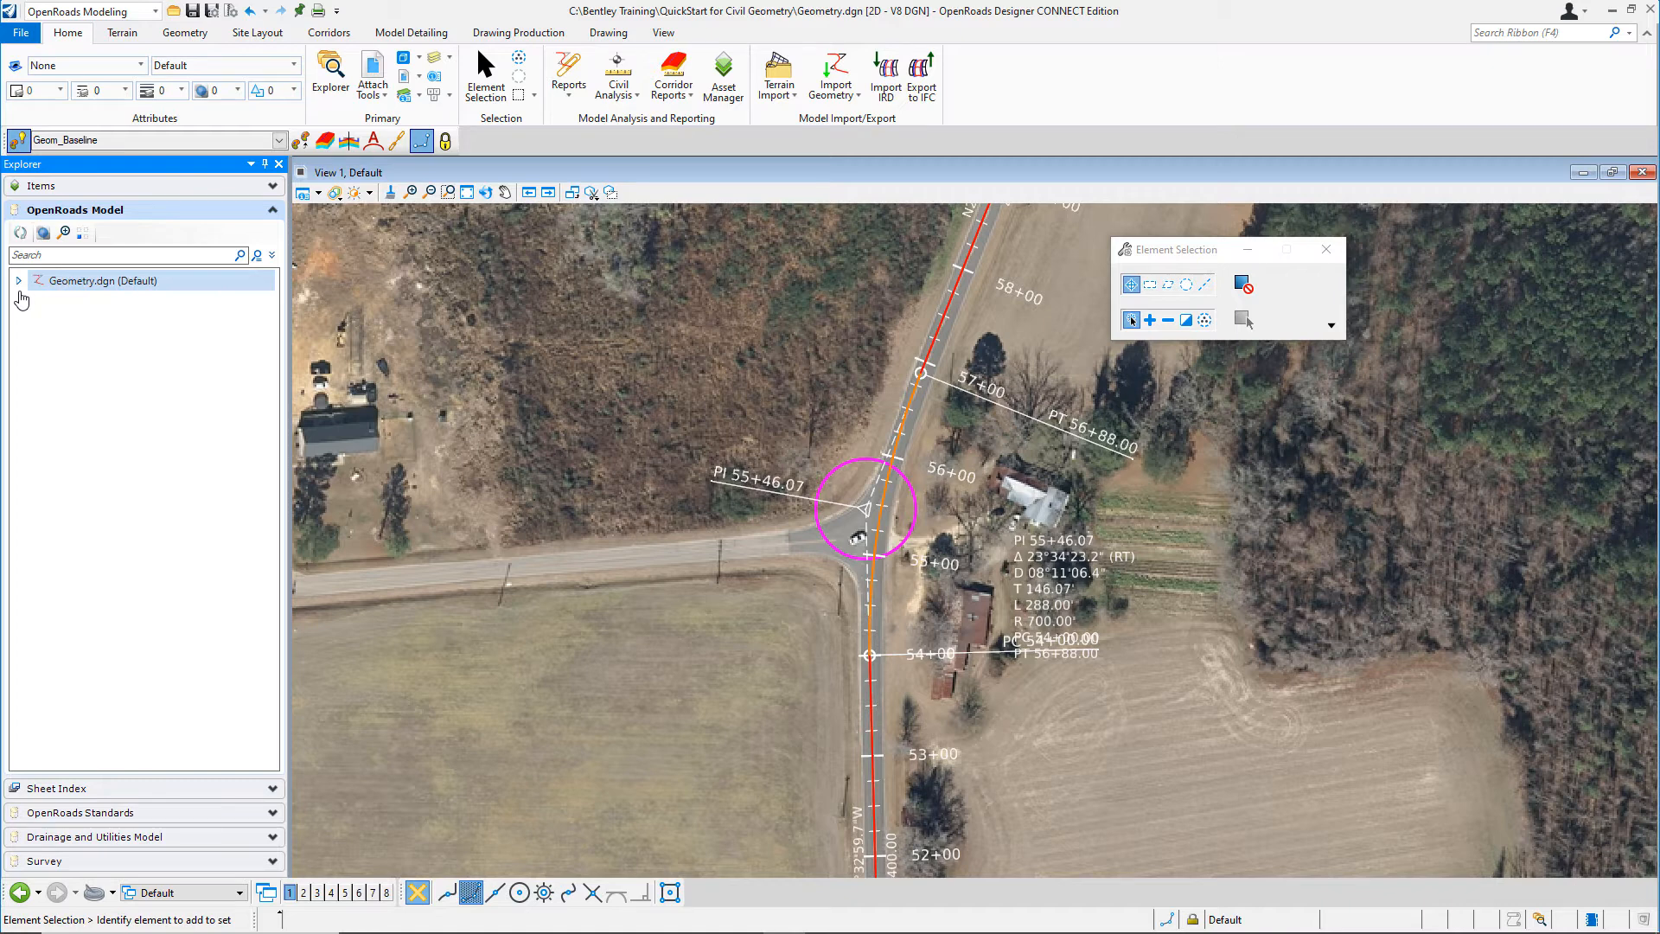
Expand Geometry.dgn > Alignments > Geom_Baseline > LondonRd to list its lines and fillets
click(18, 280)
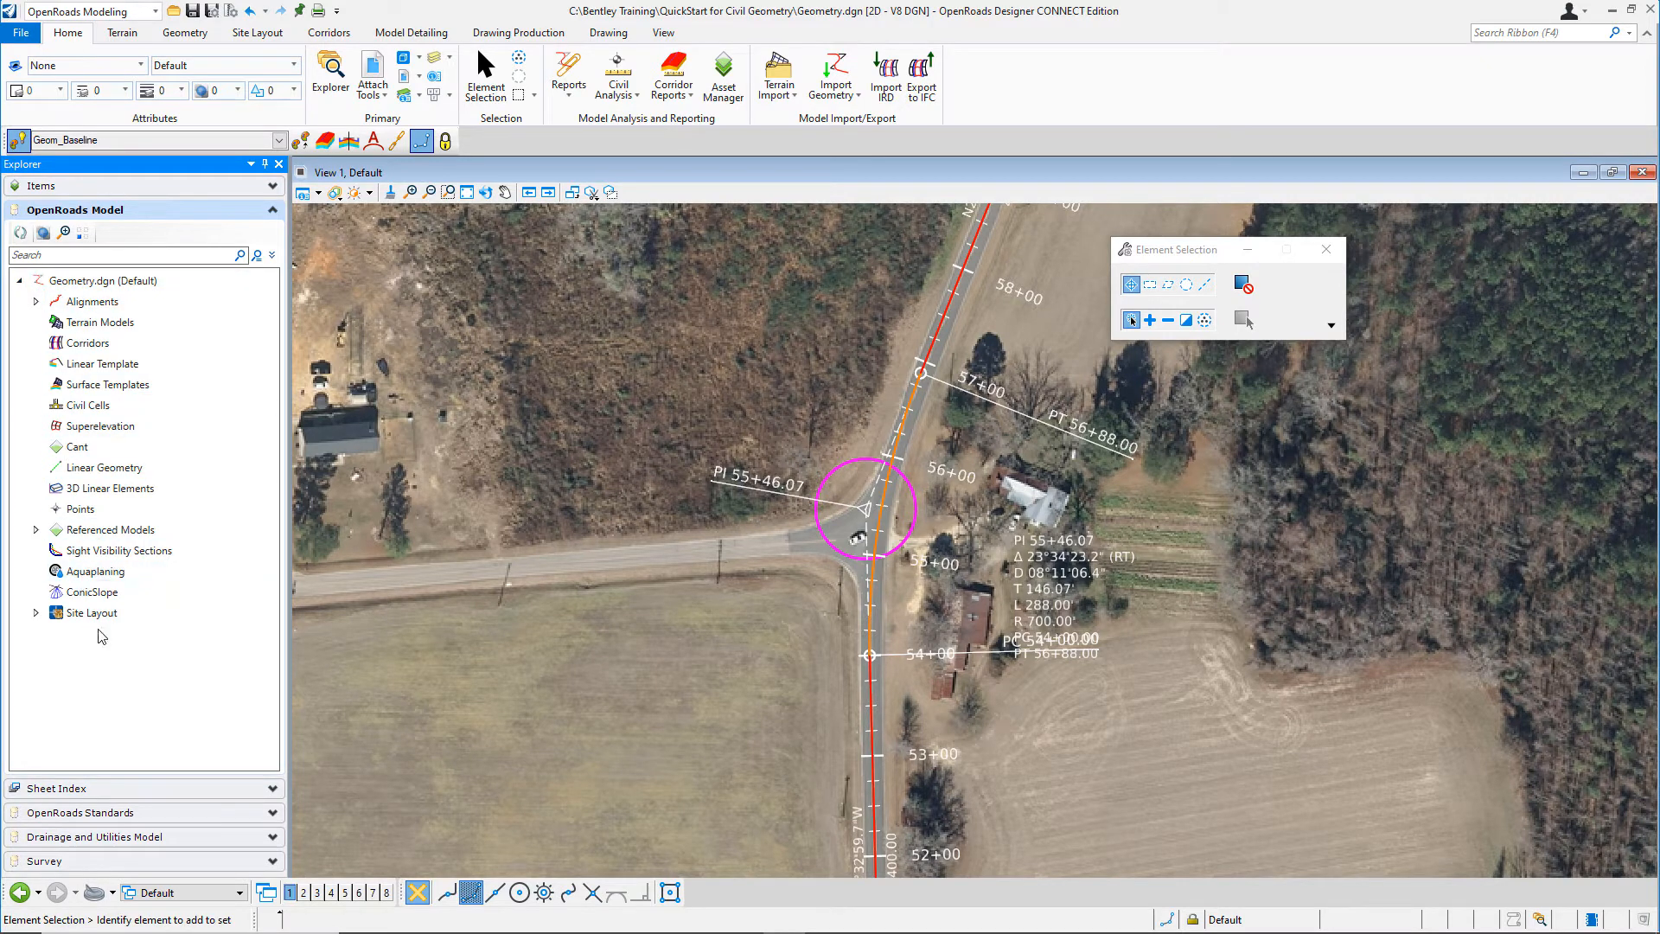
mouse_move(328, 302)
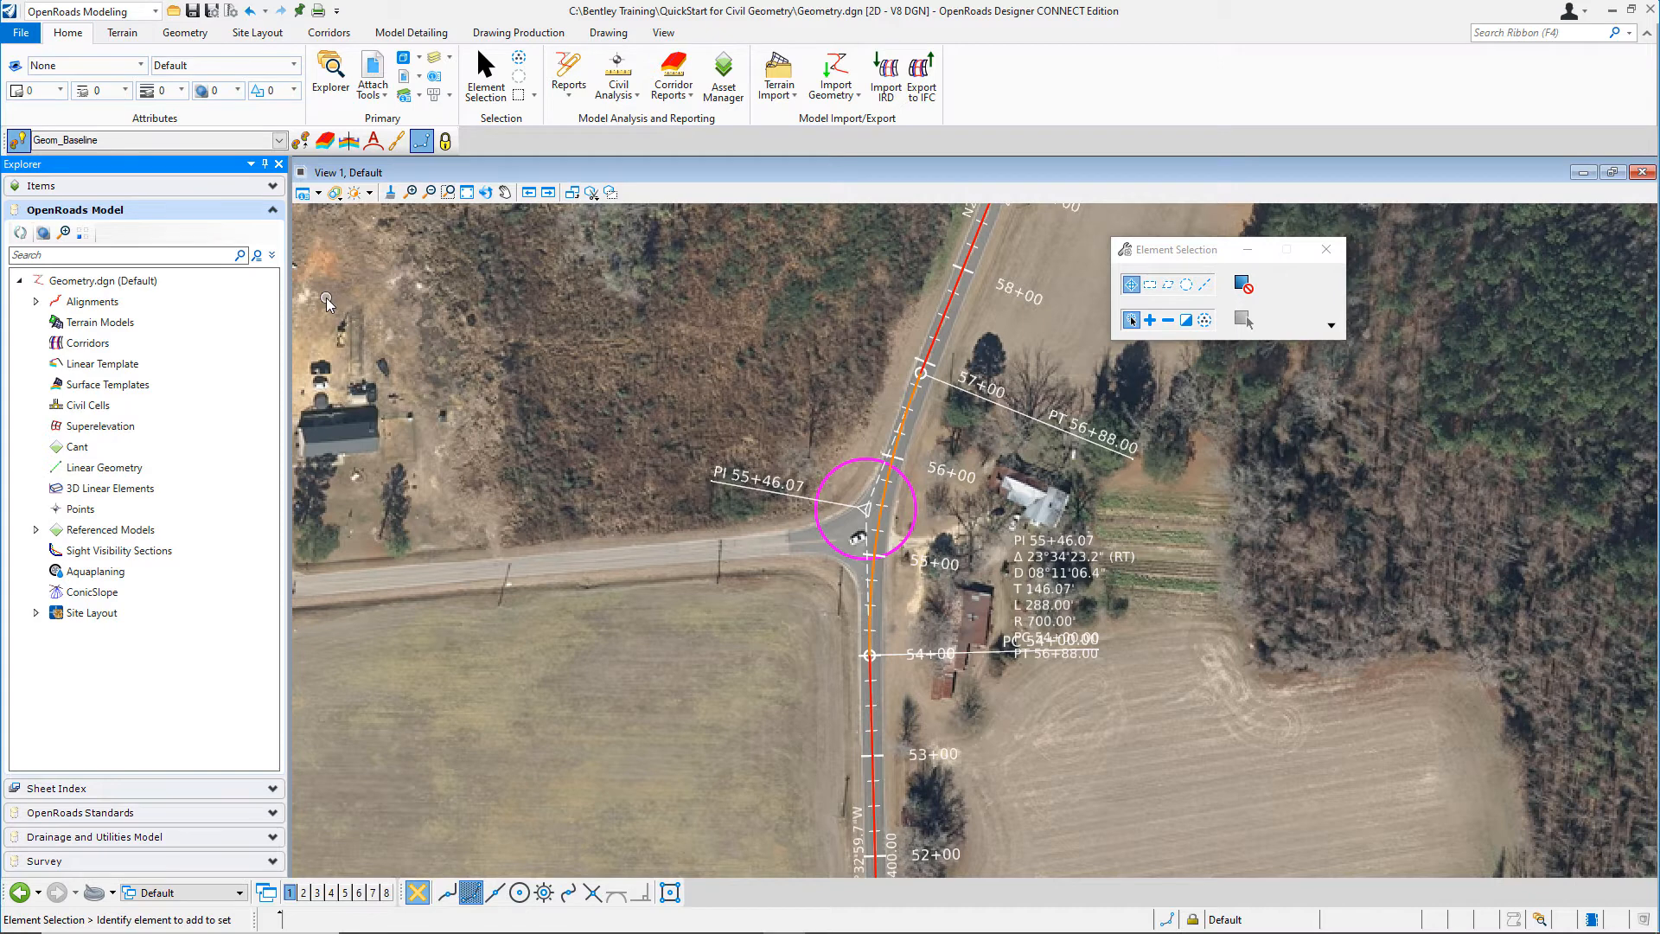
click(94, 302)
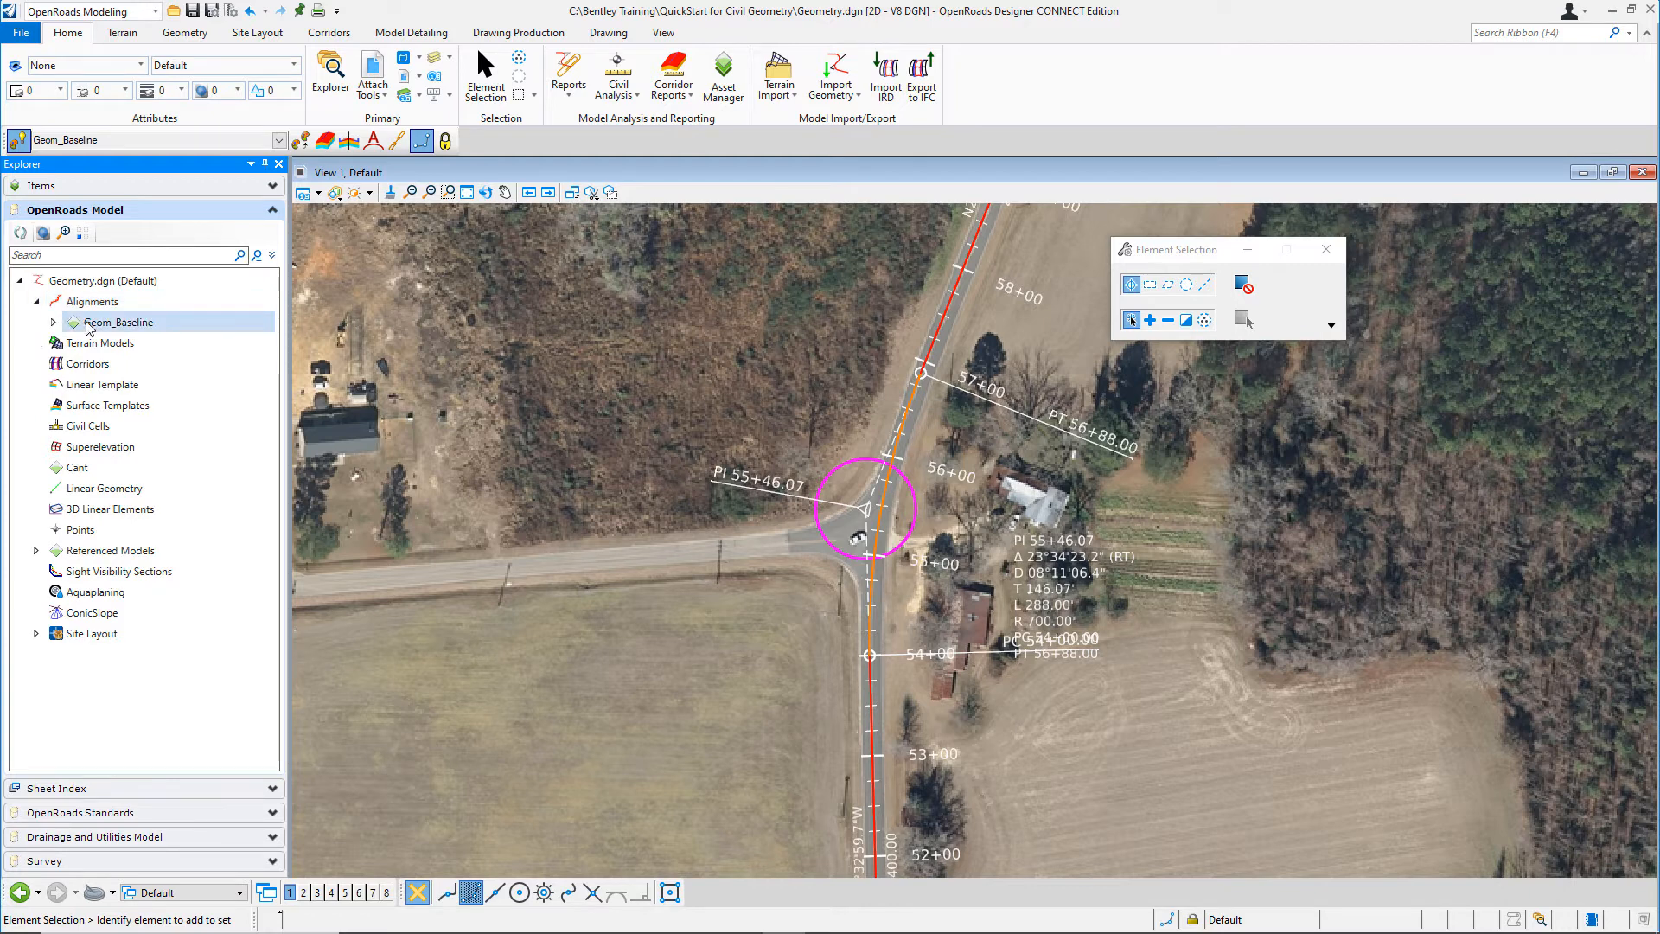
click(119, 322)
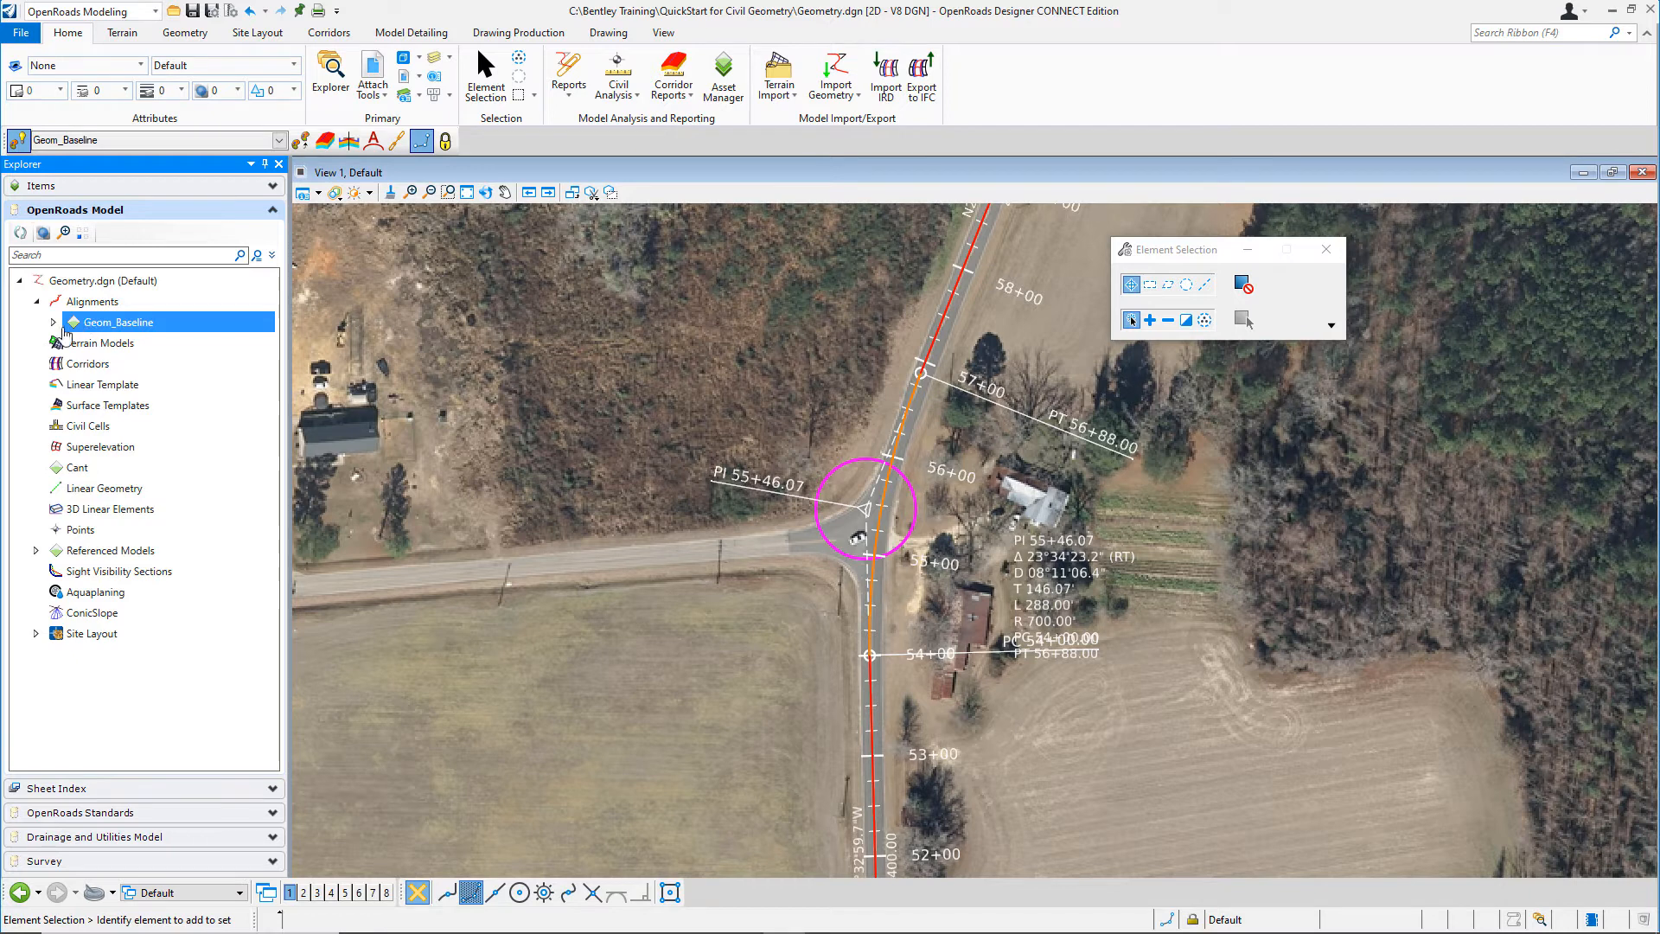
click(53, 322)
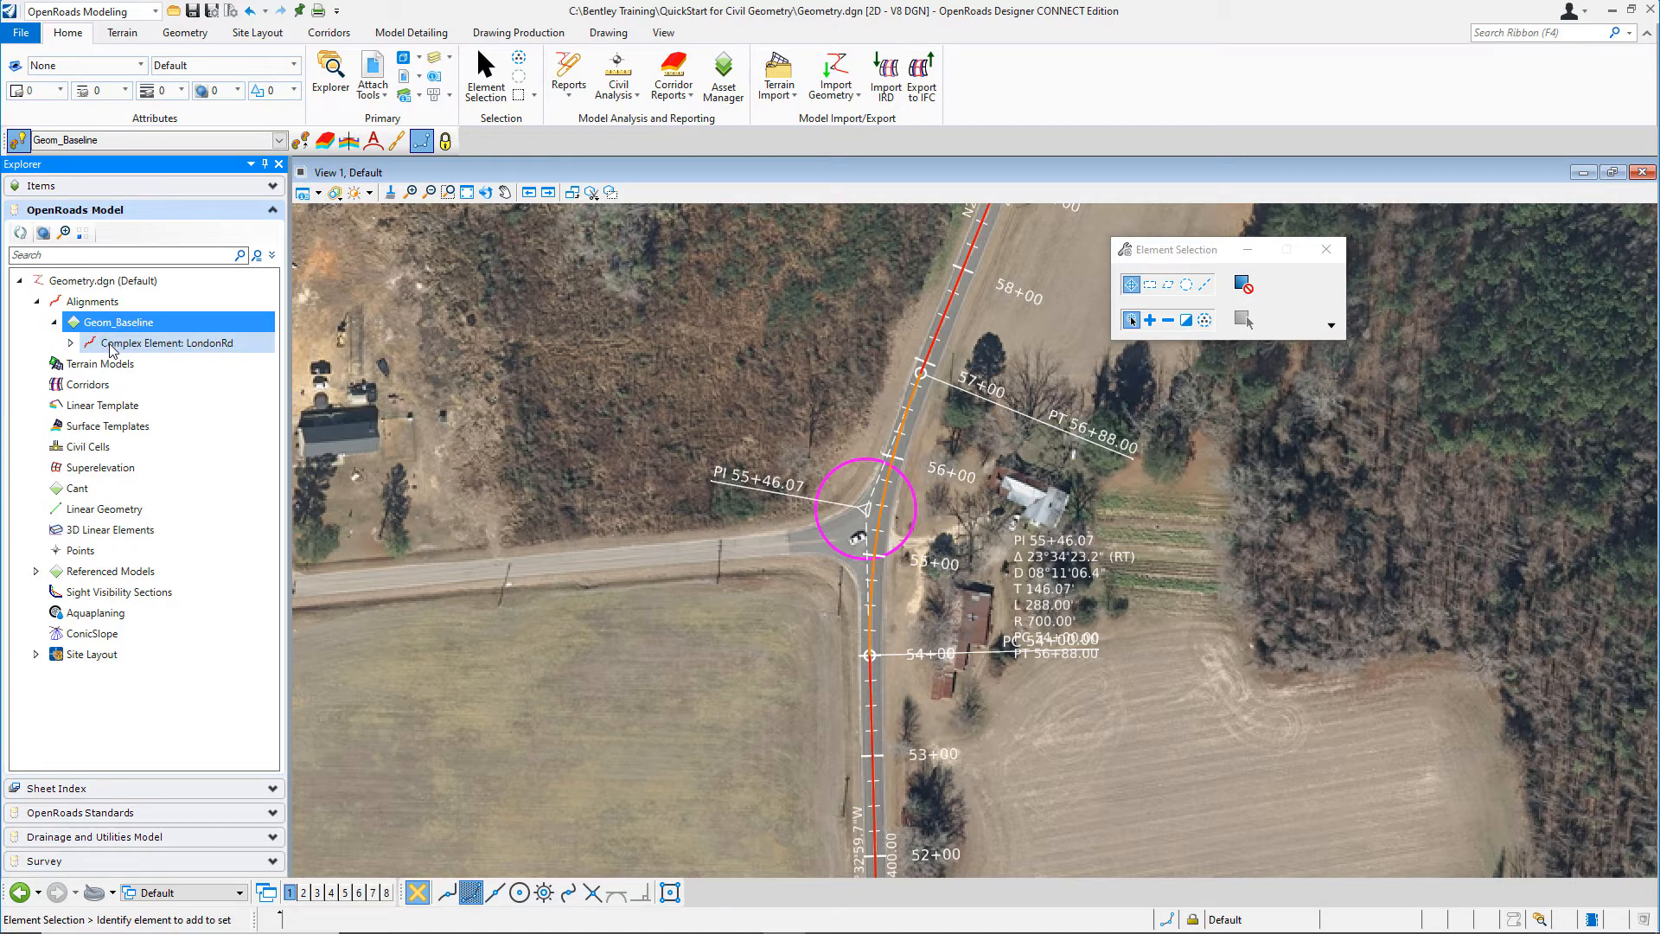
click(70, 322)
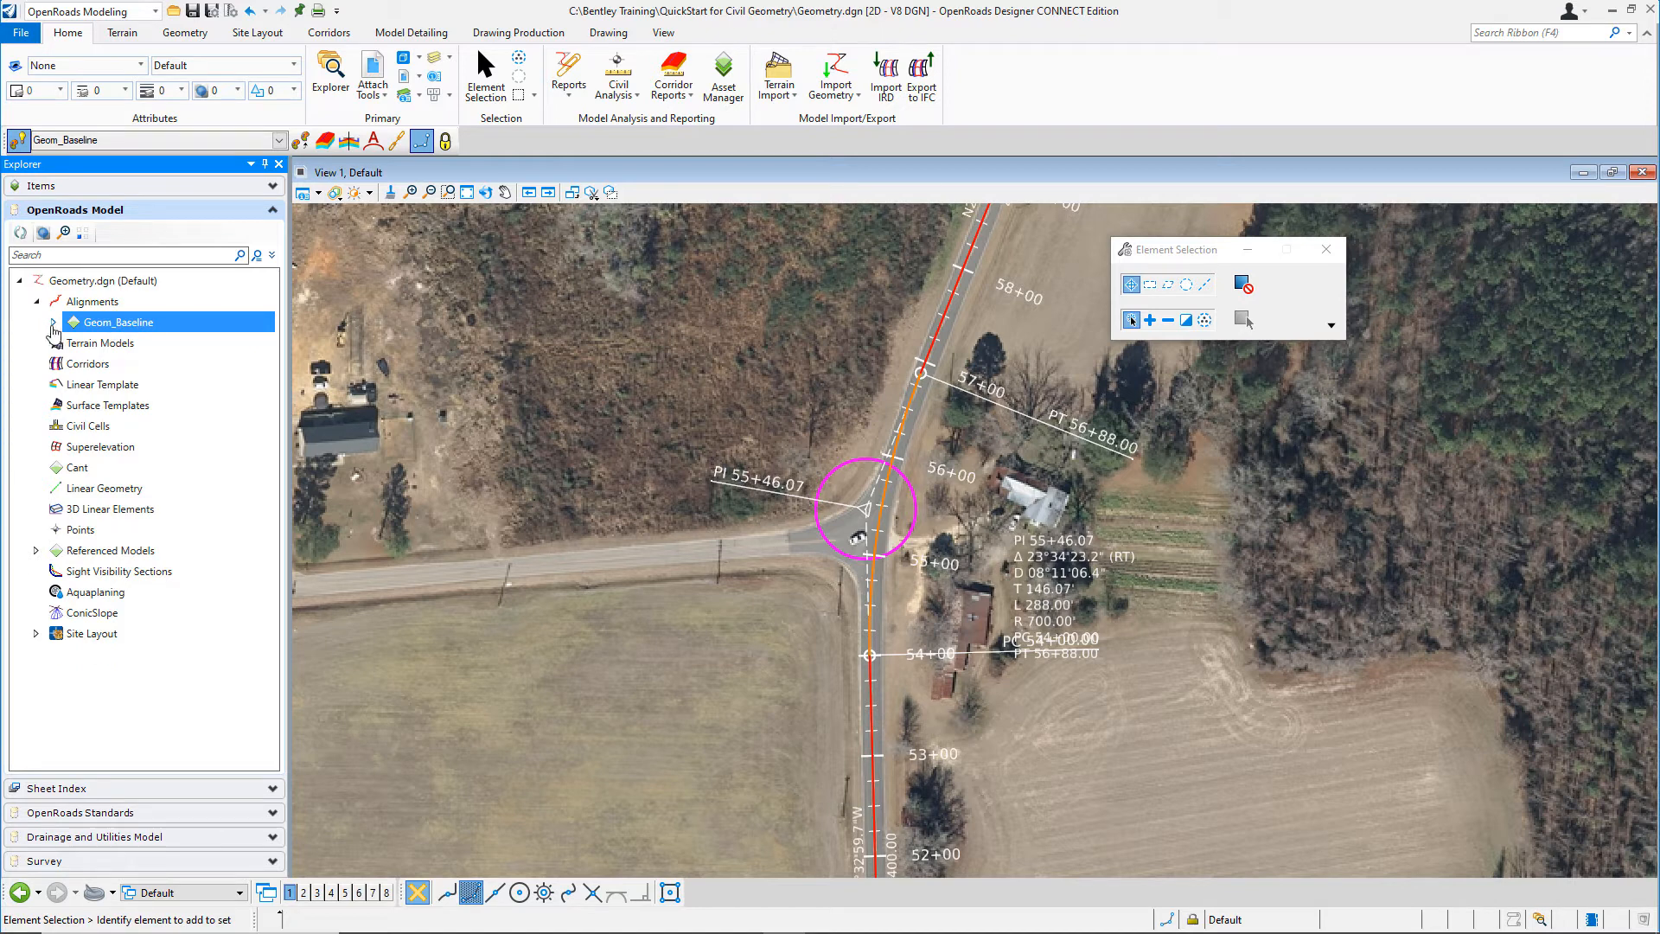
click(51, 321)
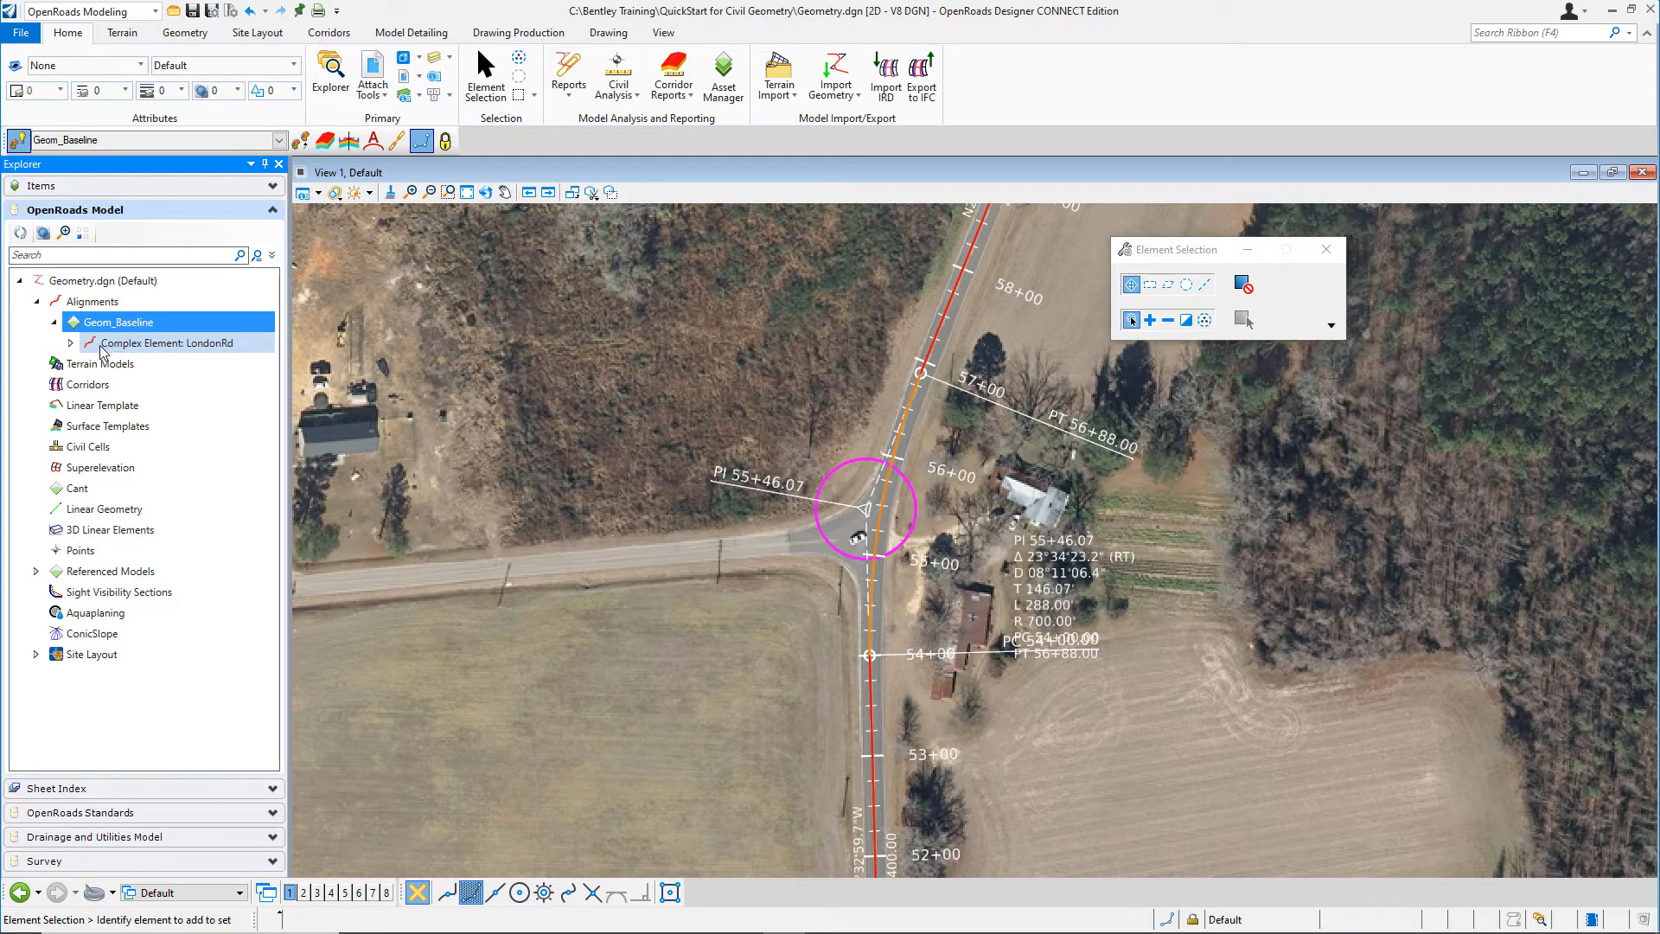
click(70, 342)
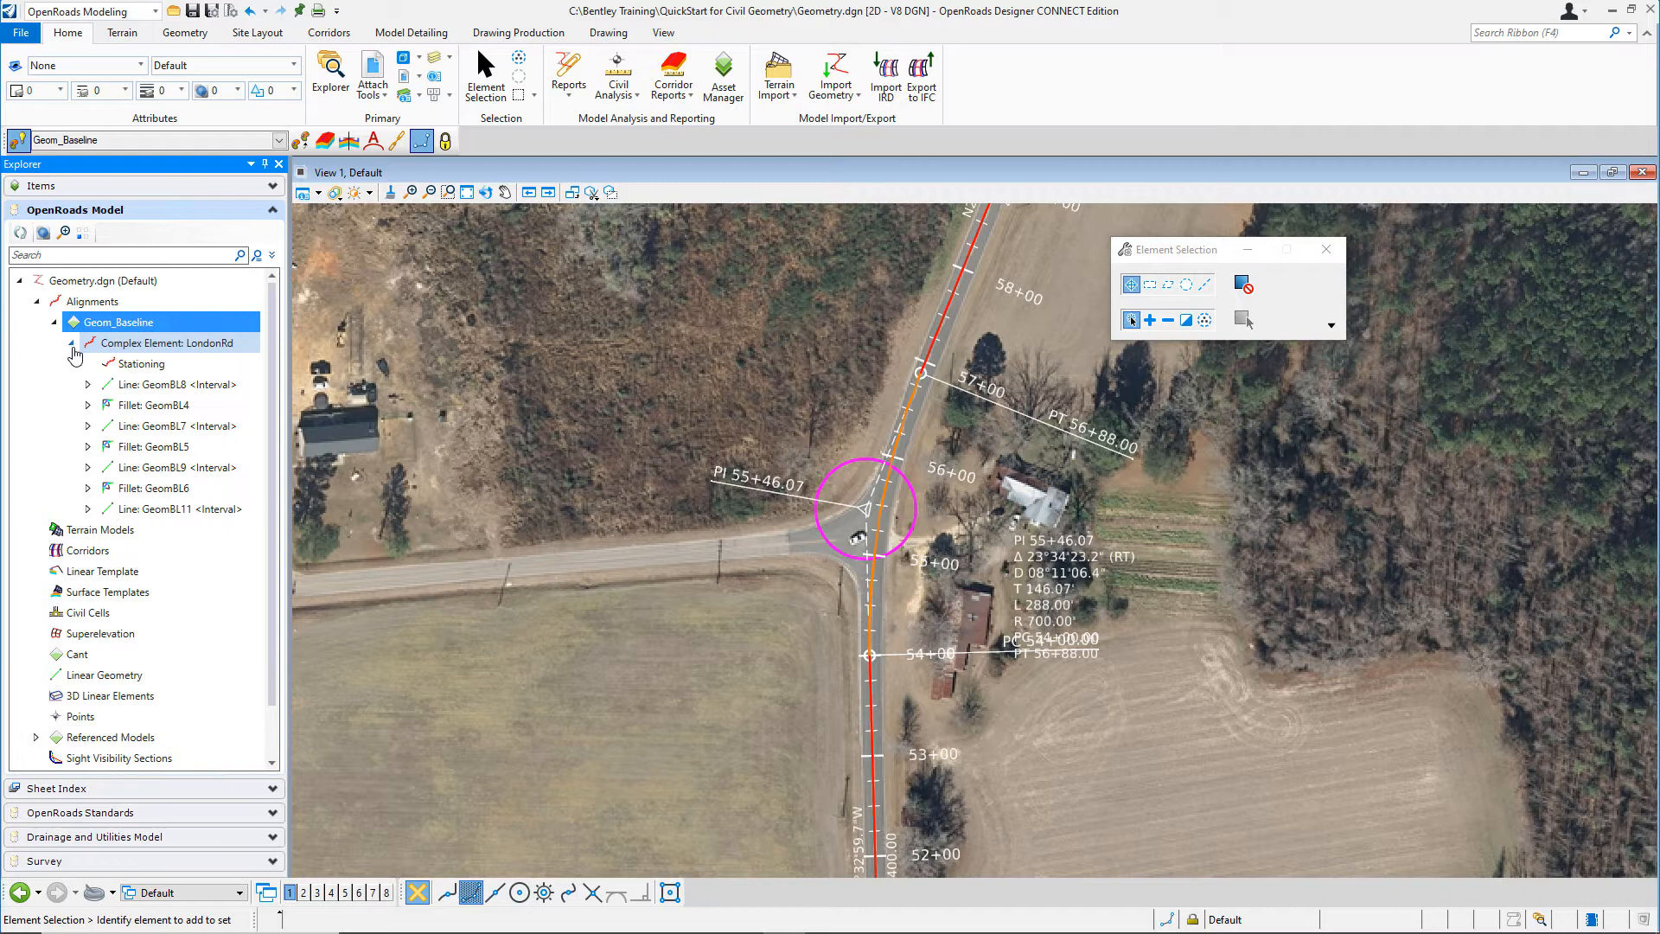
click(103, 529)
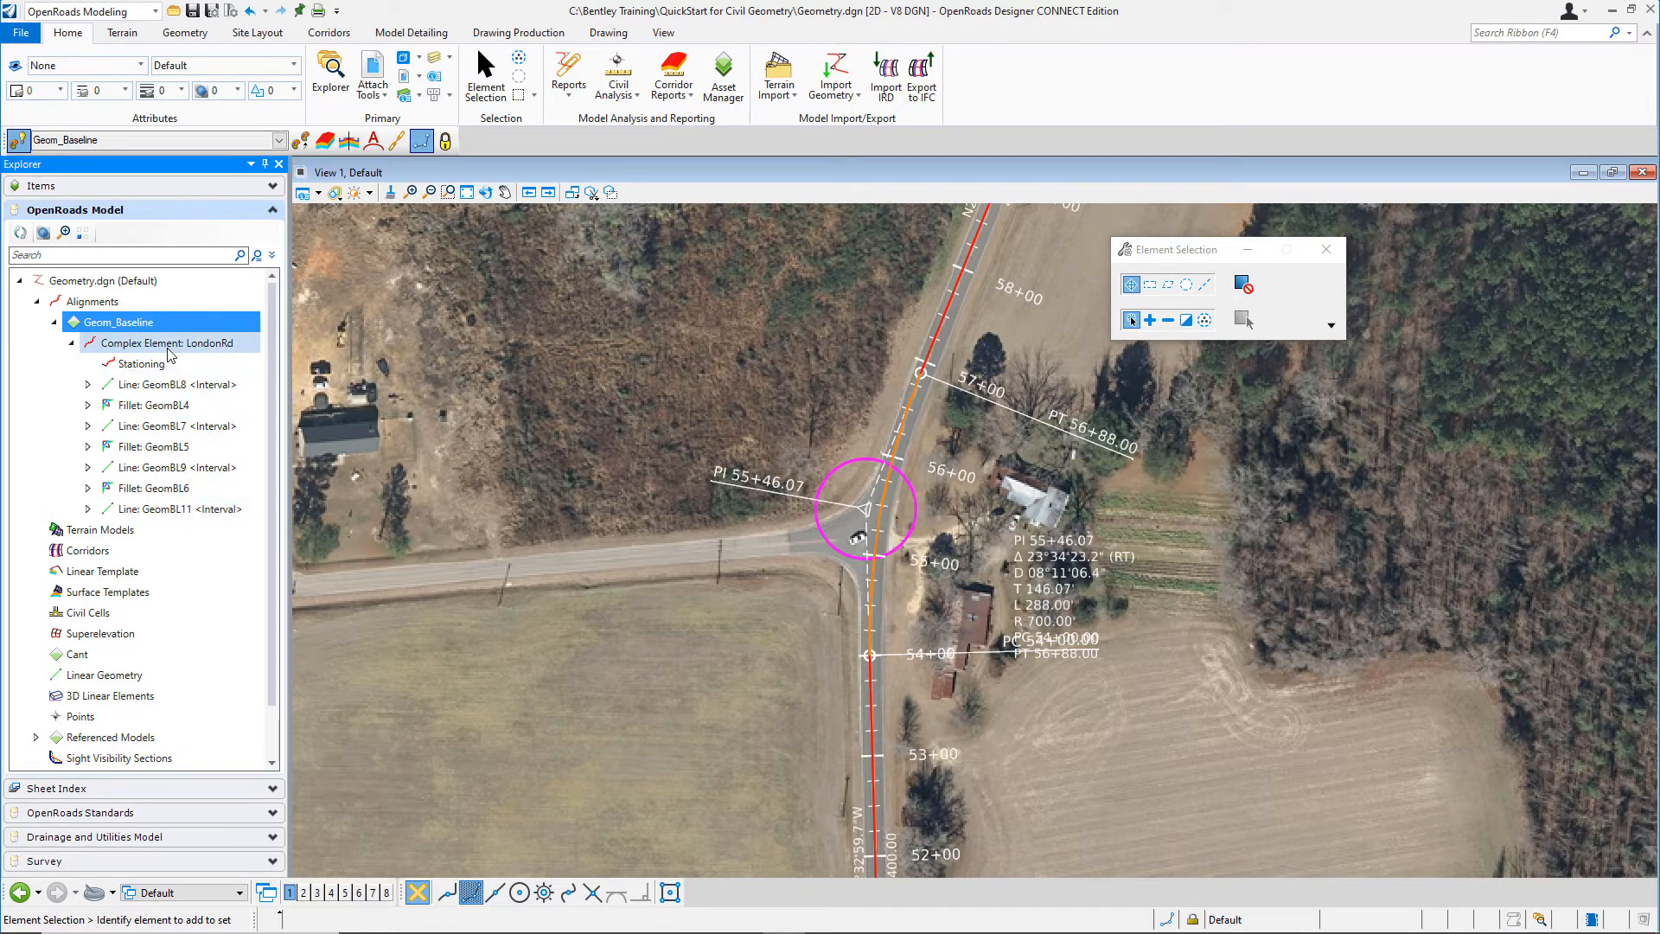
Generate the Horizontal Geometry Report for the LondonRd complex element from its context menu
click(170, 343)
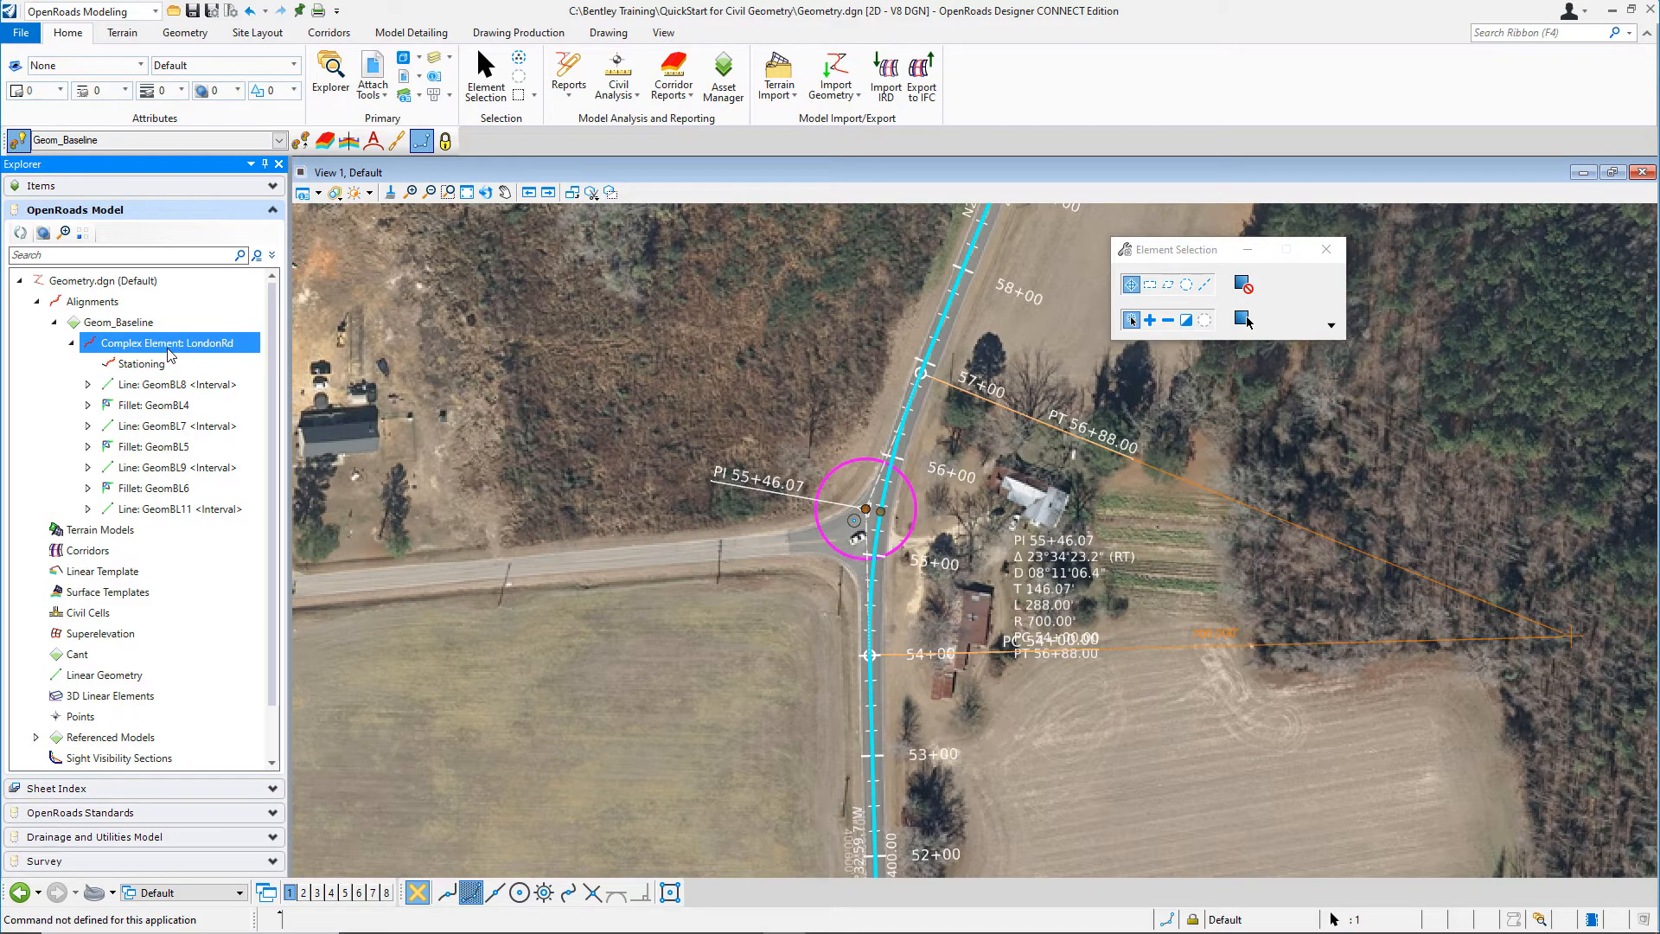
mouse_move(176, 354)
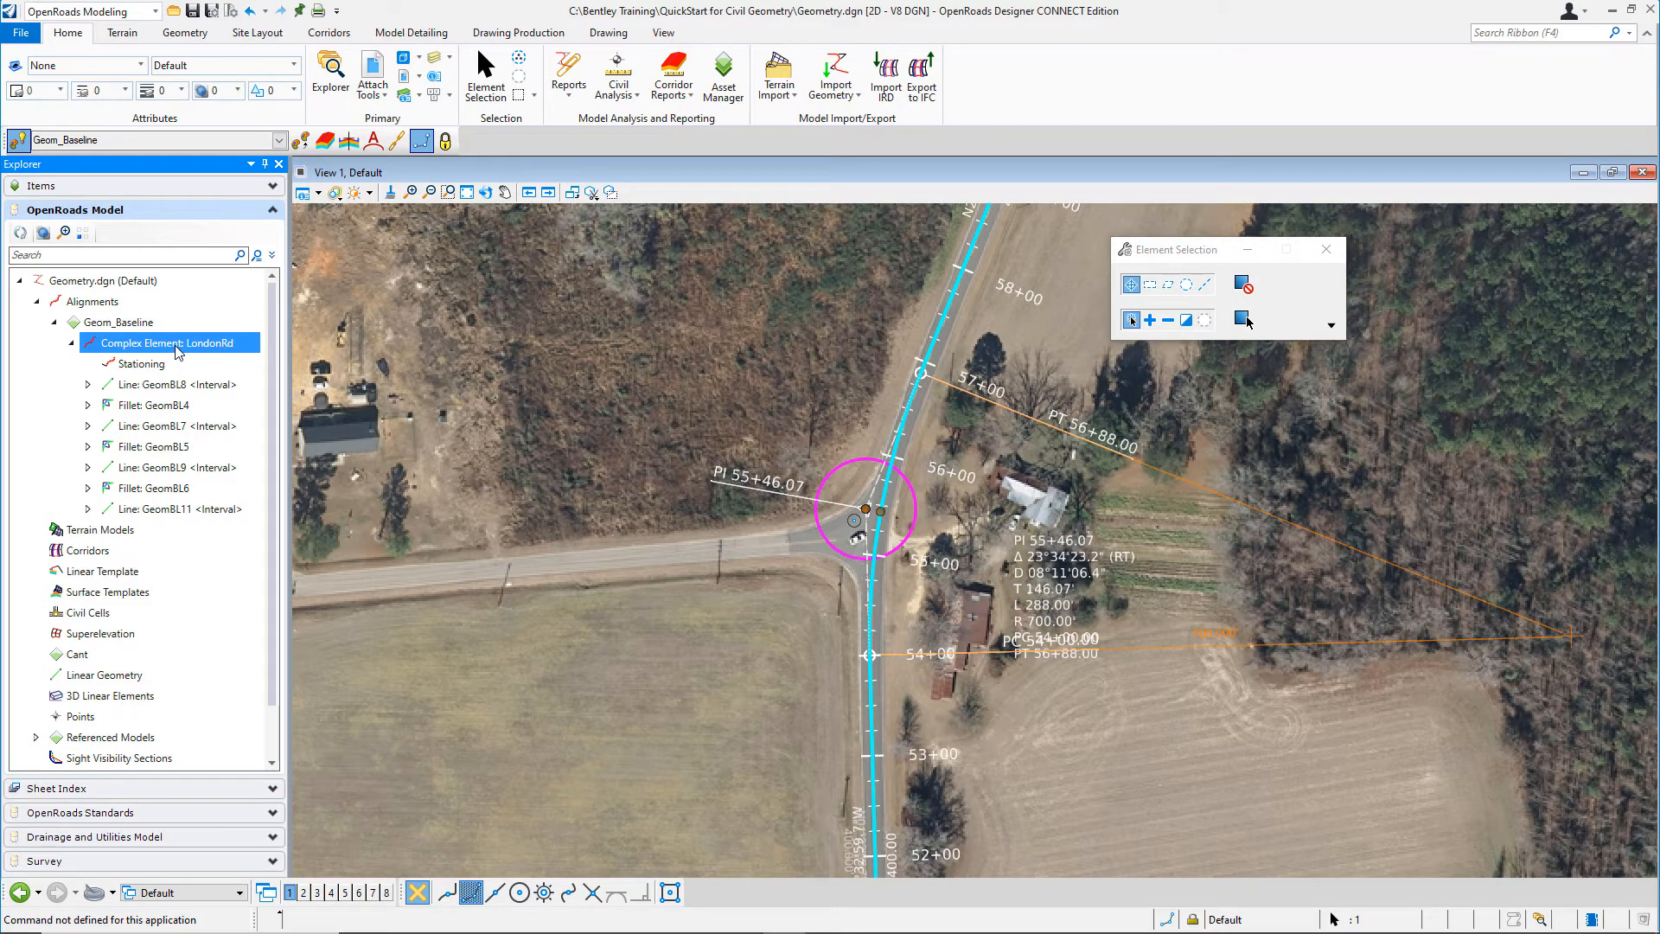
right_click(170, 342)
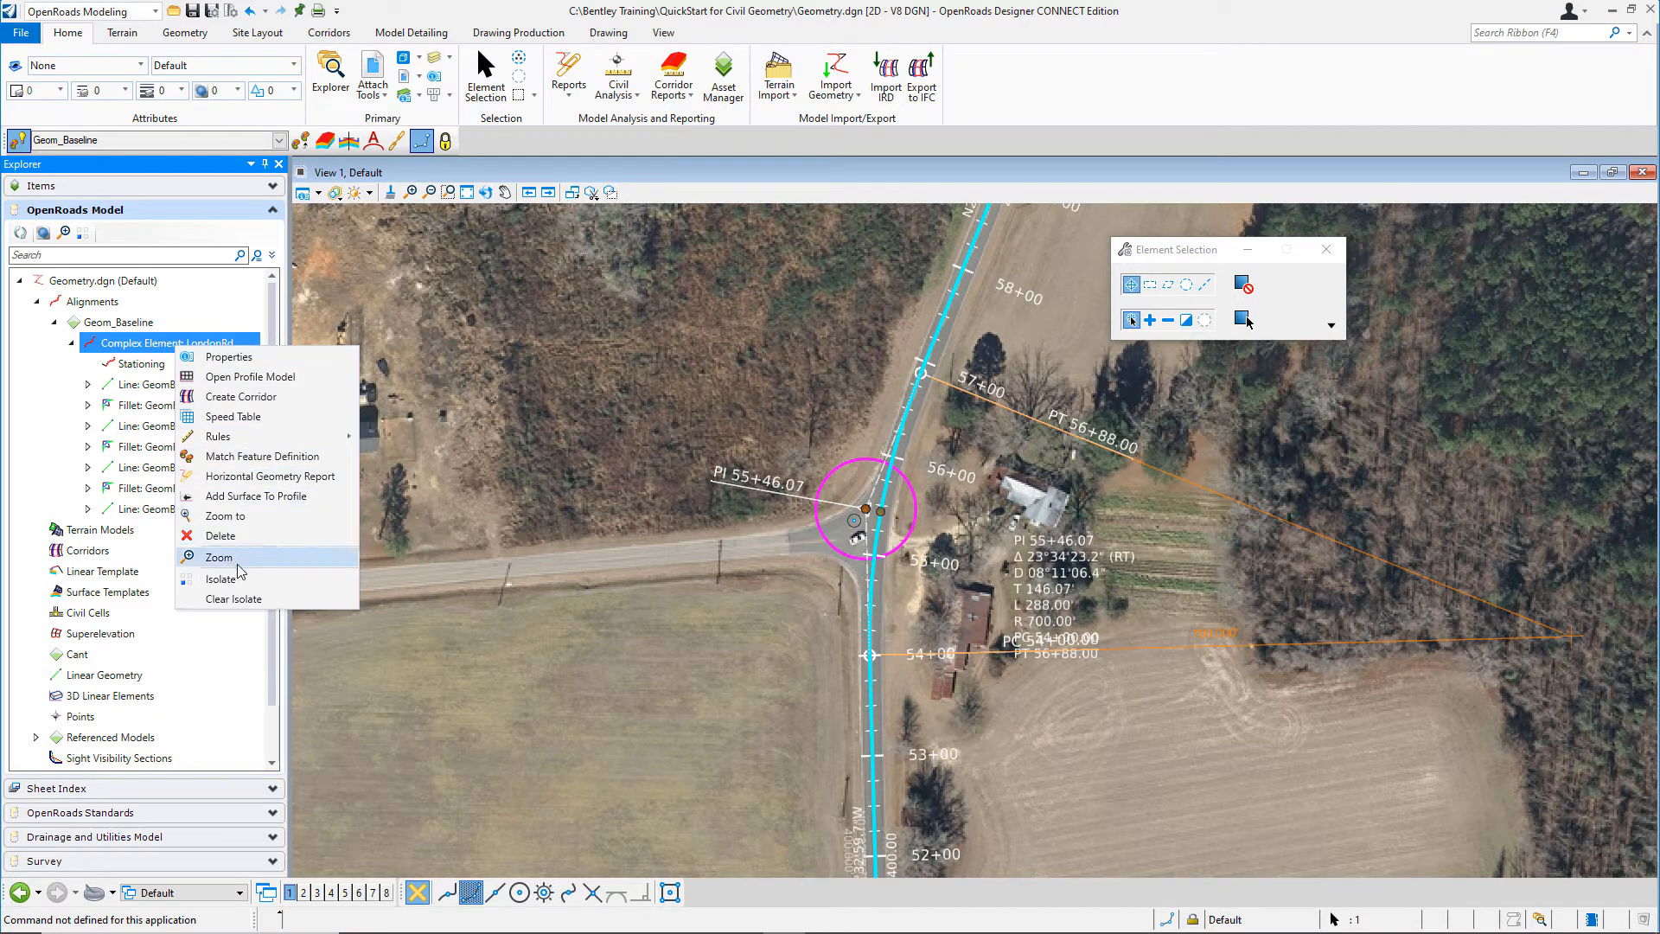
mouse_move(265, 534)
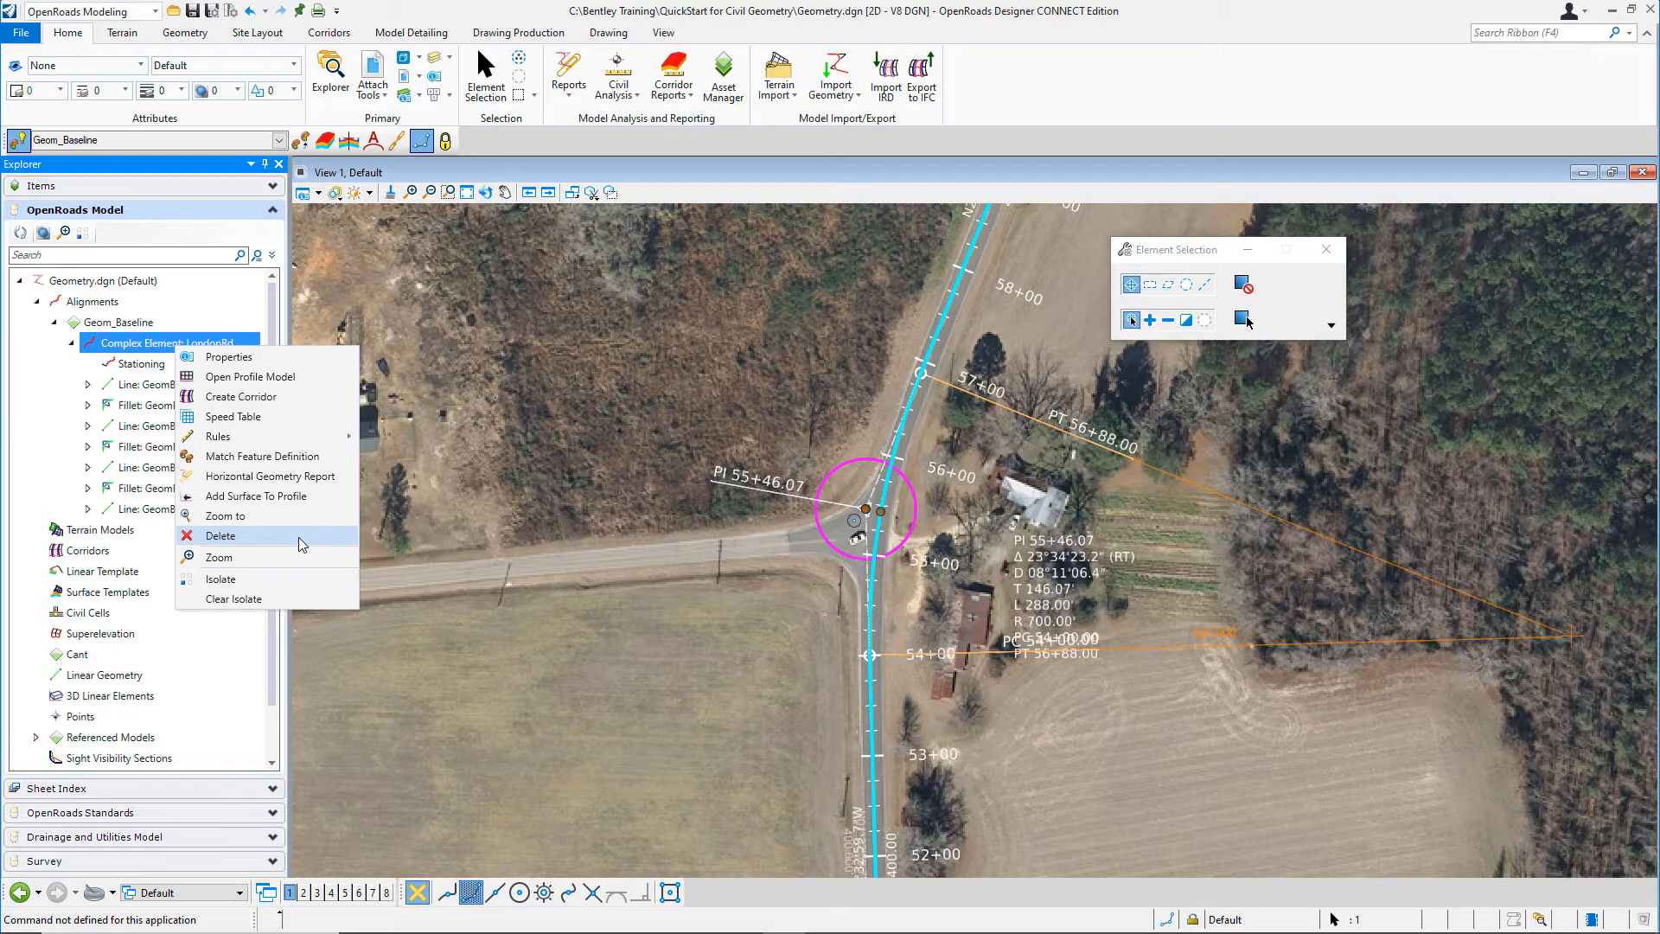
mouse_move(269, 475)
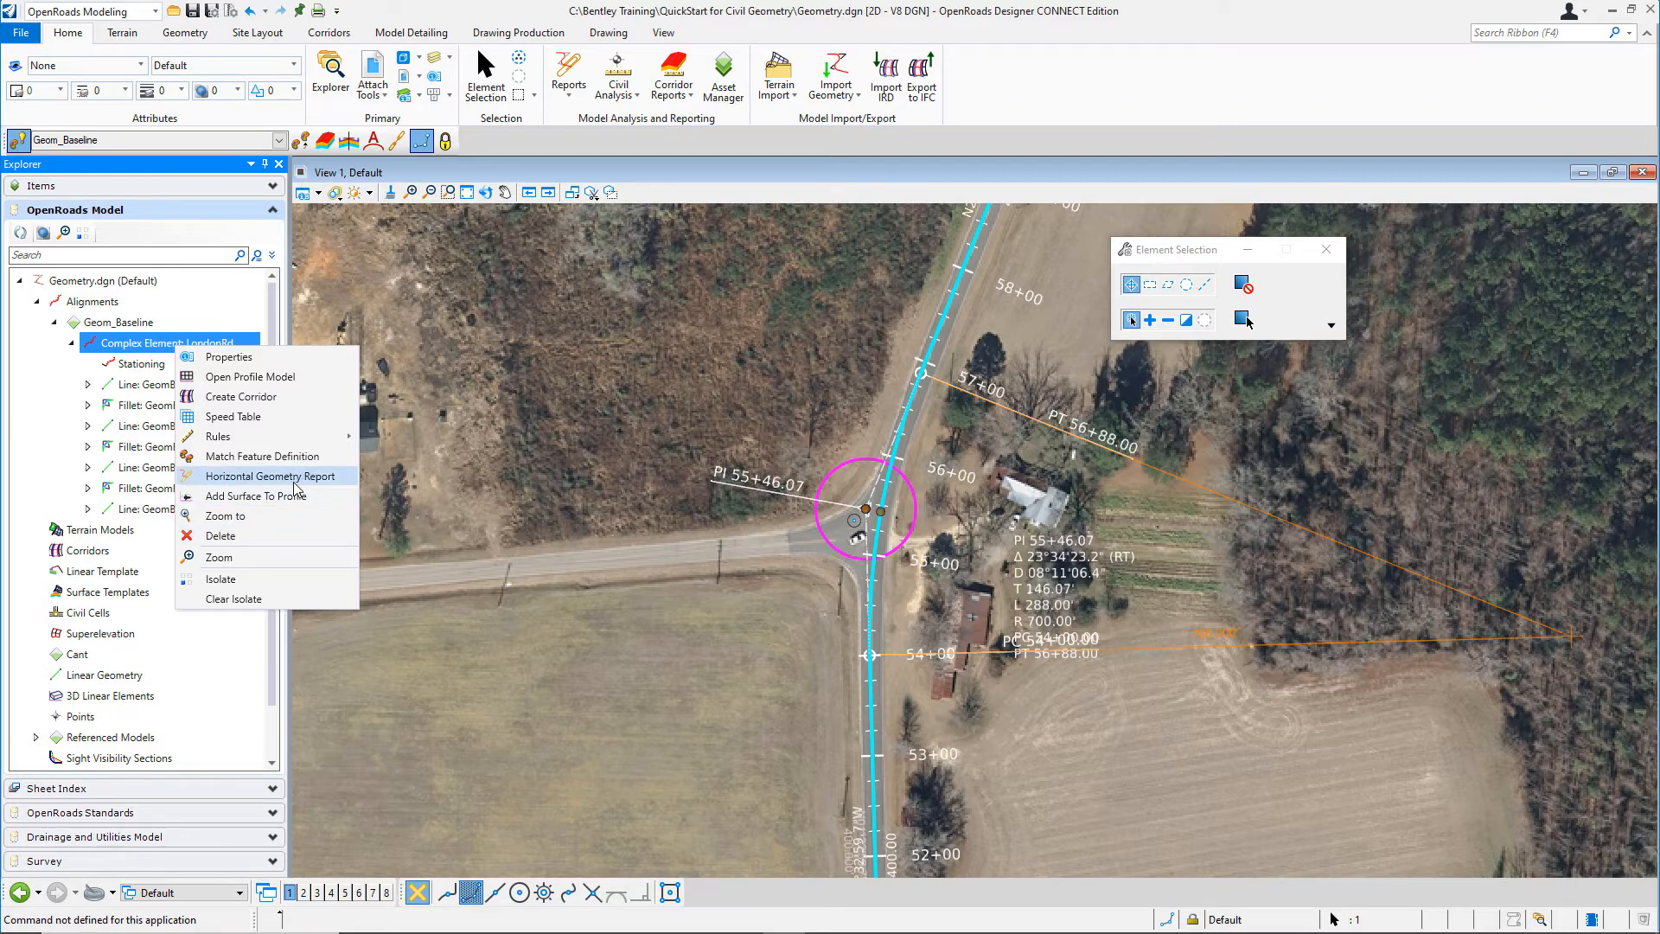
click(270, 476)
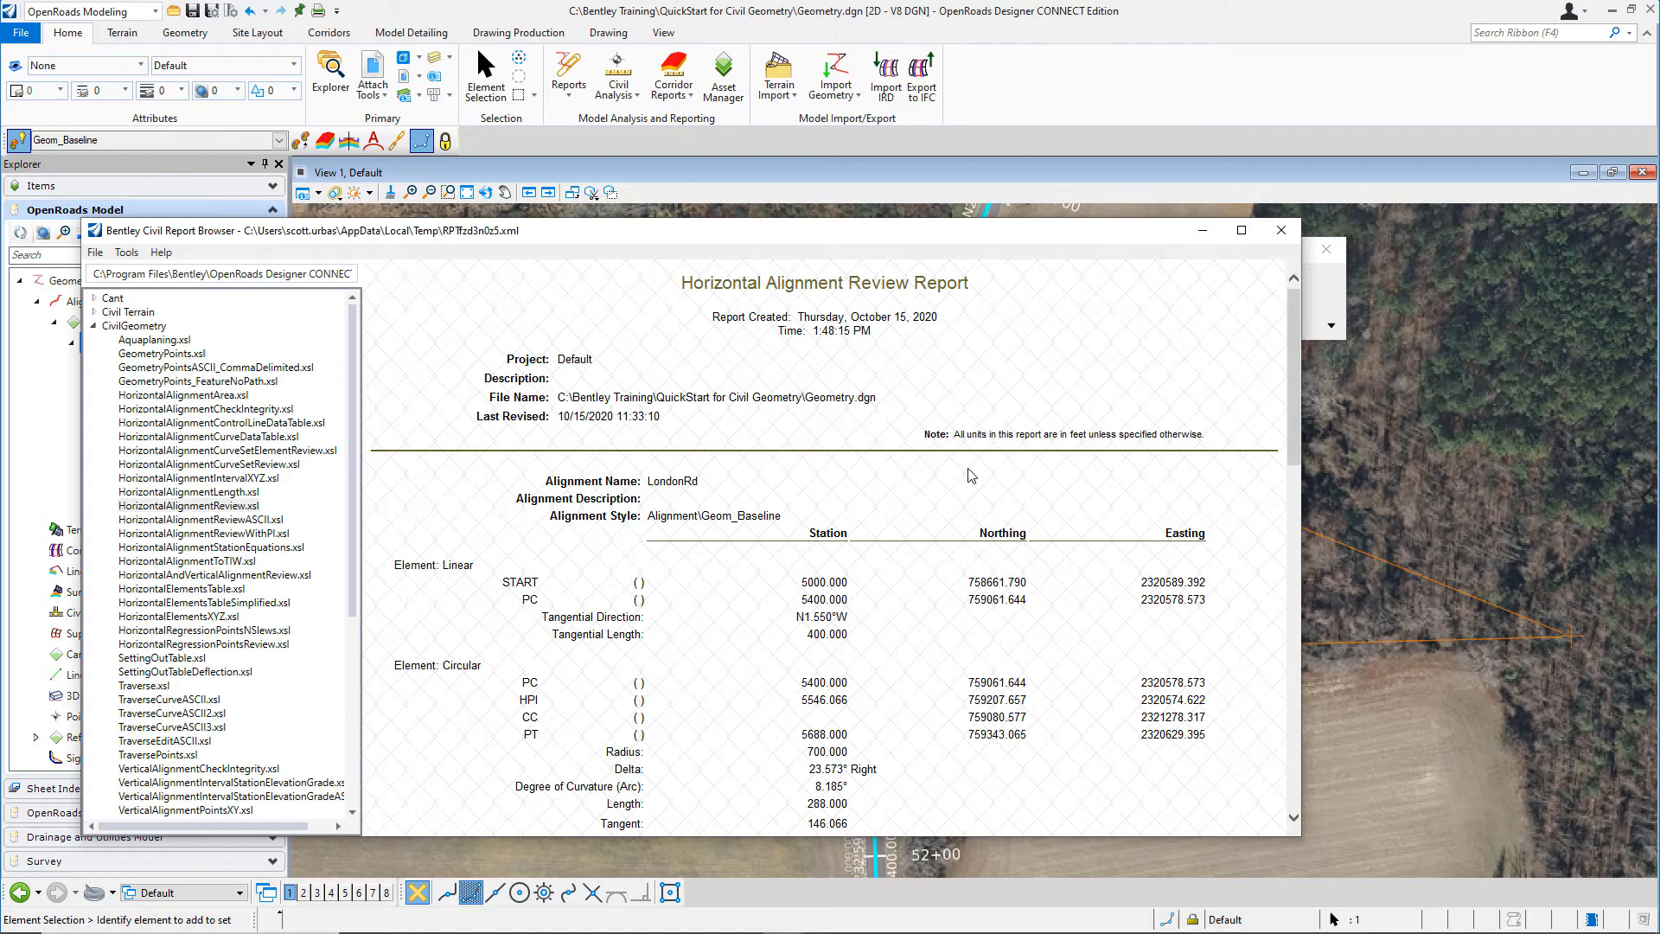
mouse_move(1060, 499)
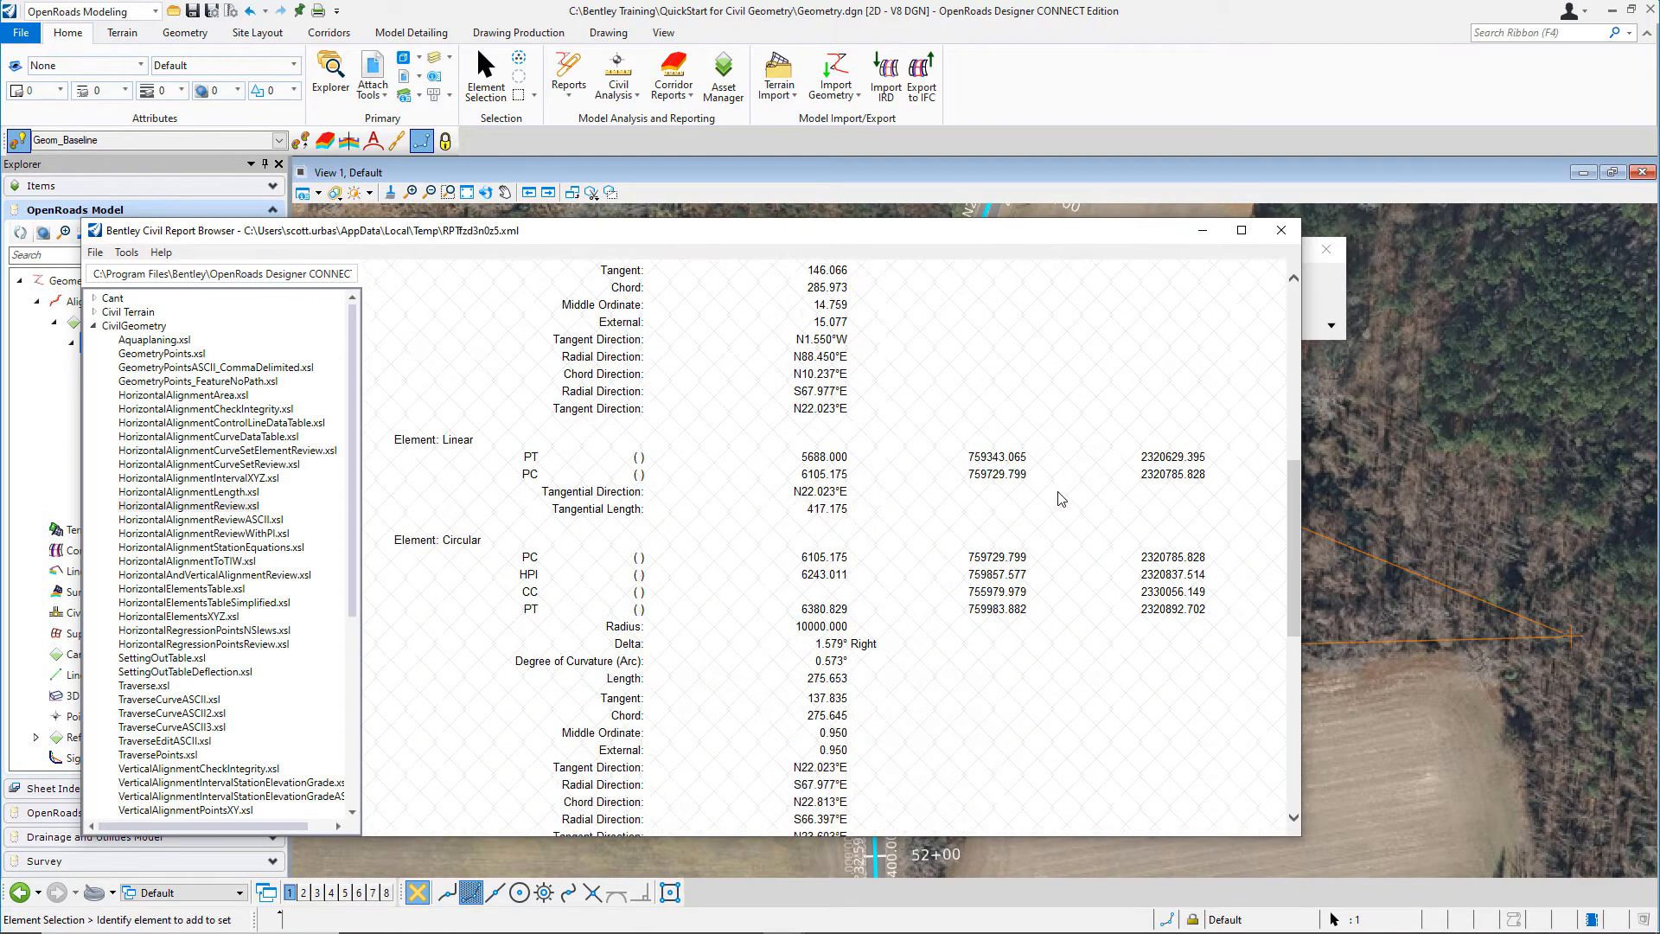
Scroll through the LondonRd Horizontal Alignment Review Report
scroll(down, 3)
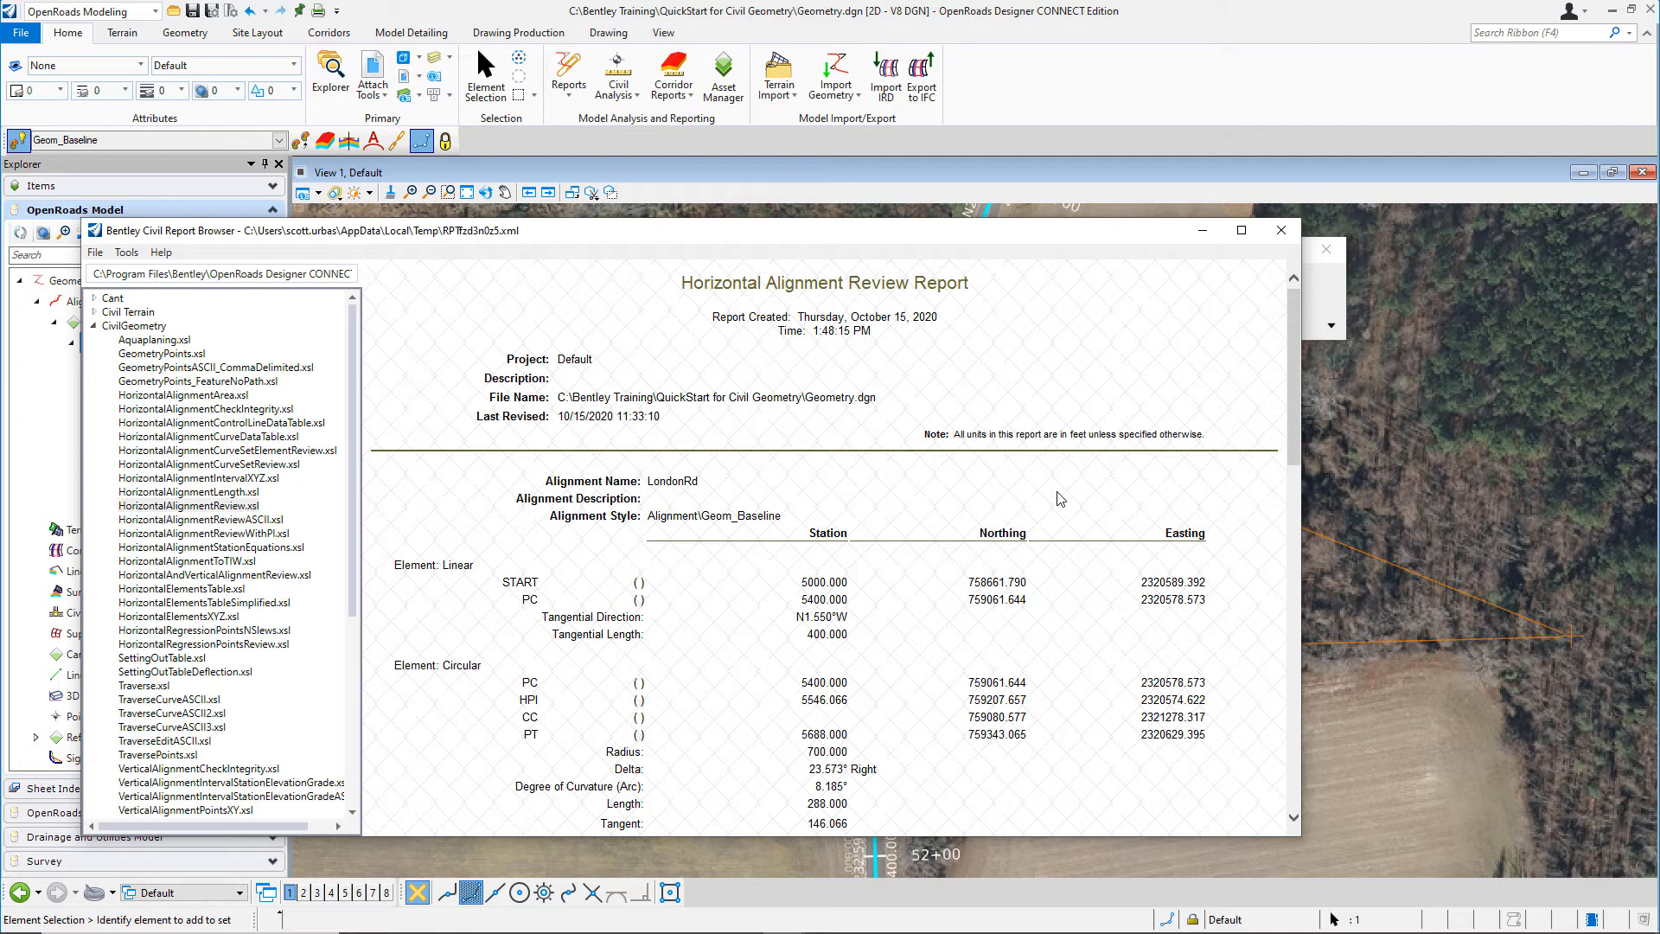
mouse_move(928, 550)
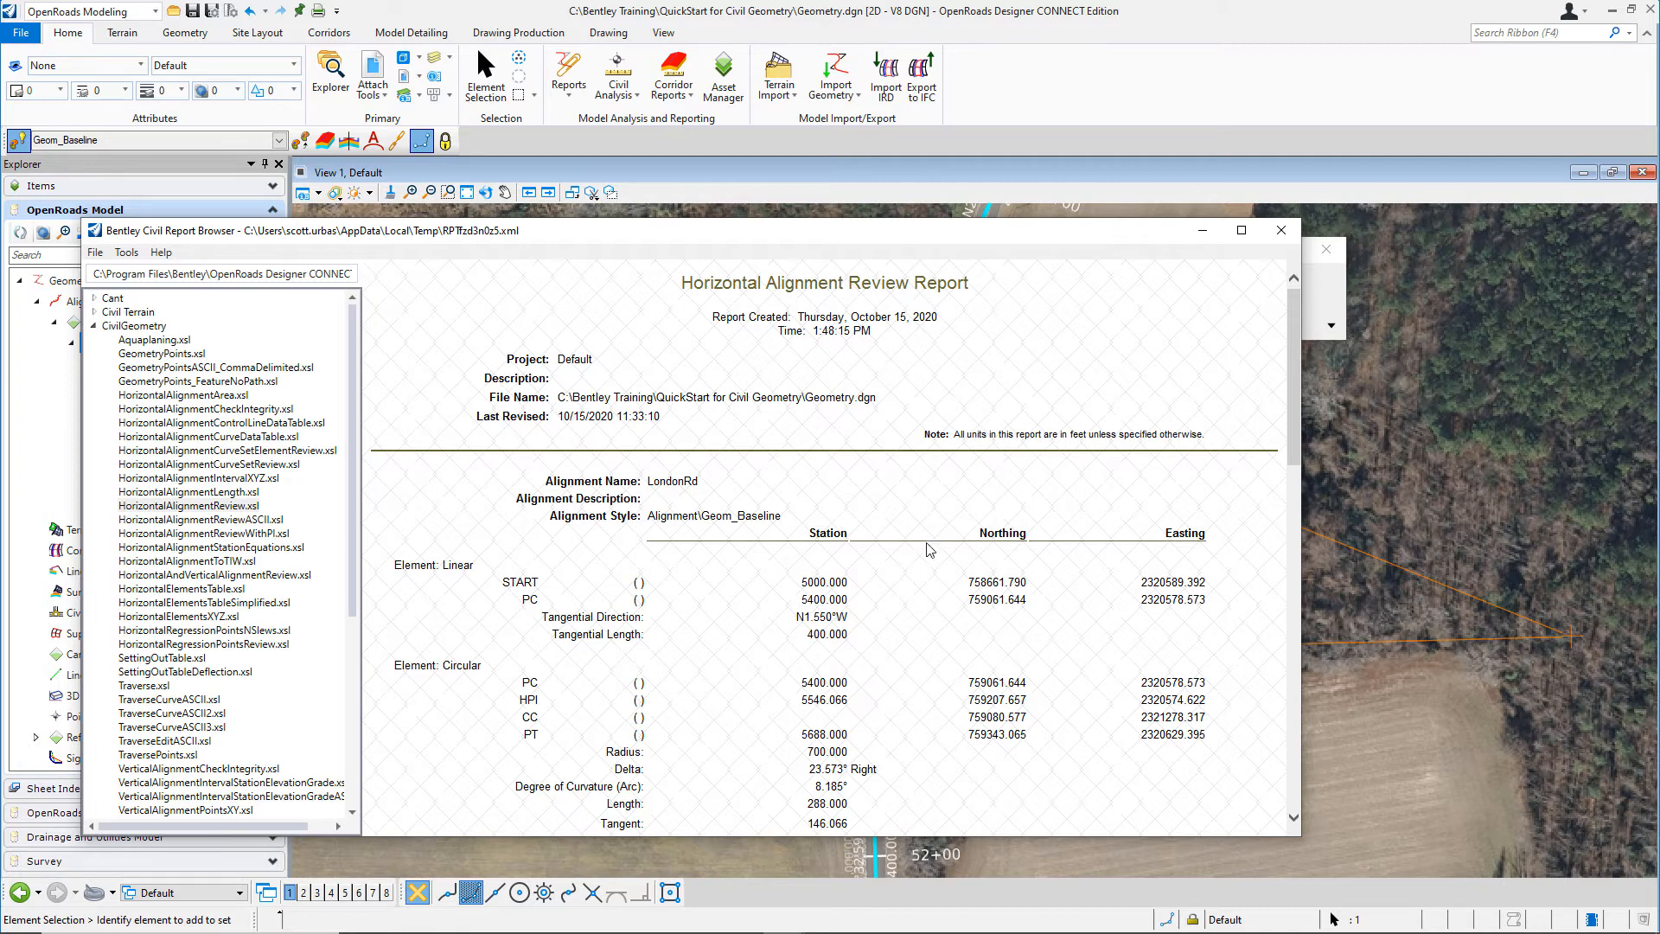
mouse_move(895, 612)
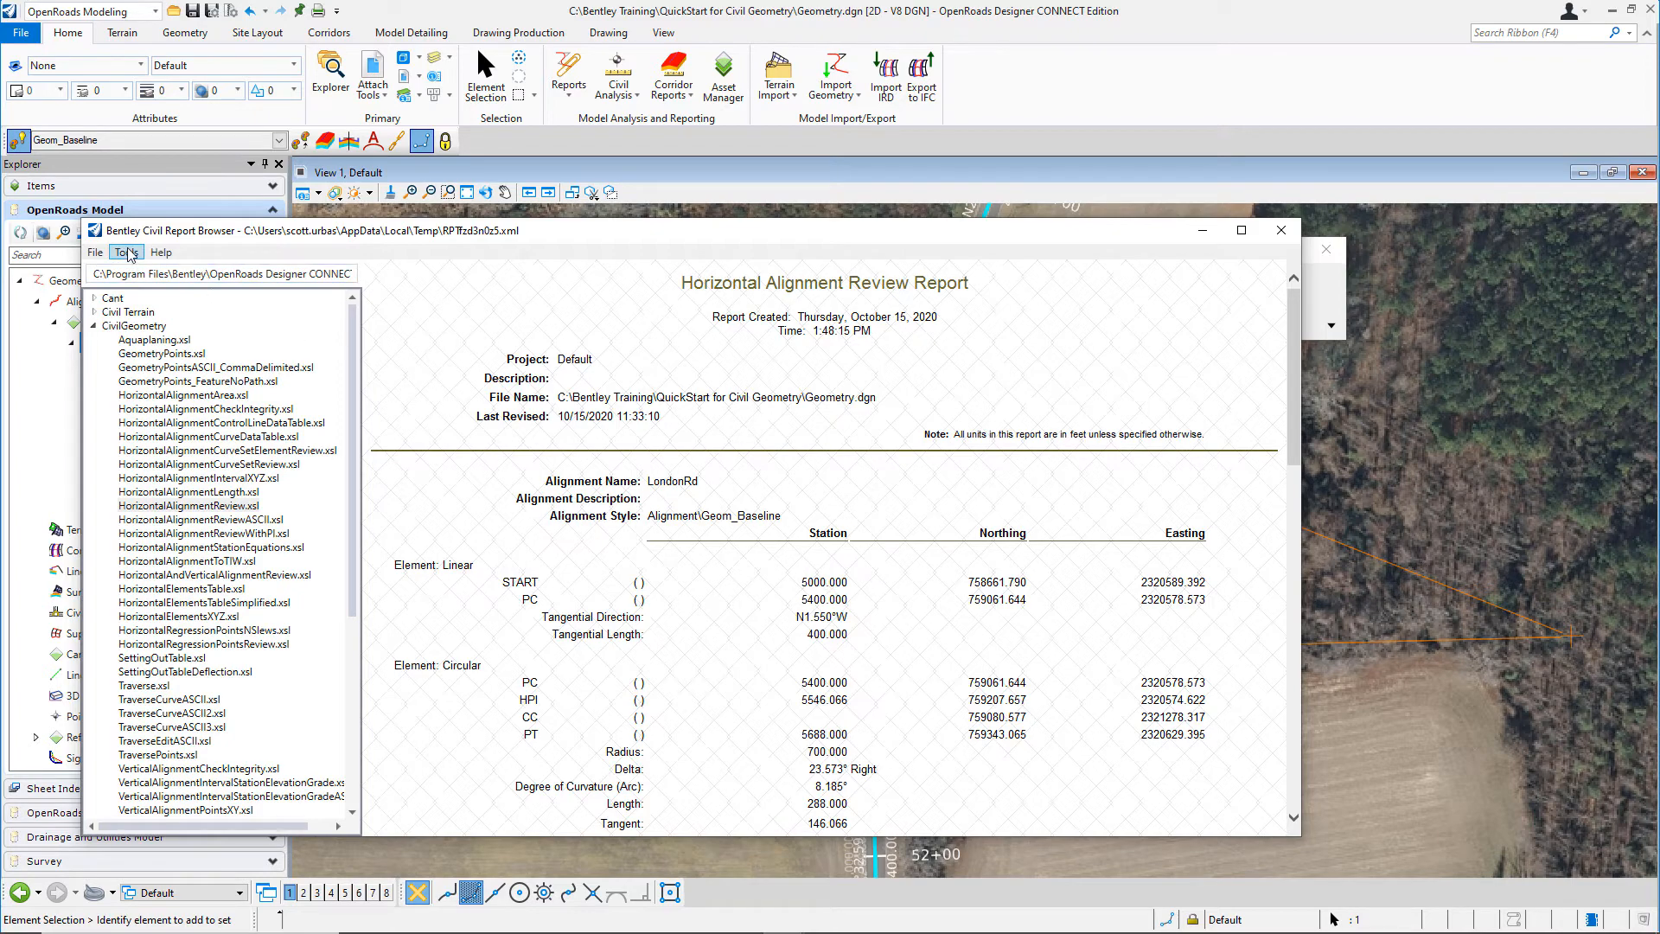
In Format Options, set angles to 0 precision ddd°mm'ss and slopes to 0.12 as percent
click(124, 251)
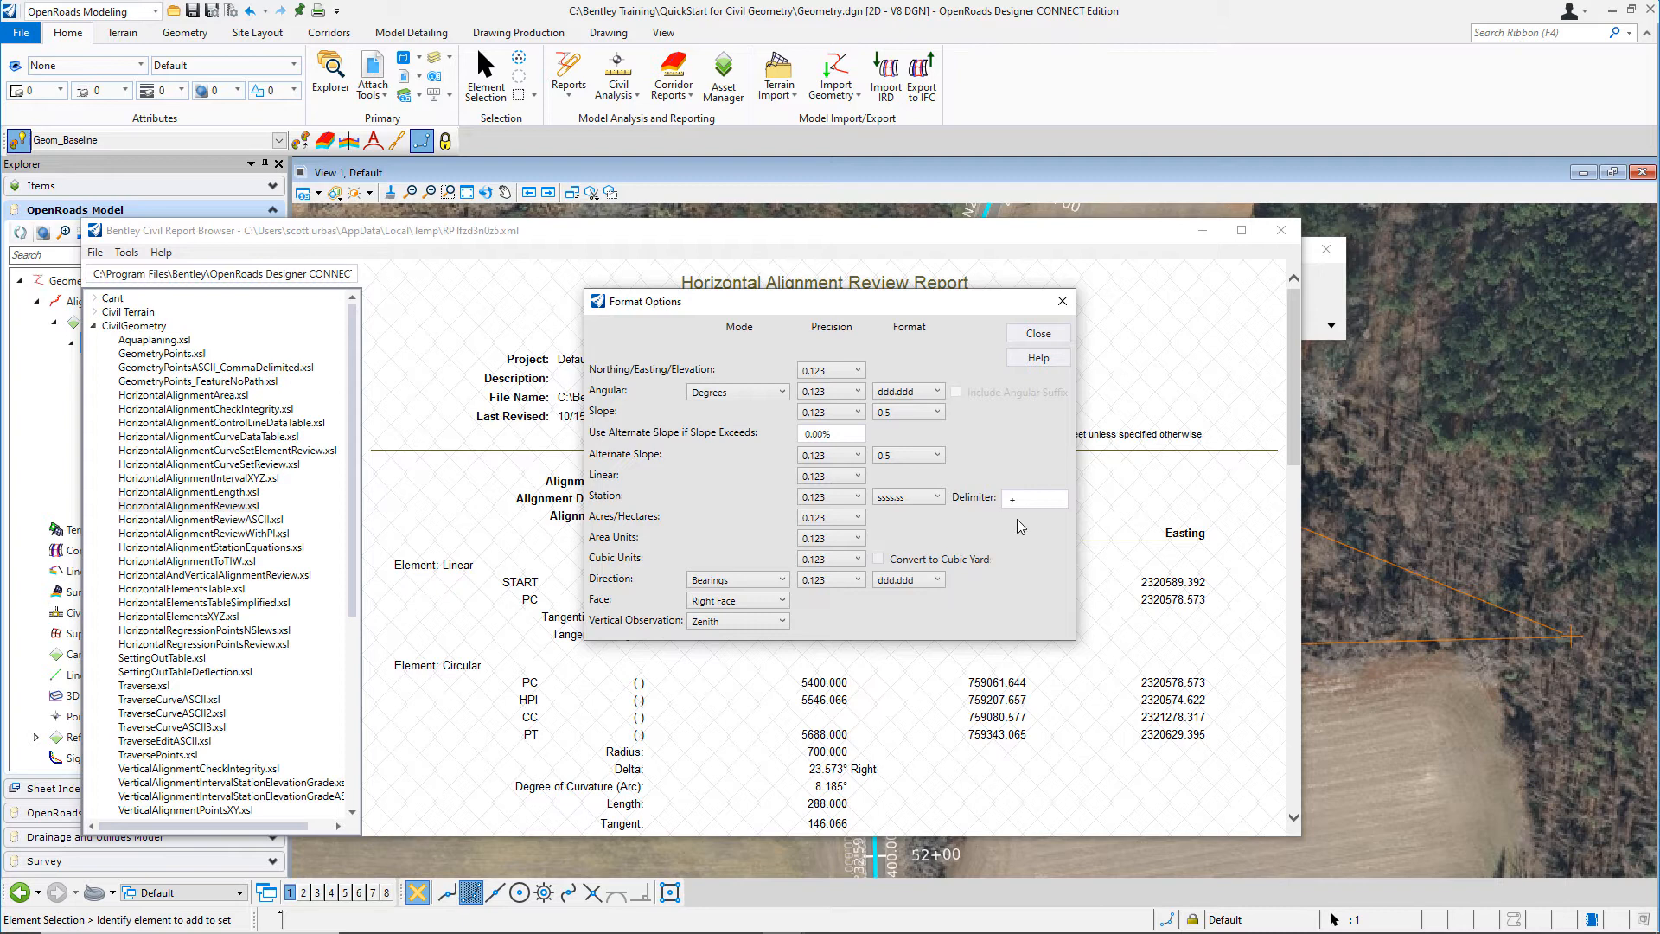
mouse_move(995, 541)
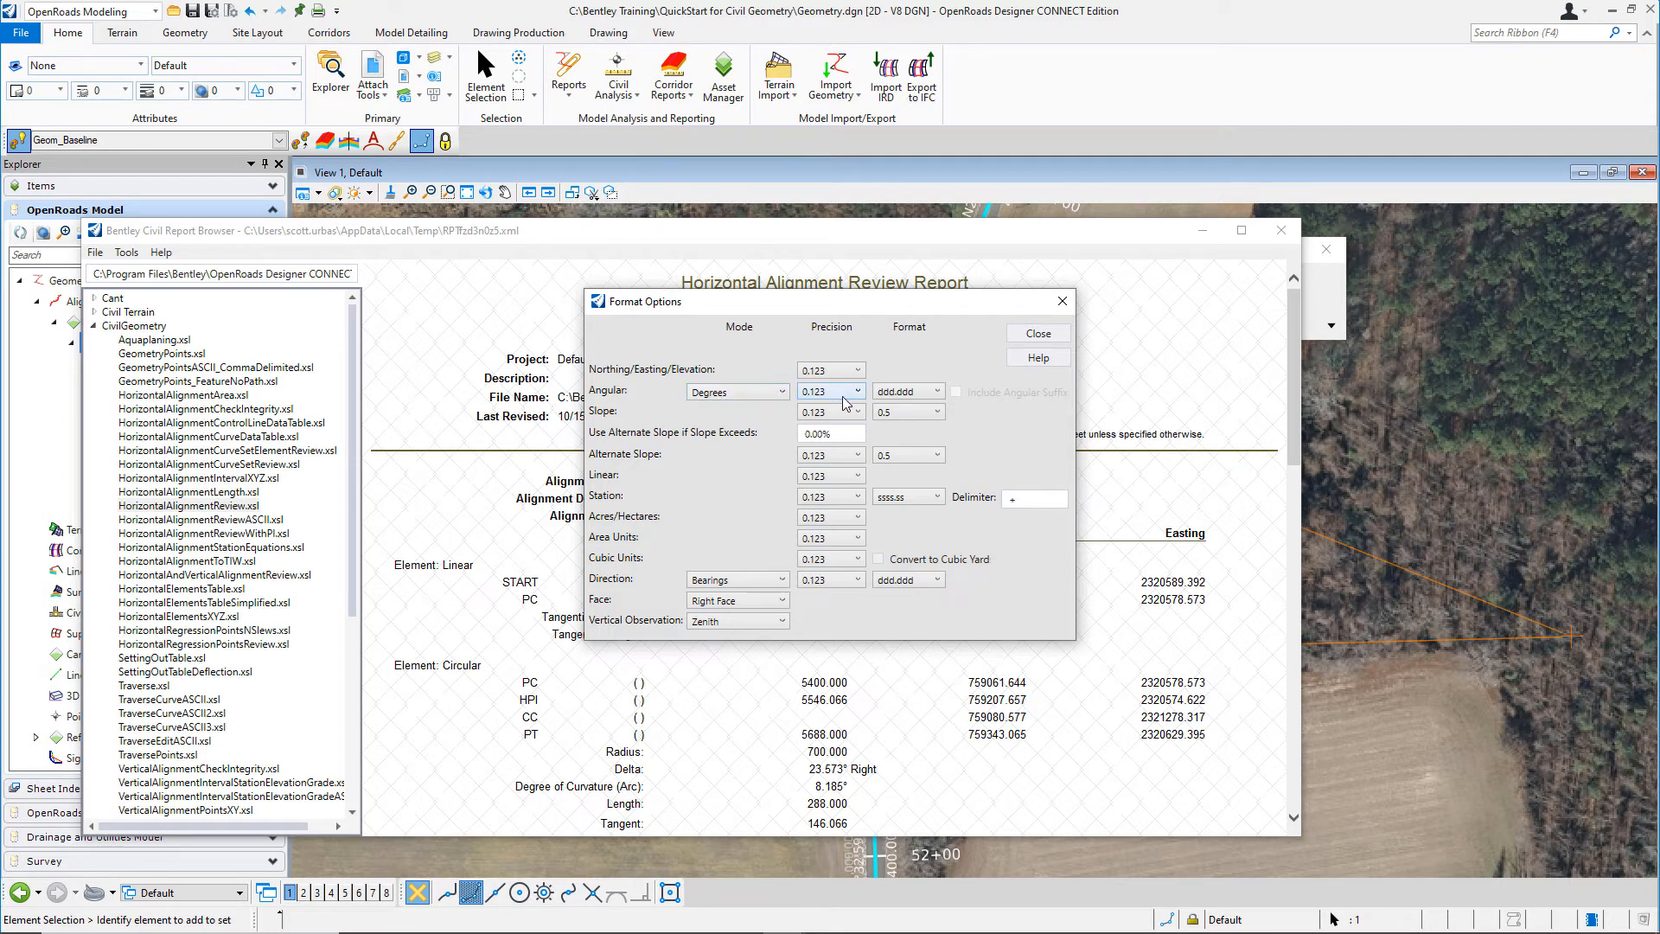
click(830, 391)
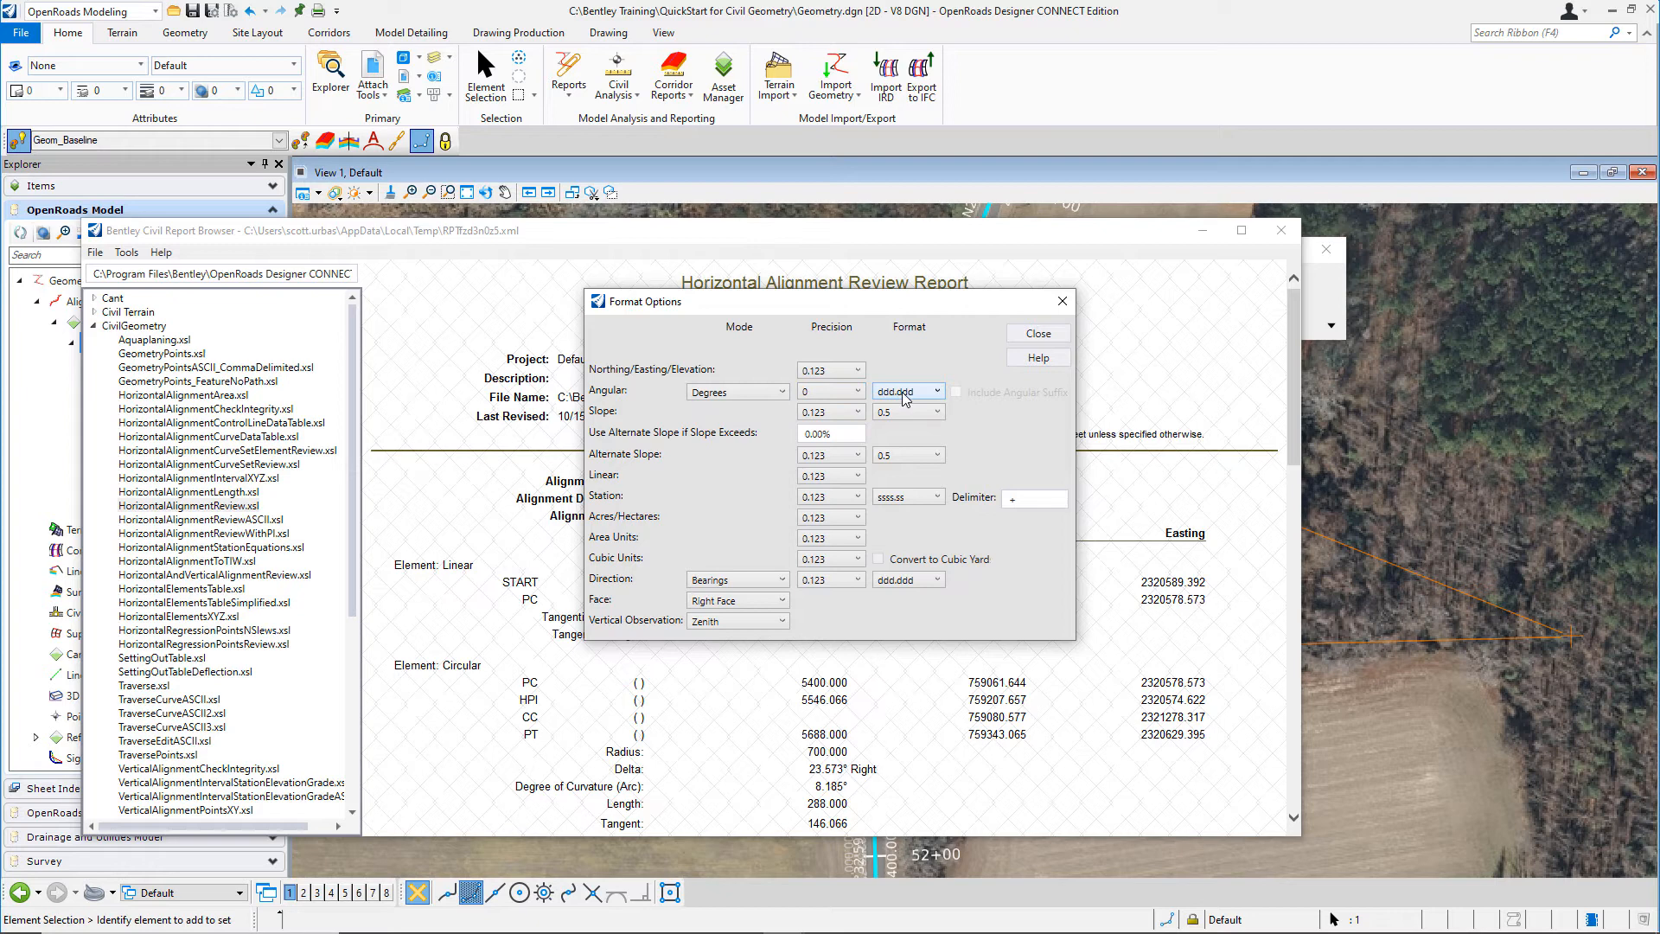
click(937, 390)
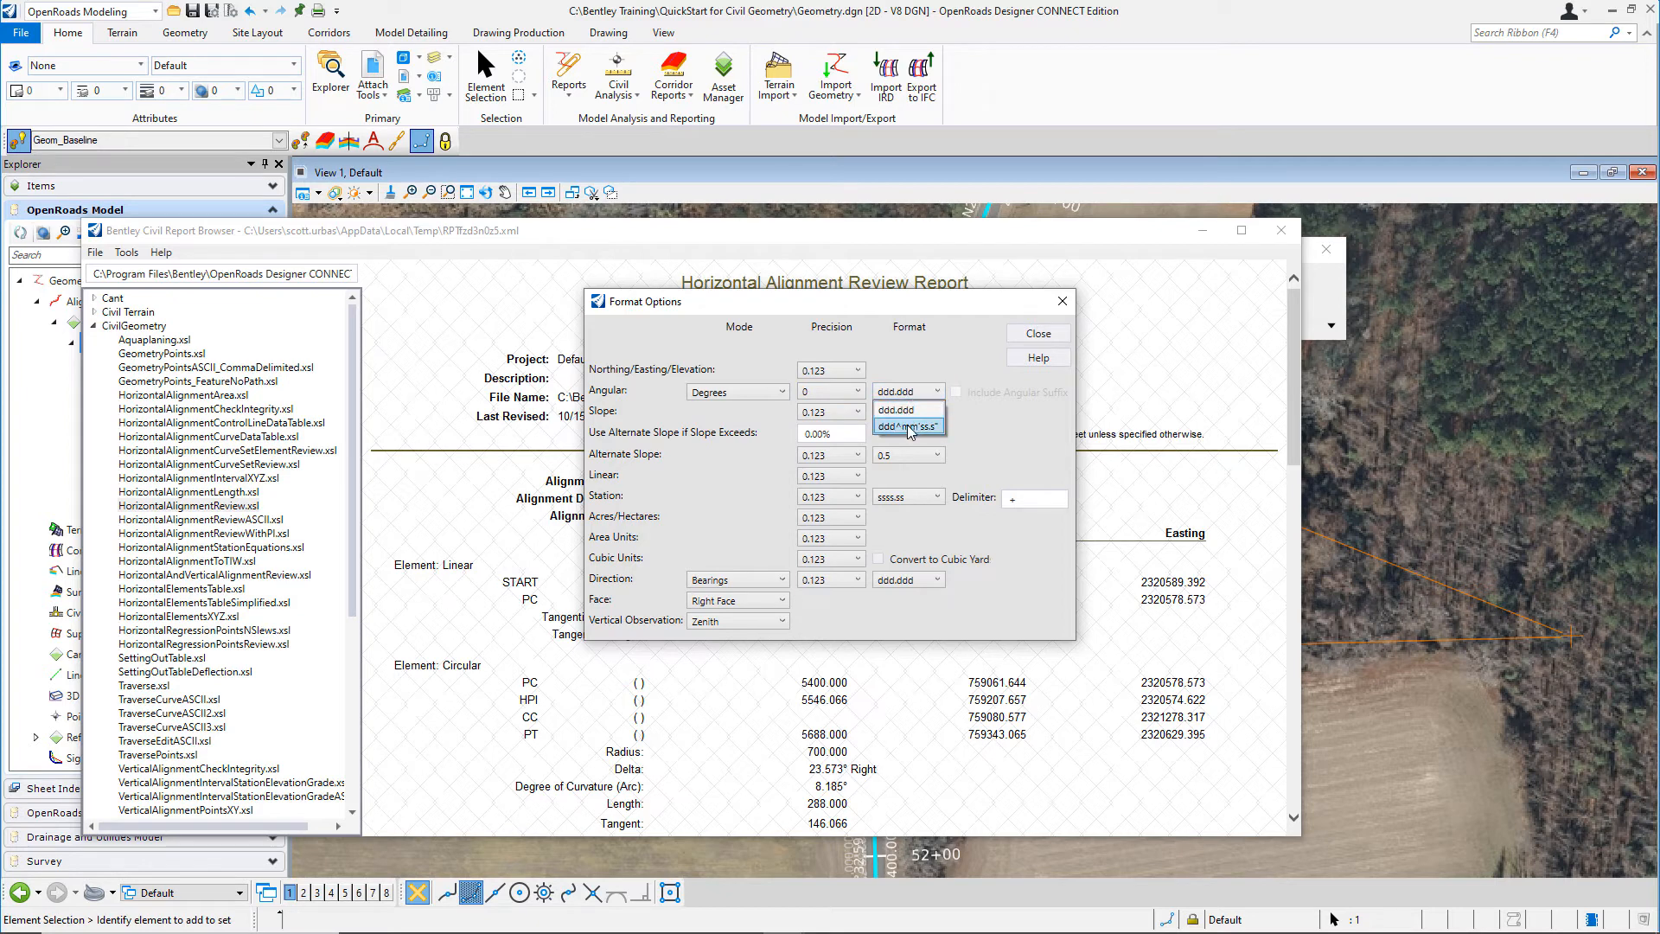
click(908, 425)
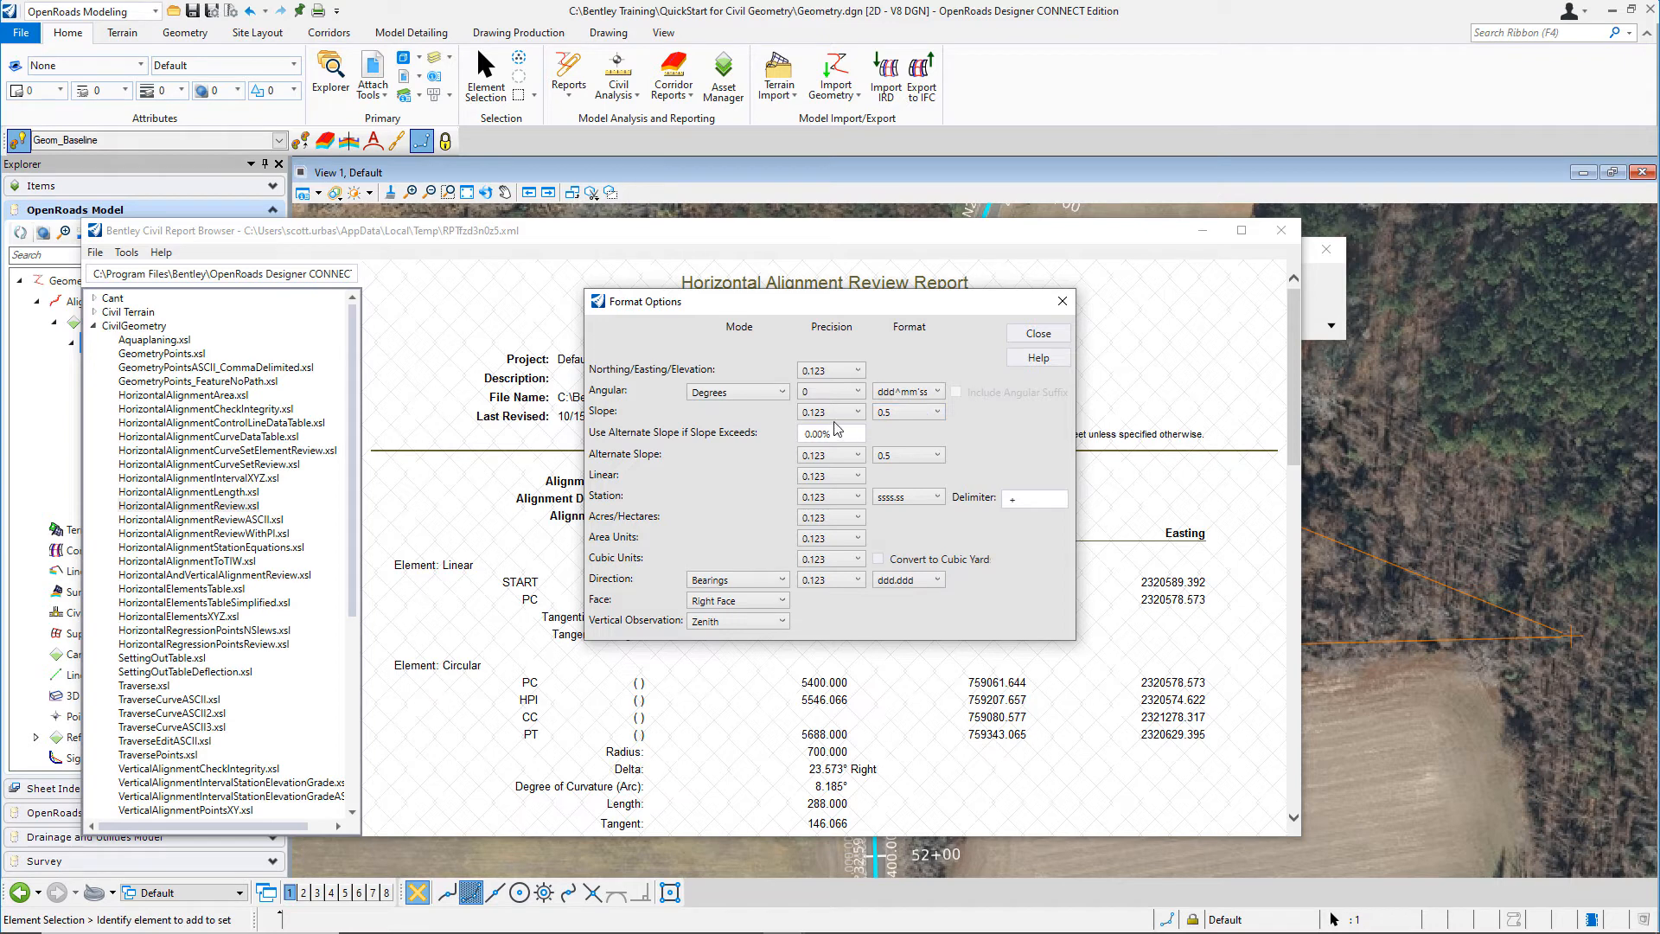
click(864, 411)
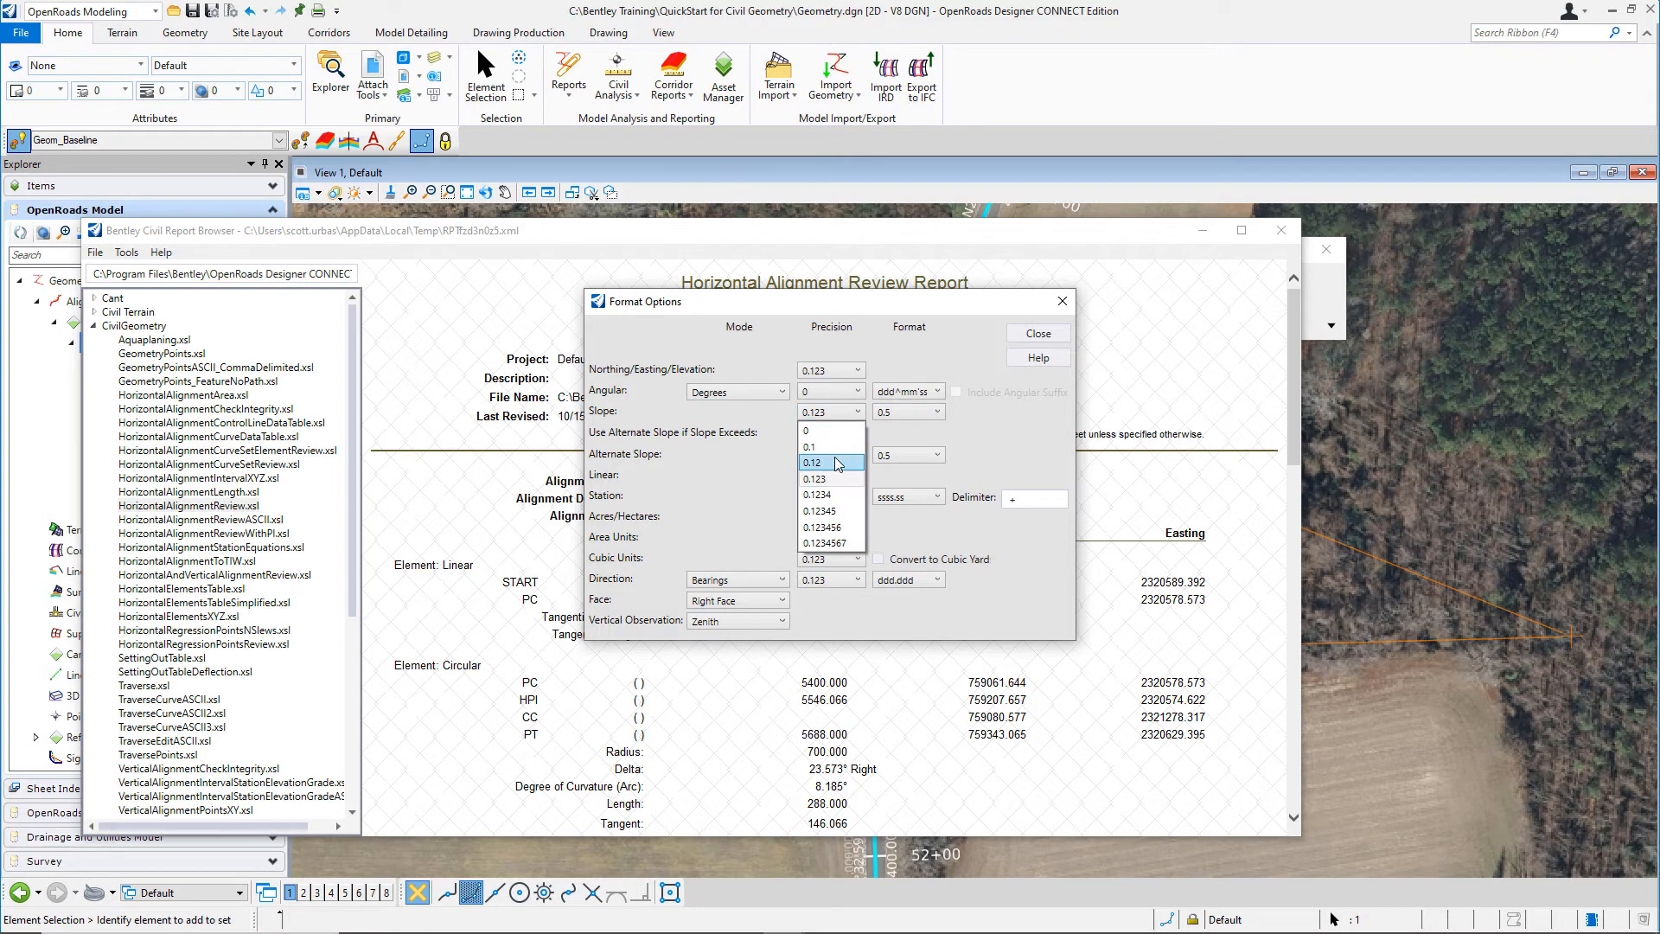
click(812, 462)
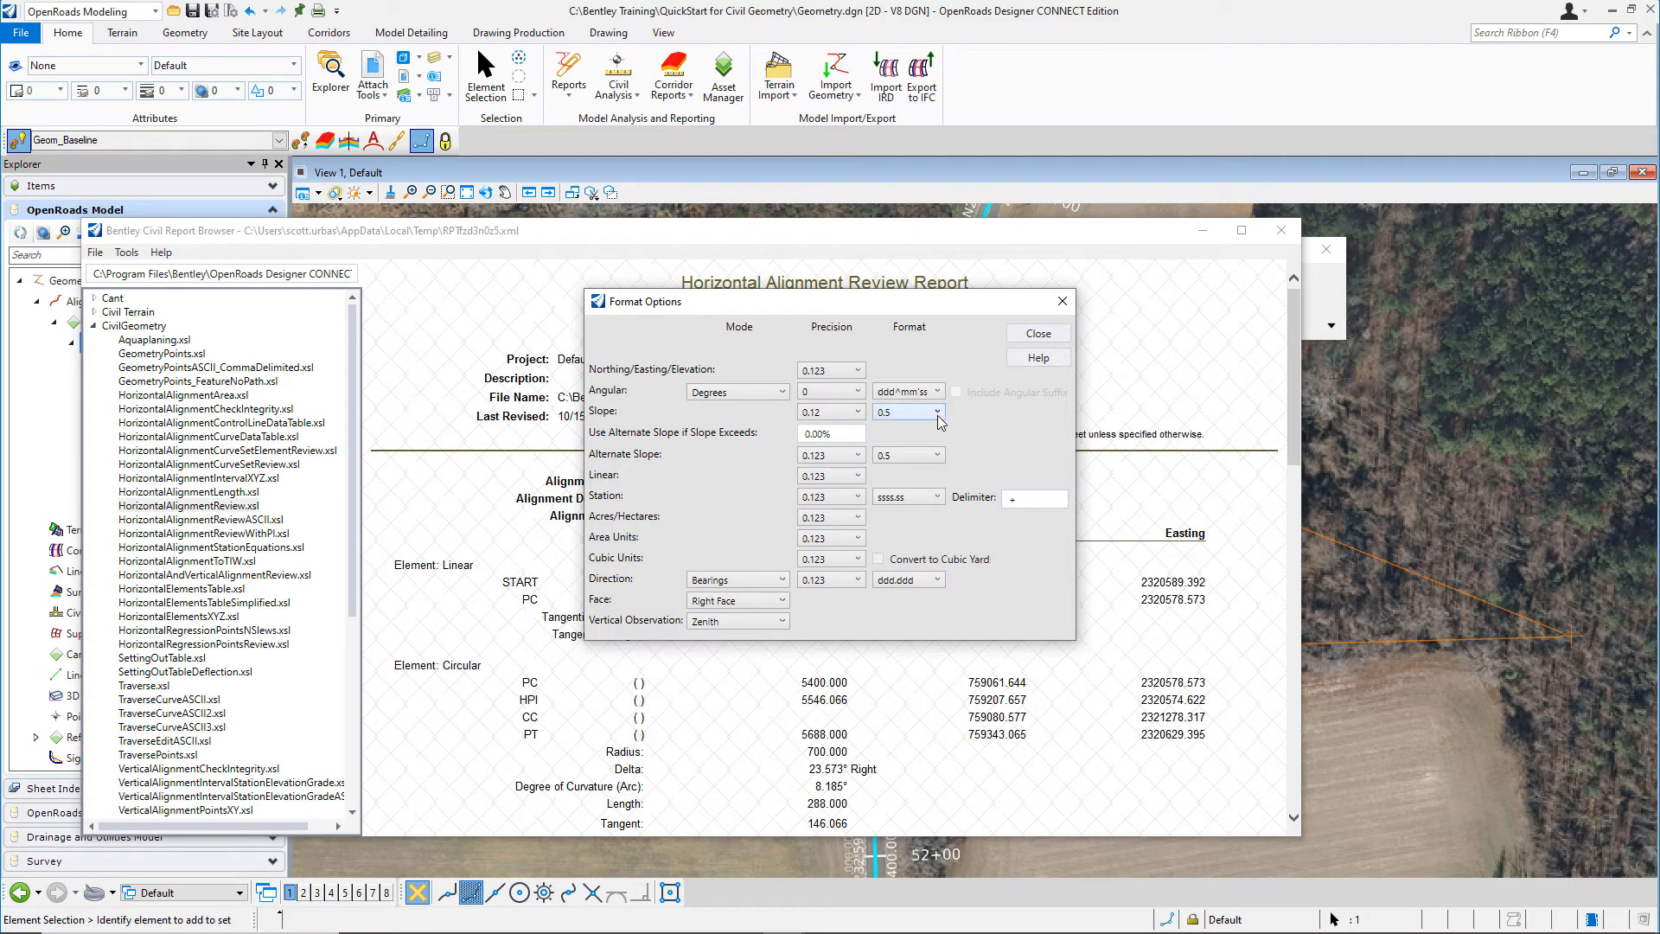
click(935, 410)
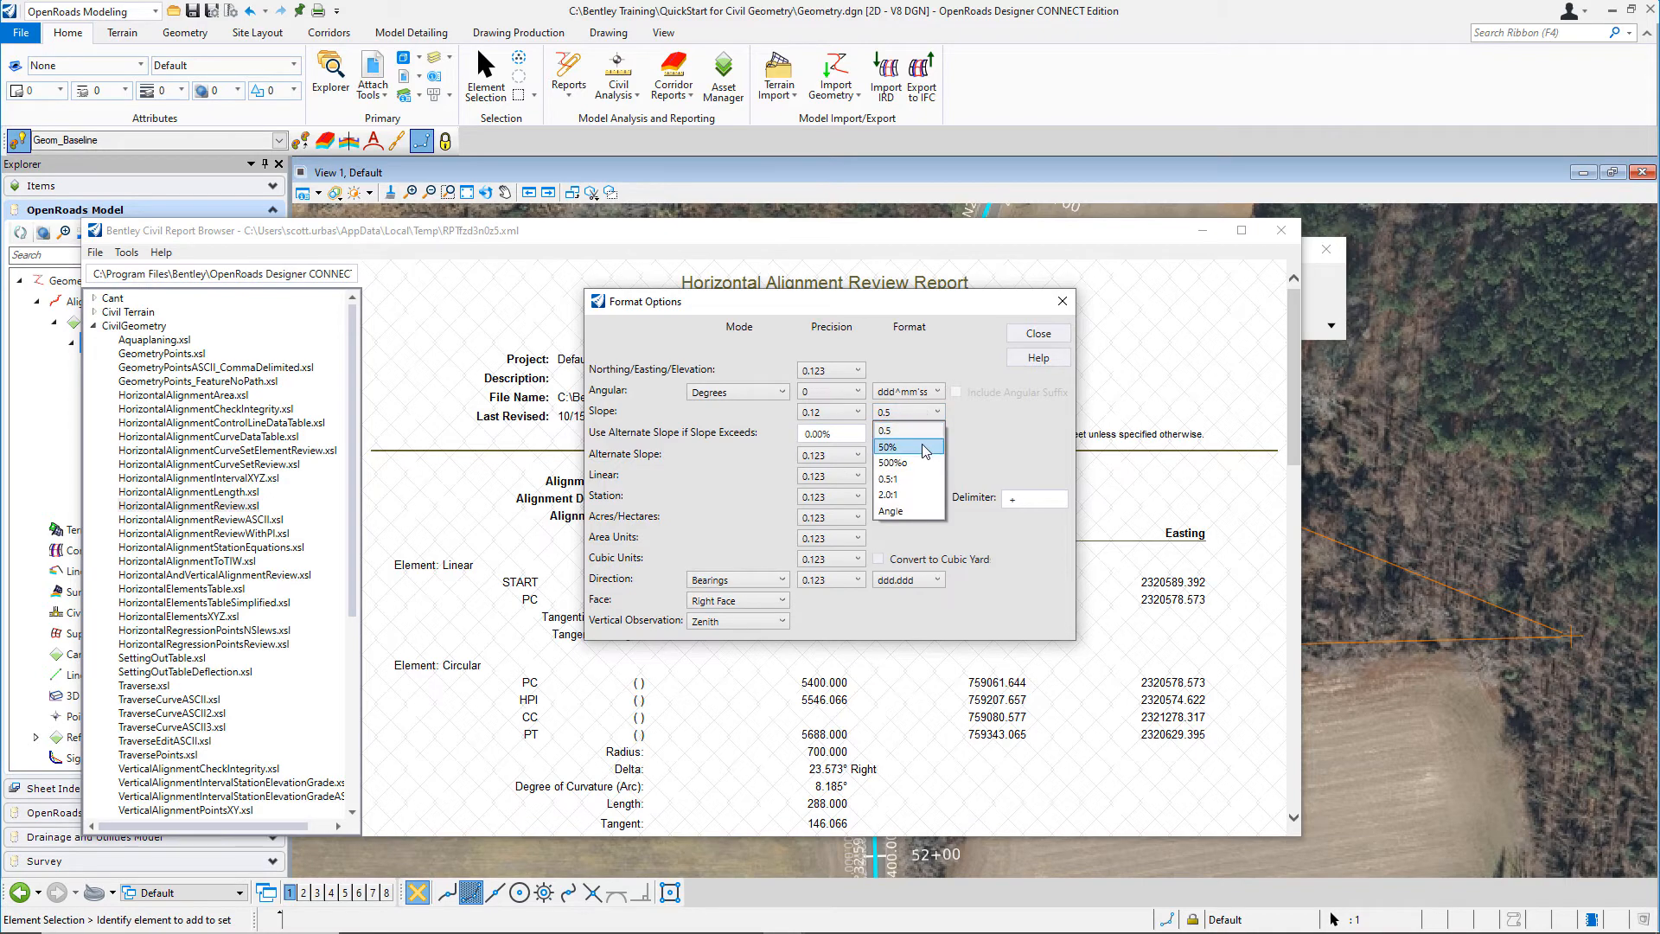
click(890, 447)
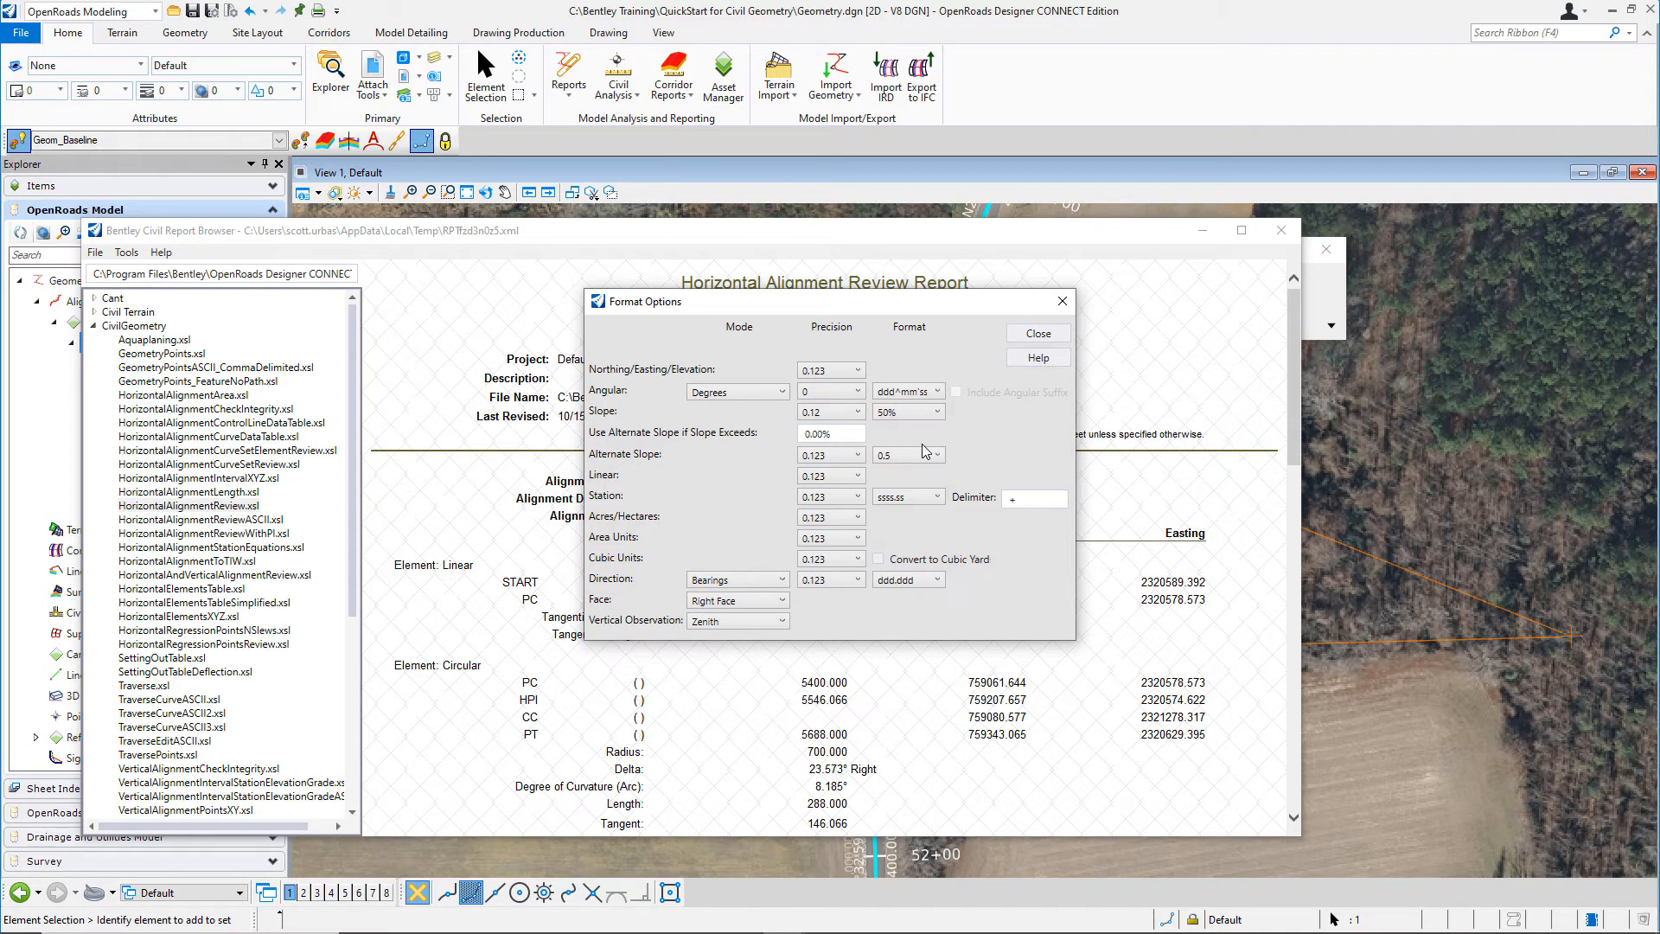
Set stations to 0.12 precision ss+ss.ss and directions to ddd°mm'ss, then apply
click(854, 496)
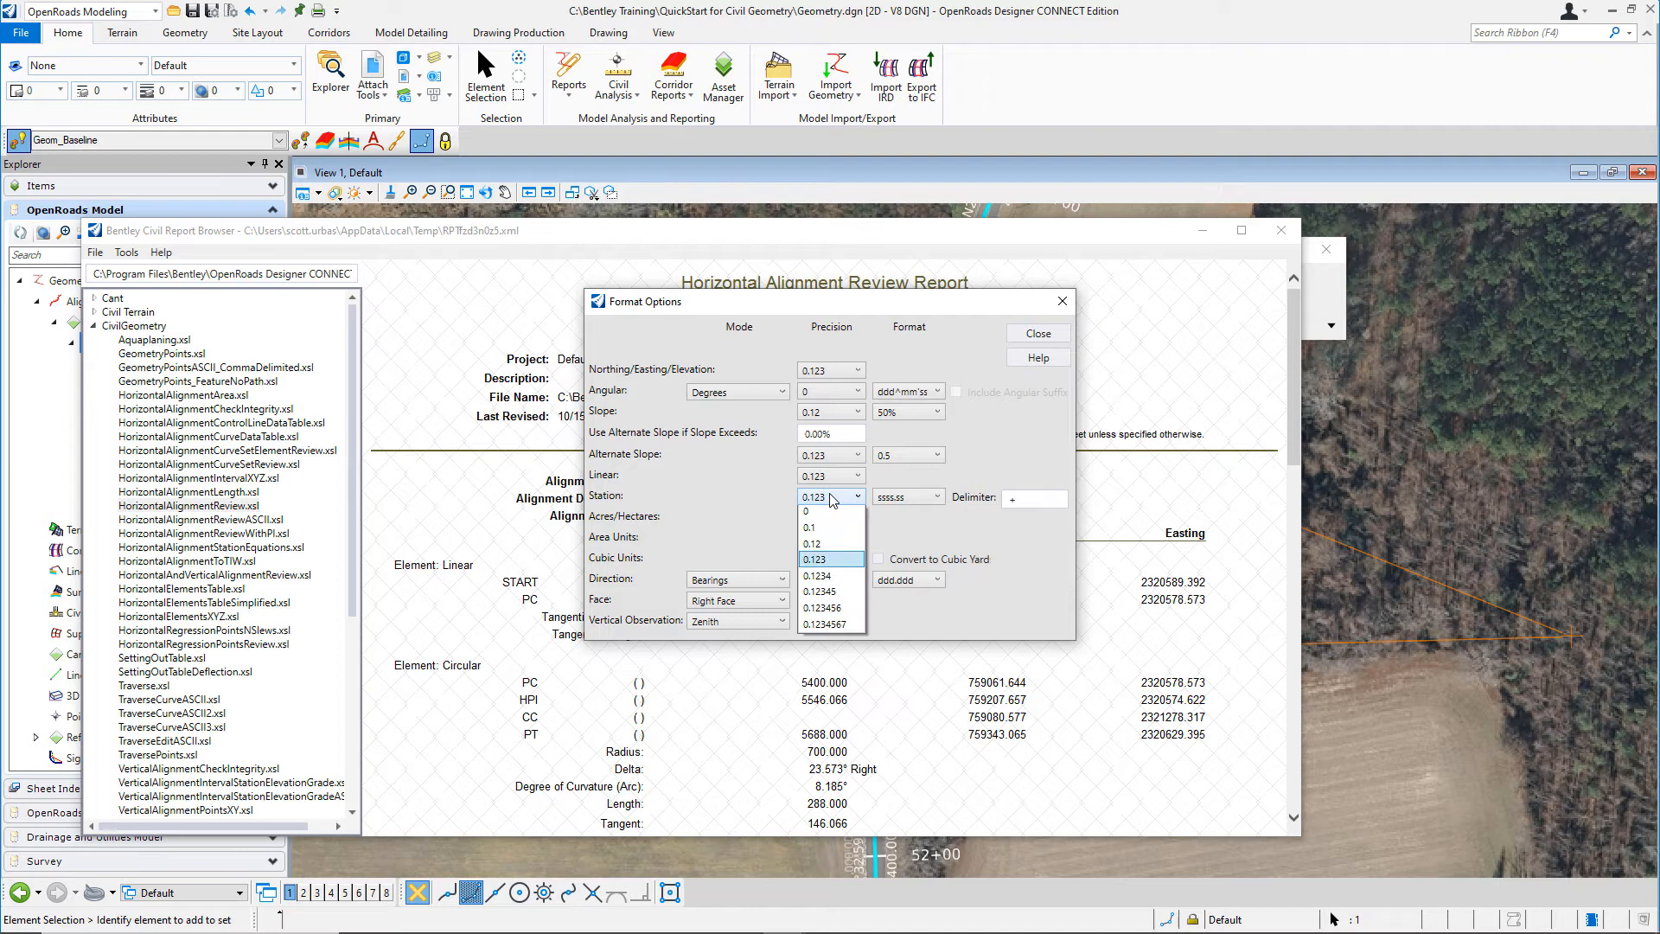
mouse_move(812, 547)
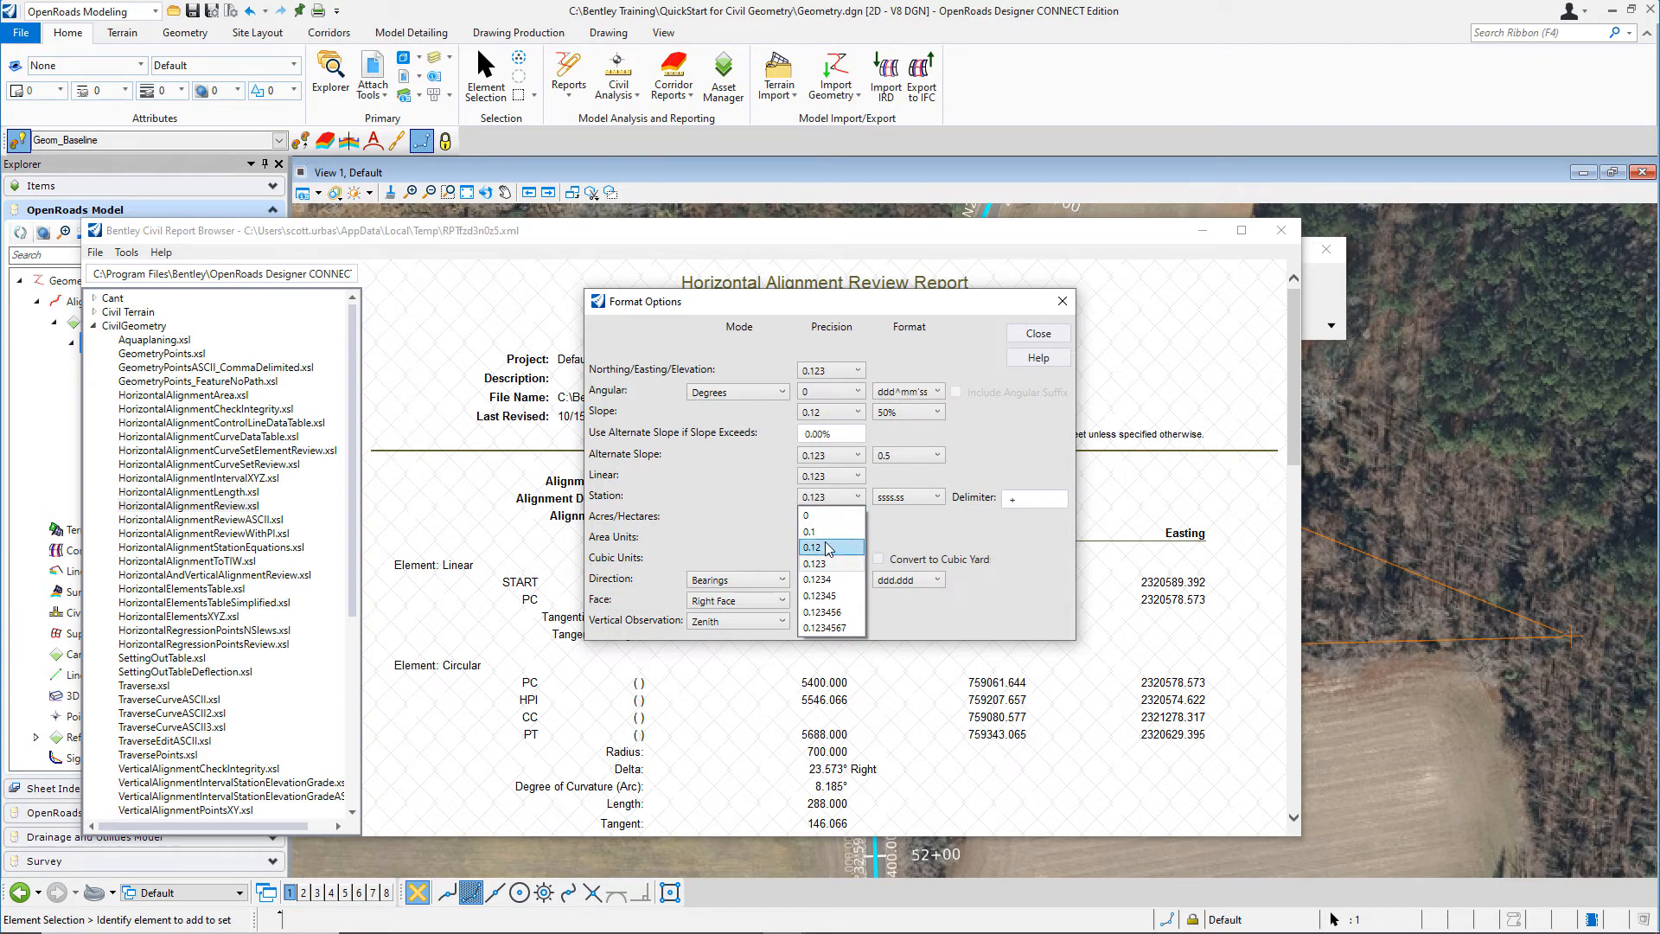
click(814, 562)
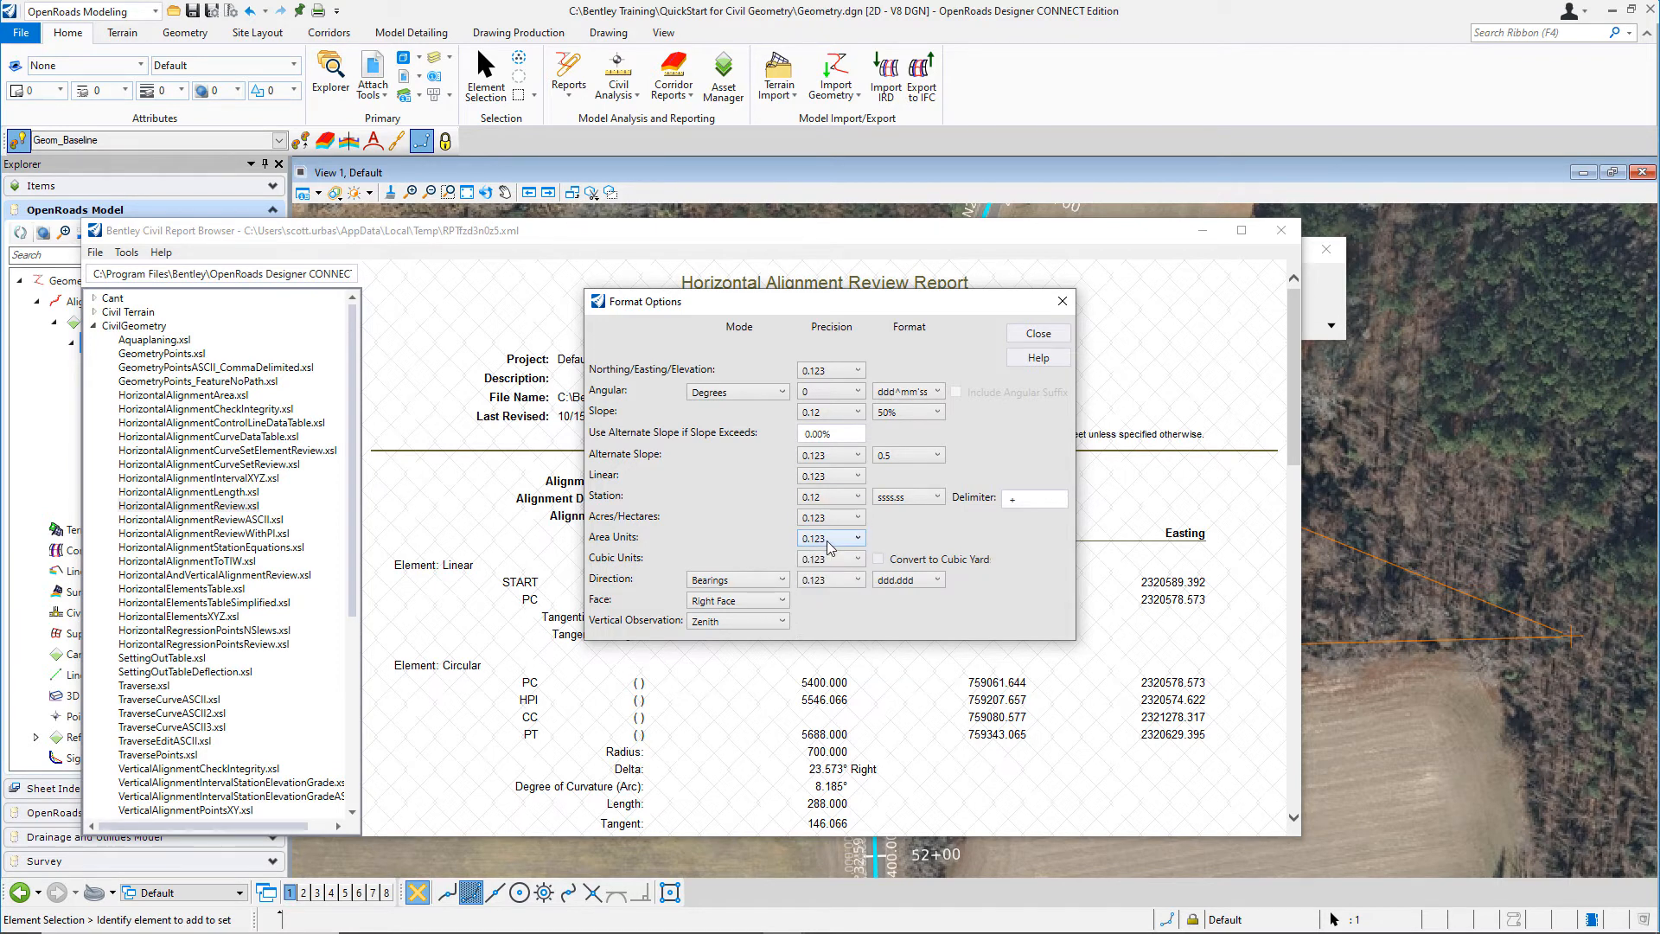
click(905, 497)
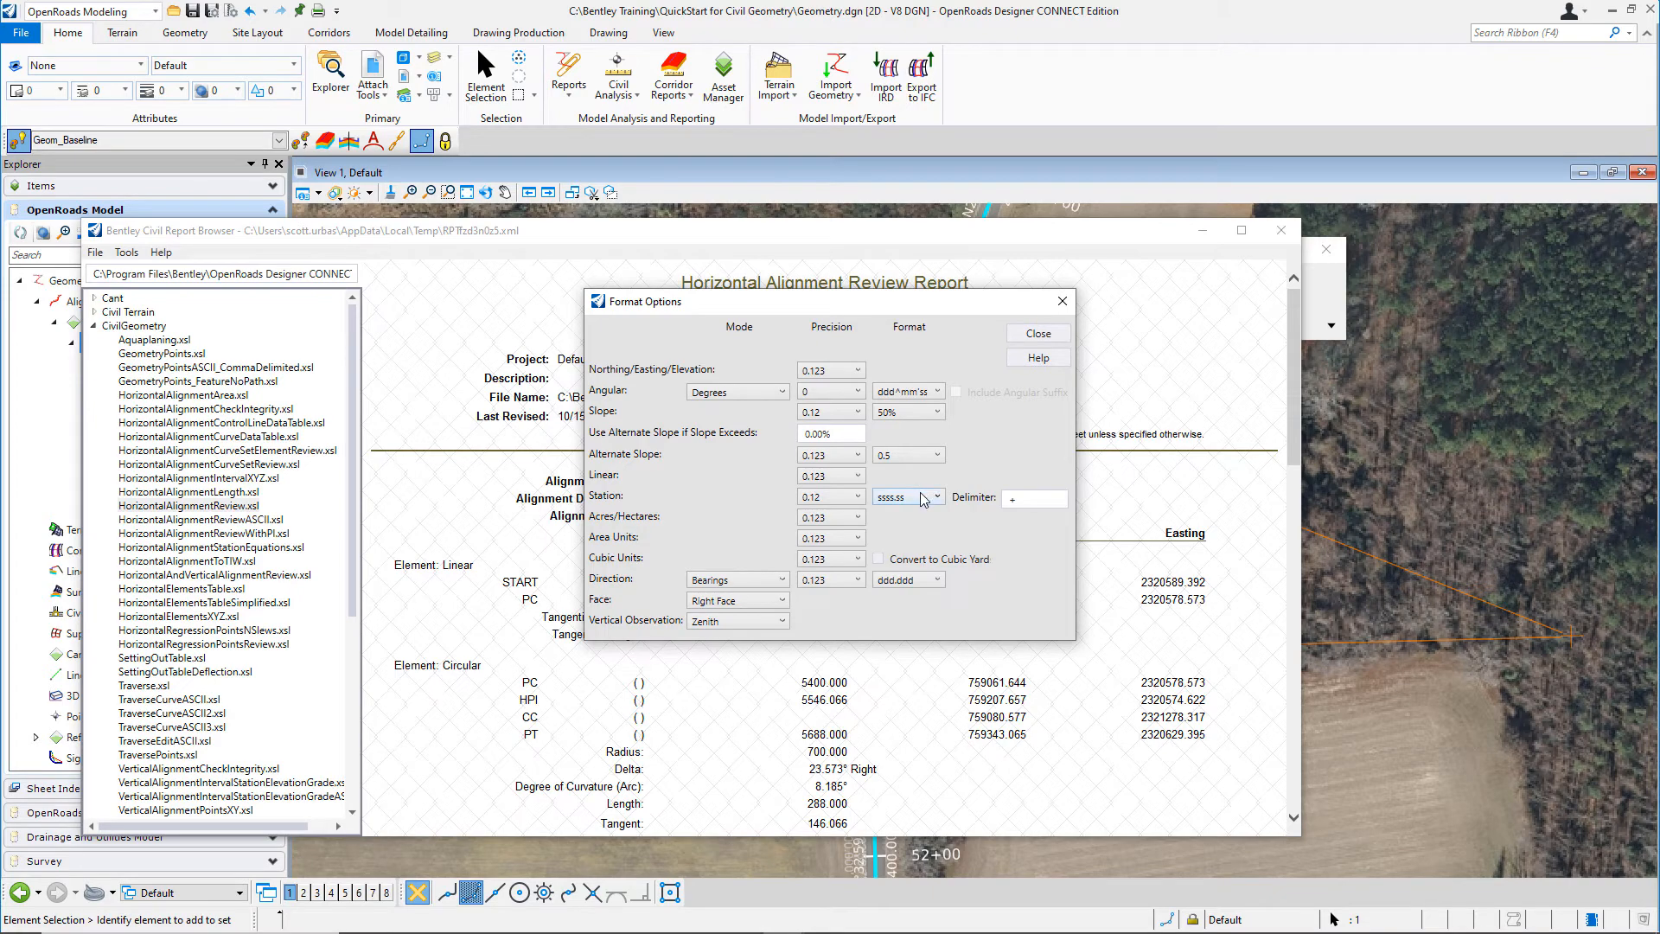
click(935, 496)
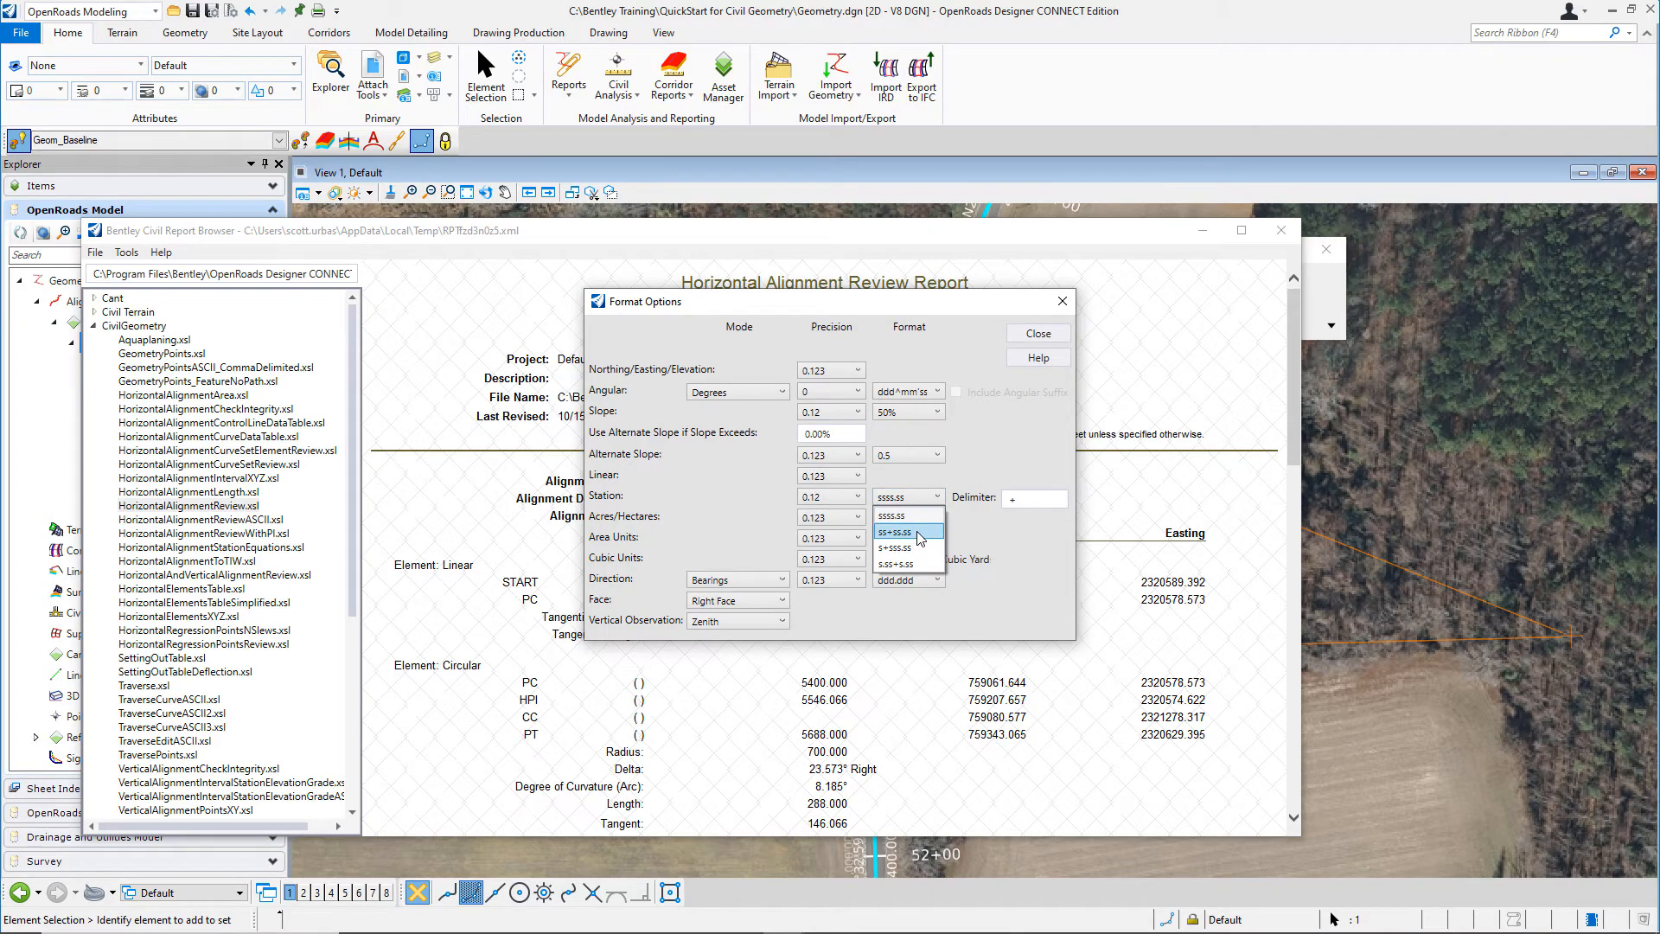
click(900, 531)
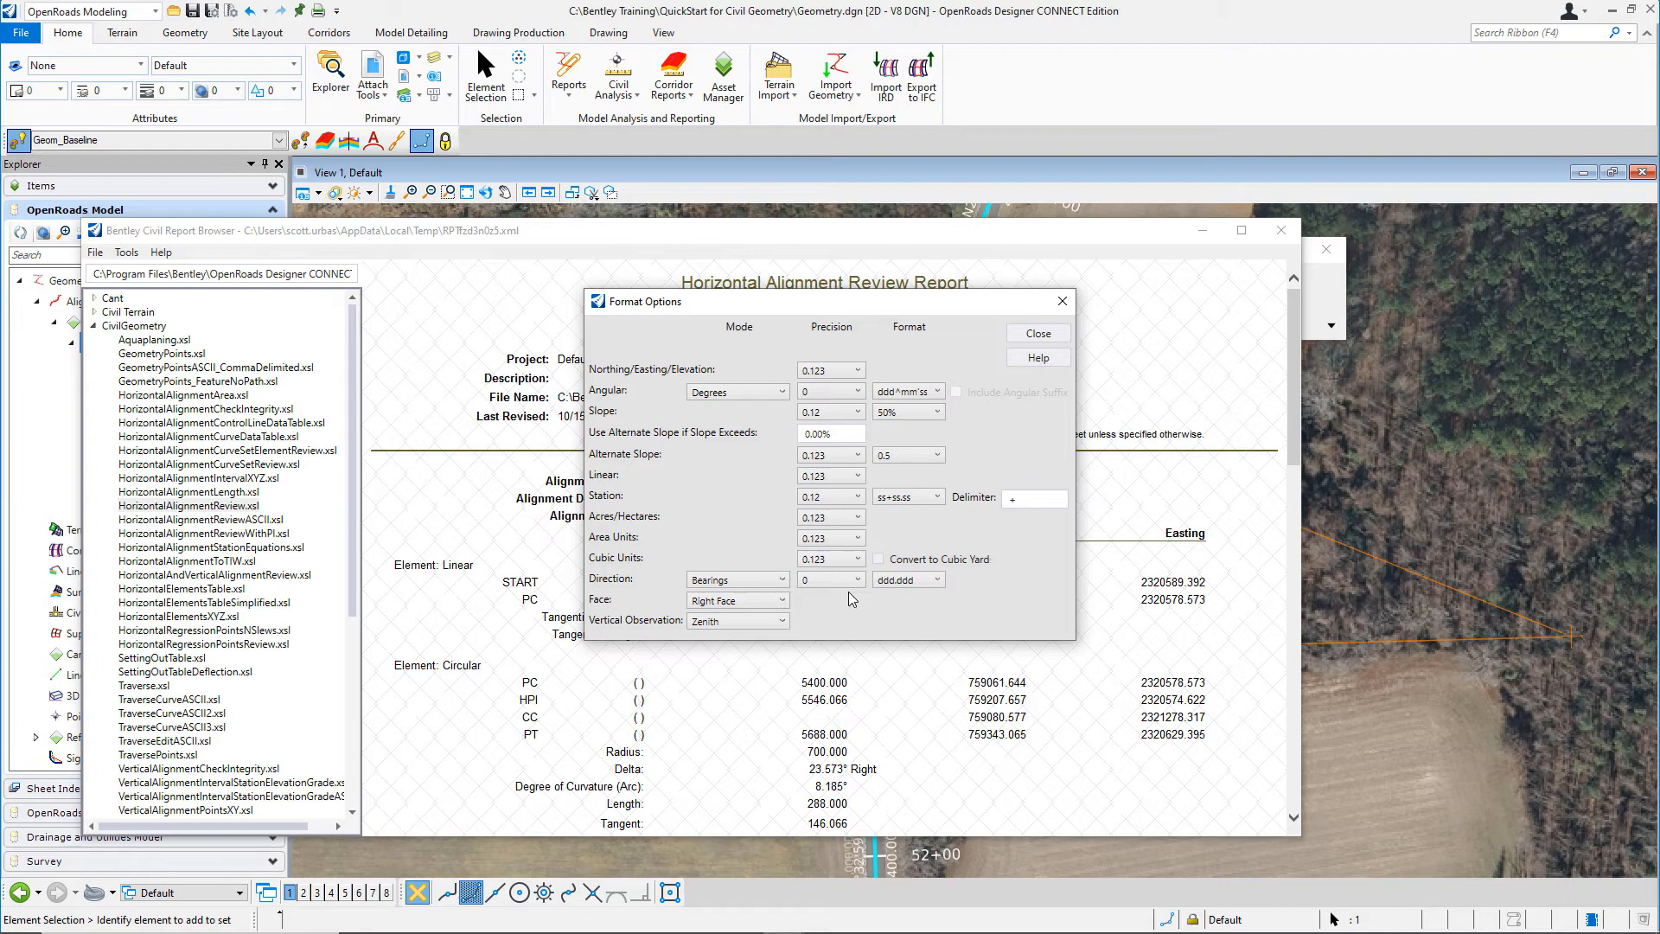
click(935, 579)
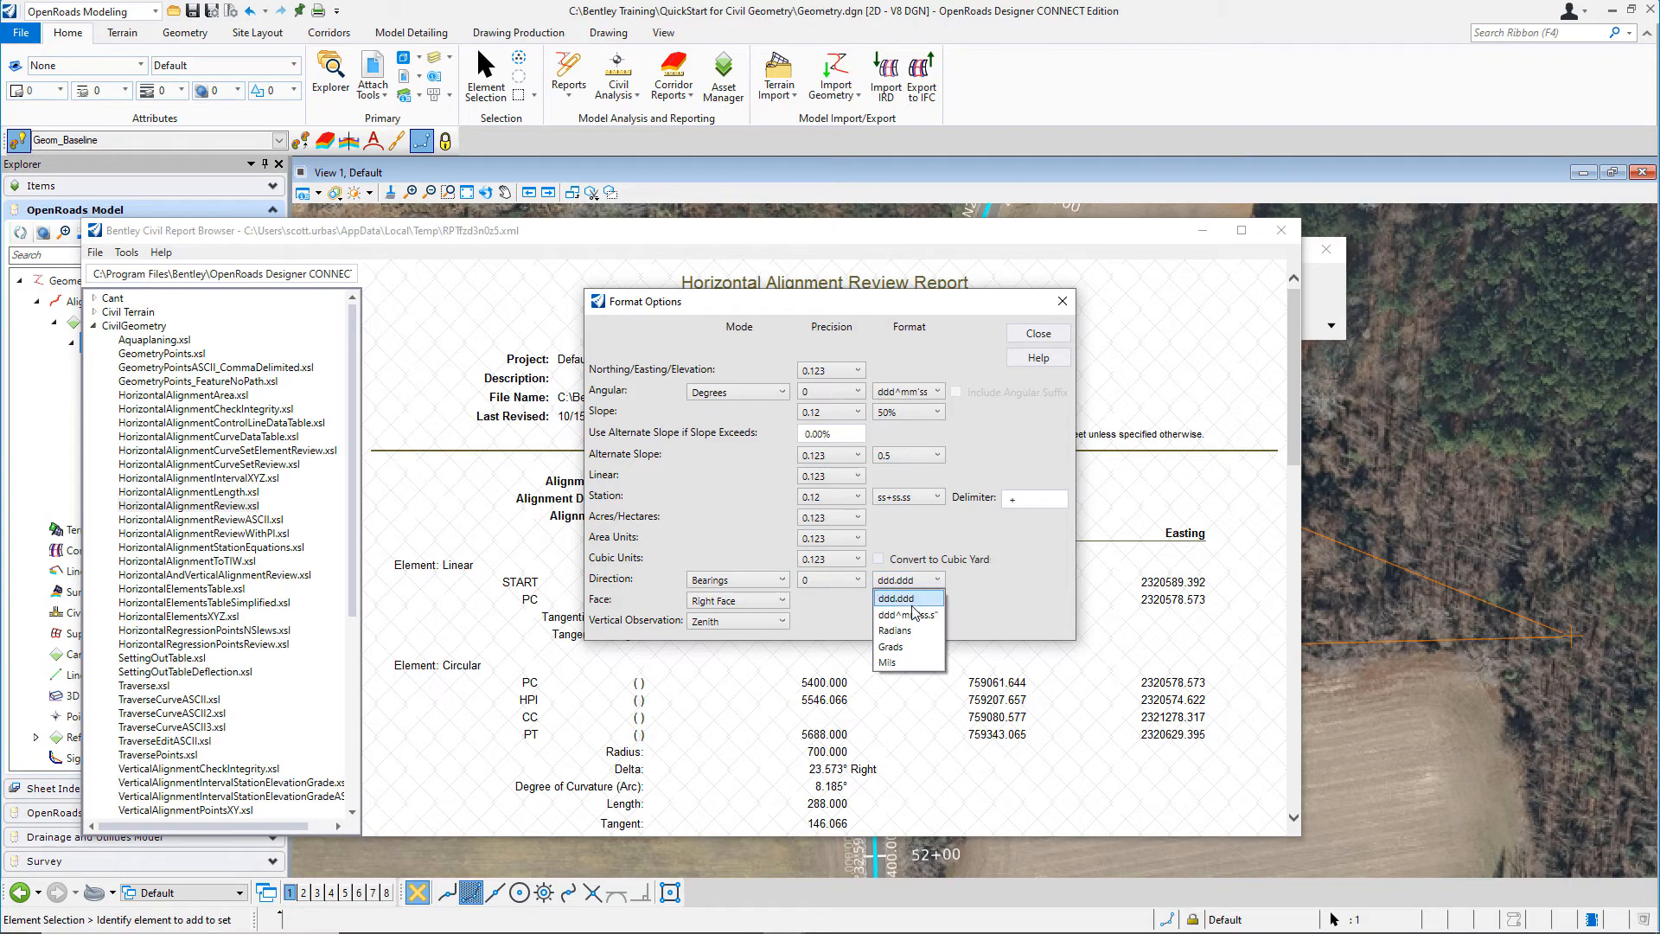
click(906, 615)
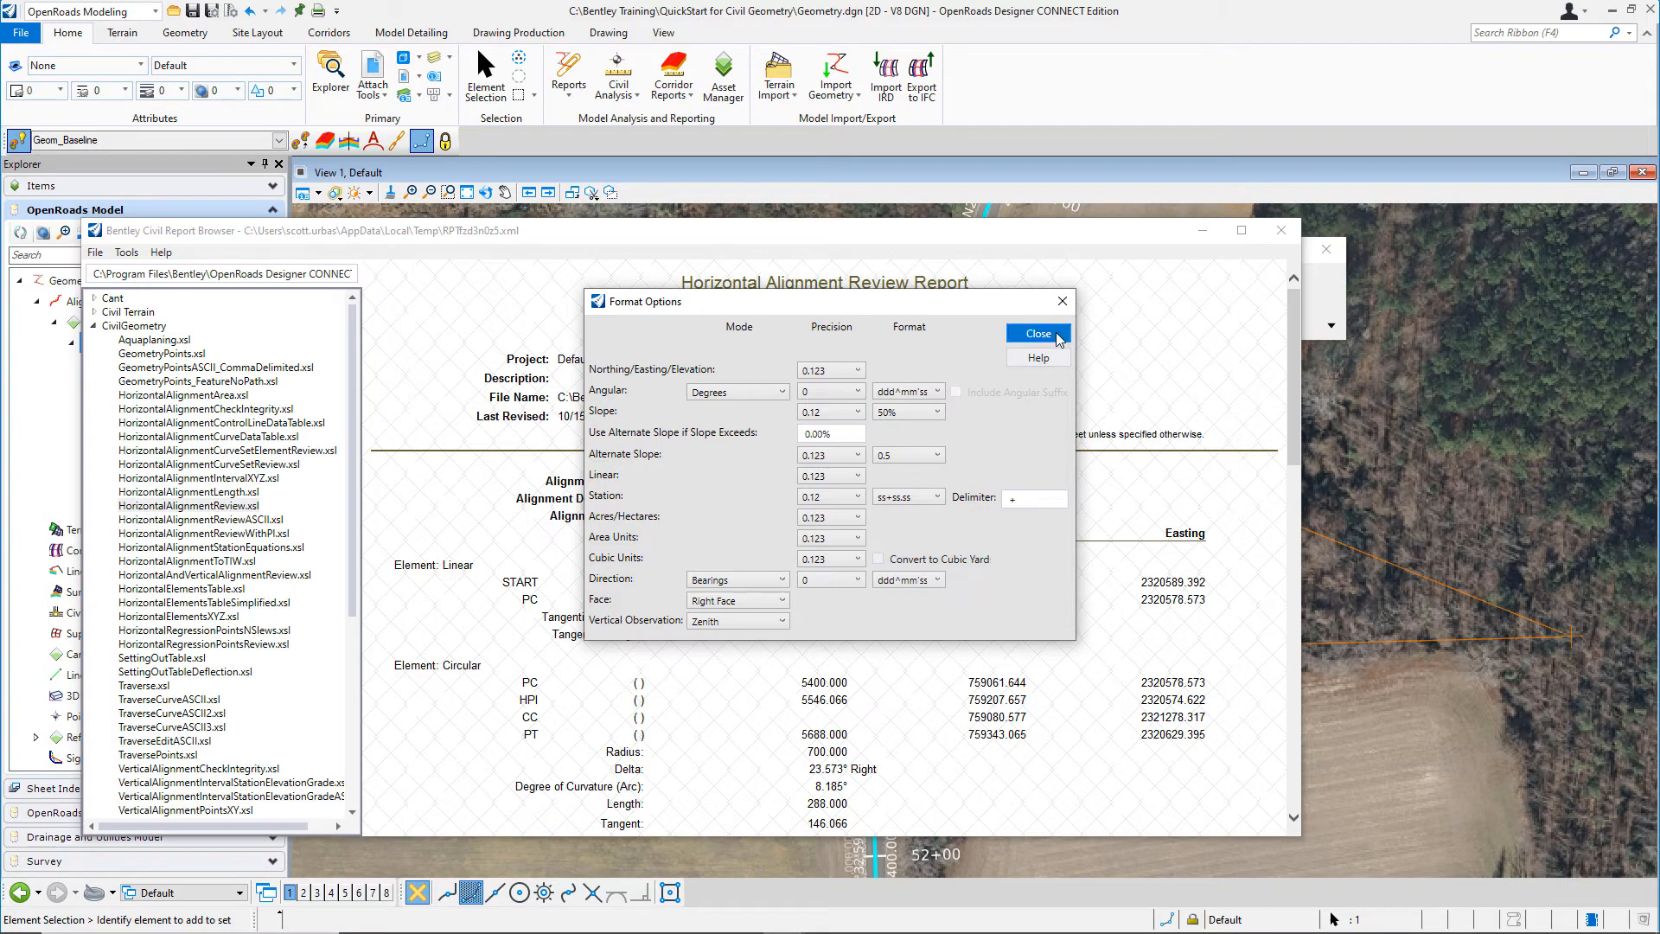
click(1037, 334)
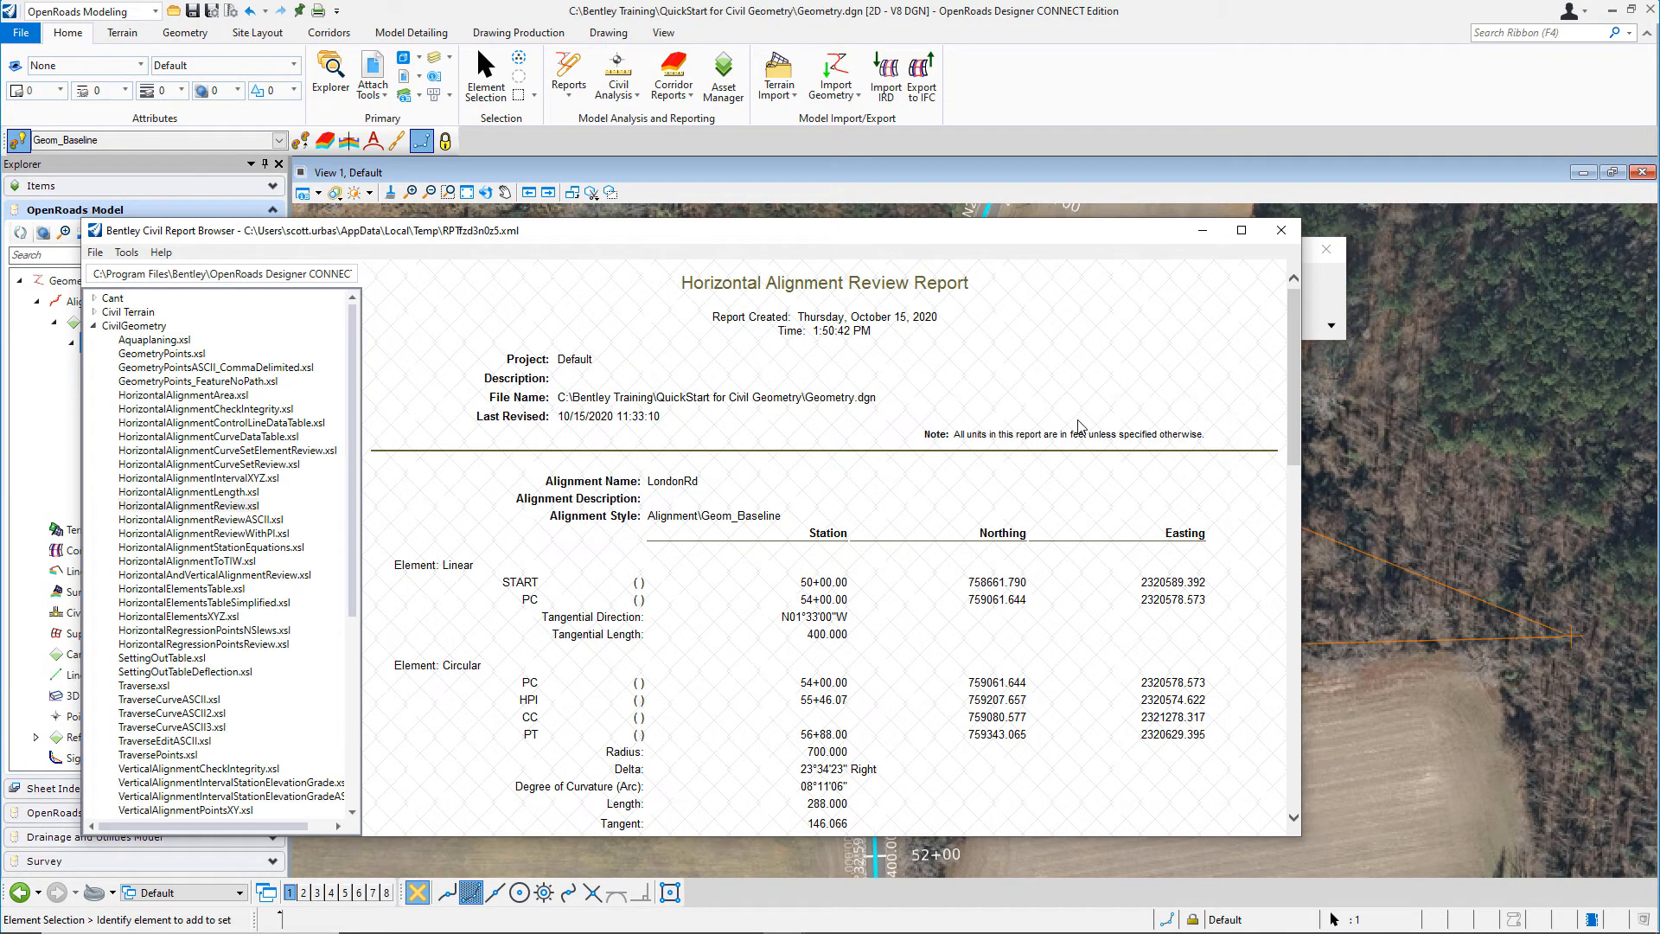
Scroll the refreshed report to review stations and degrees-minutes-seconds angles
scroll(down, 3)
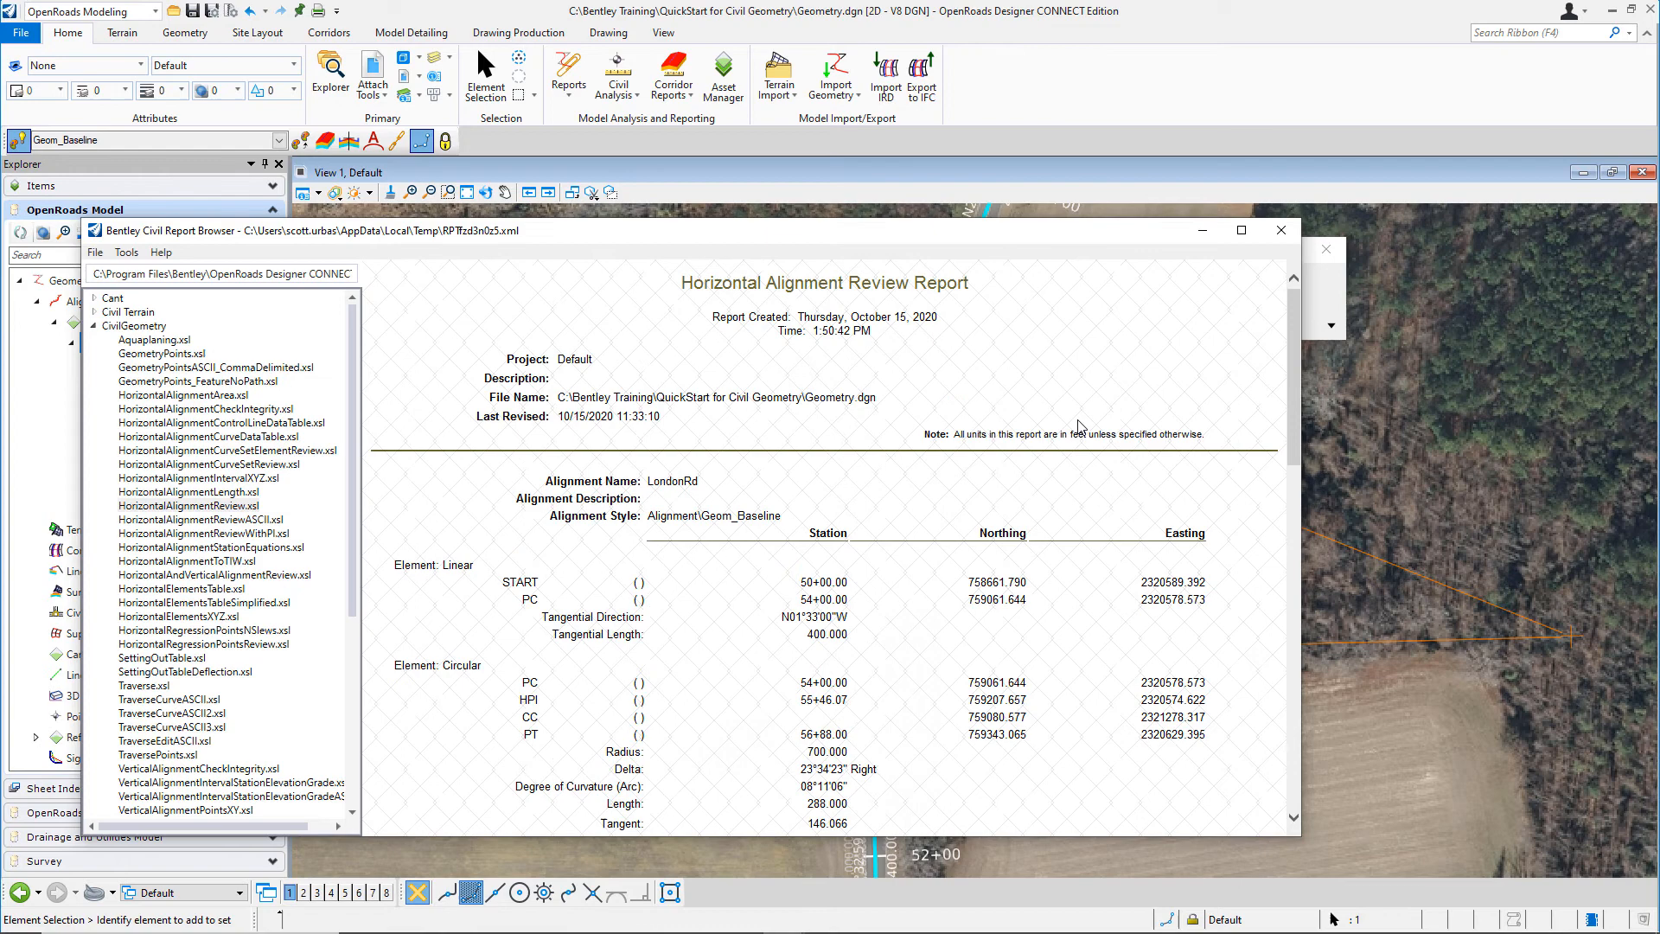
click(219, 273)
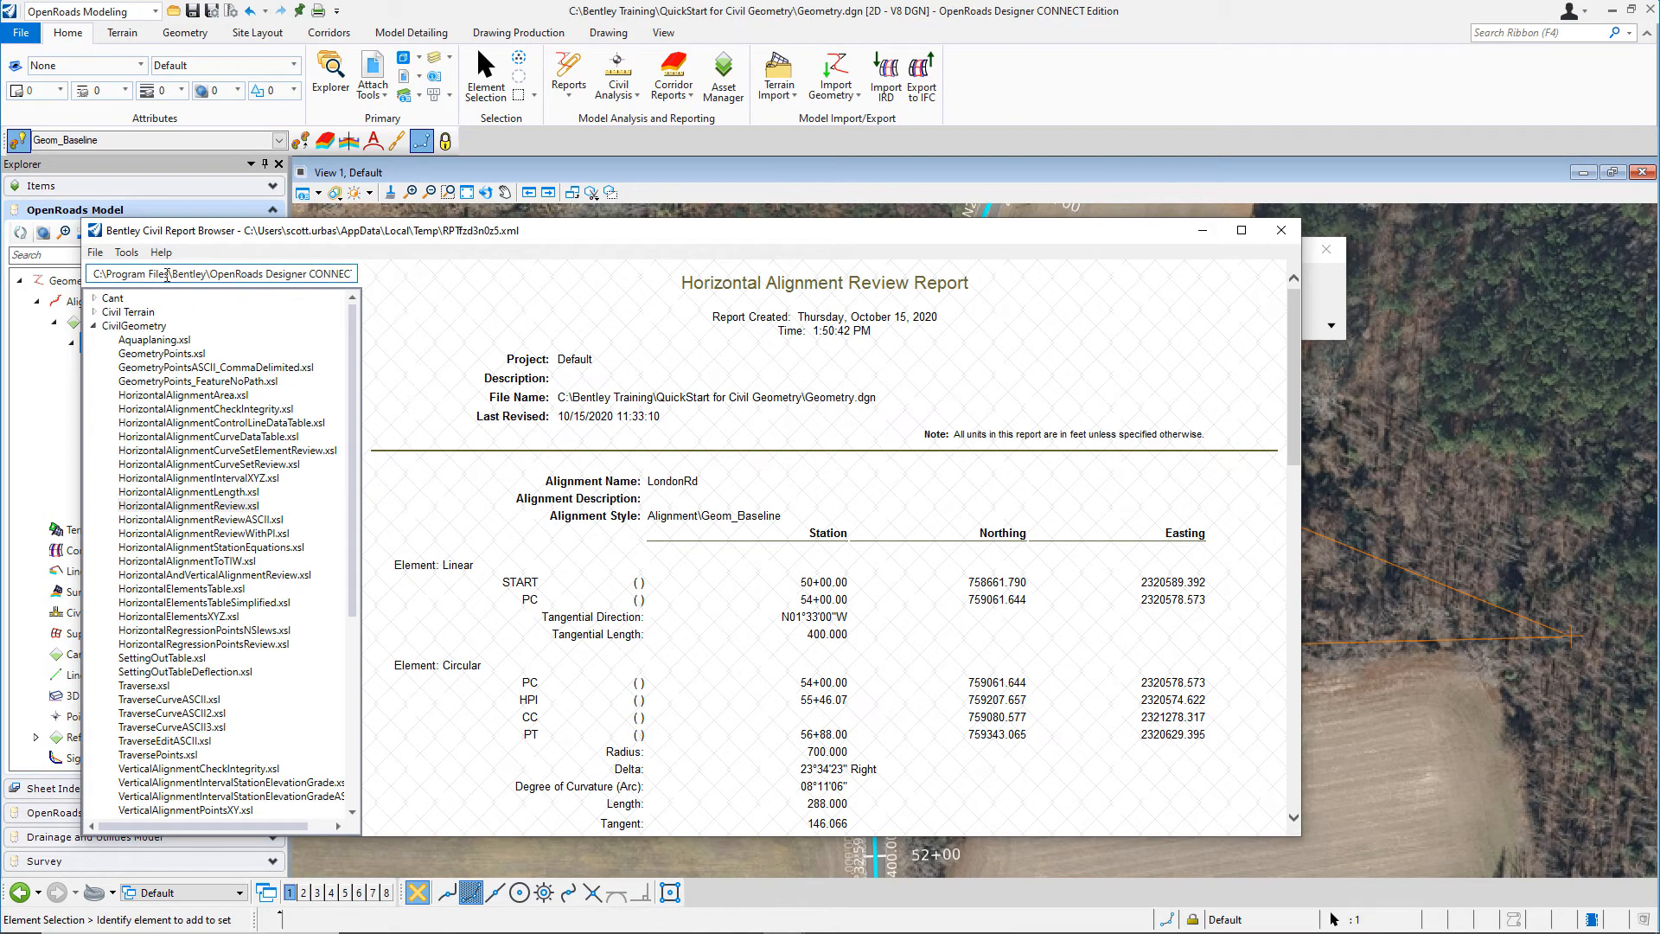
Save the report as a Doc file named LondonRd
click(95, 252)
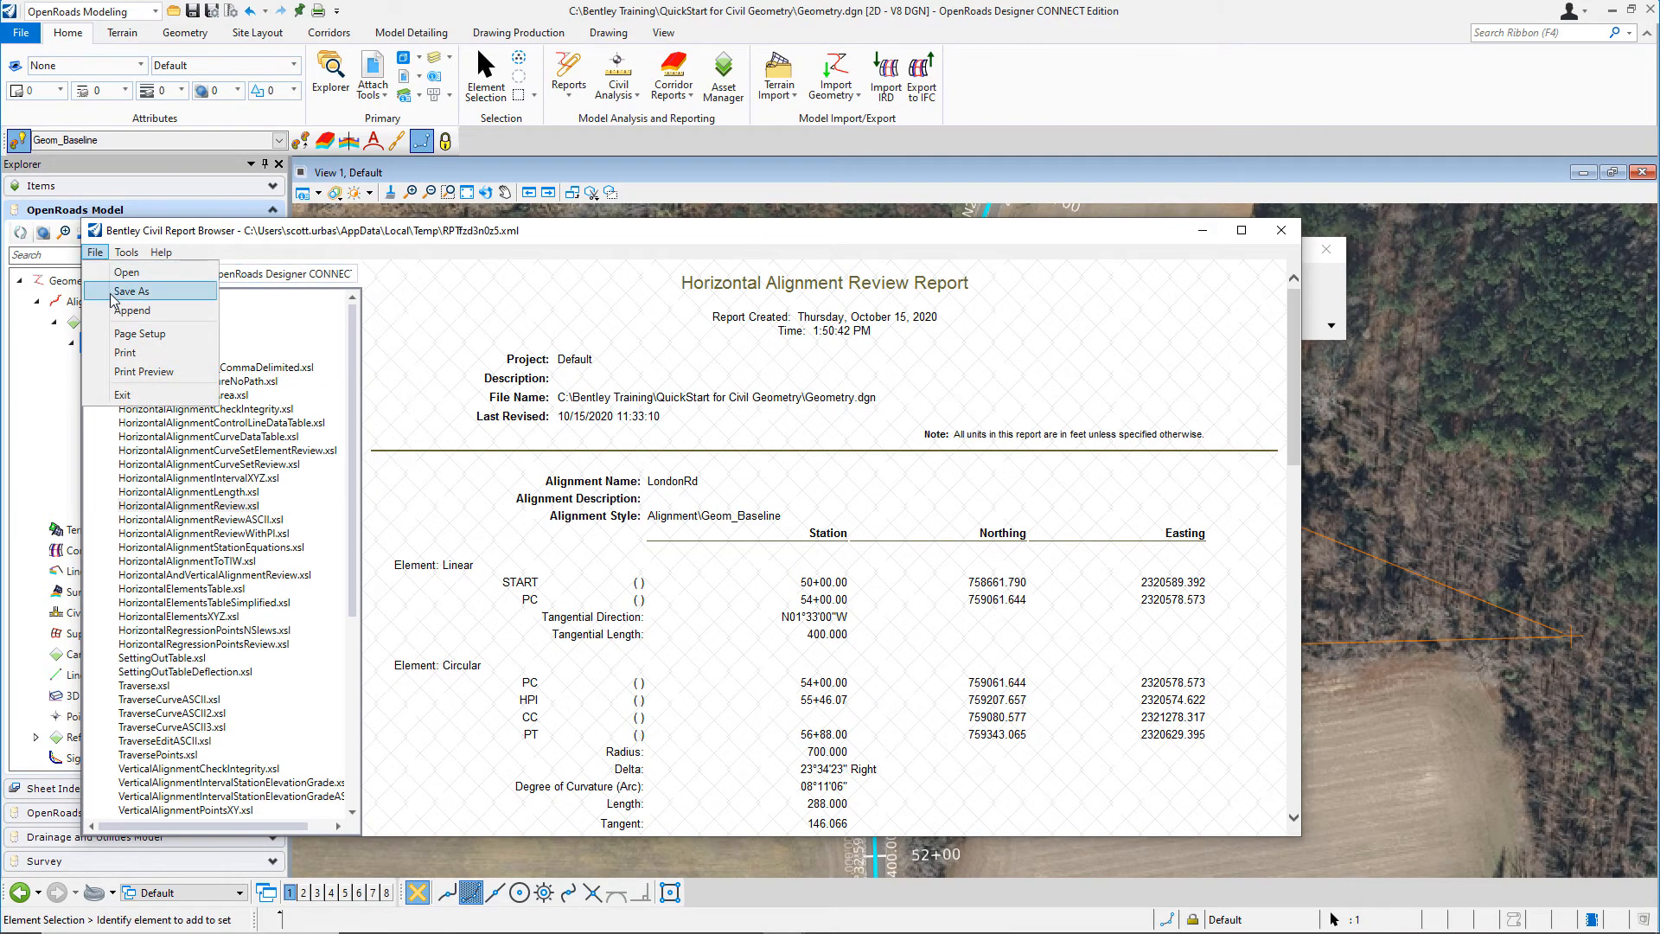
click(132, 291)
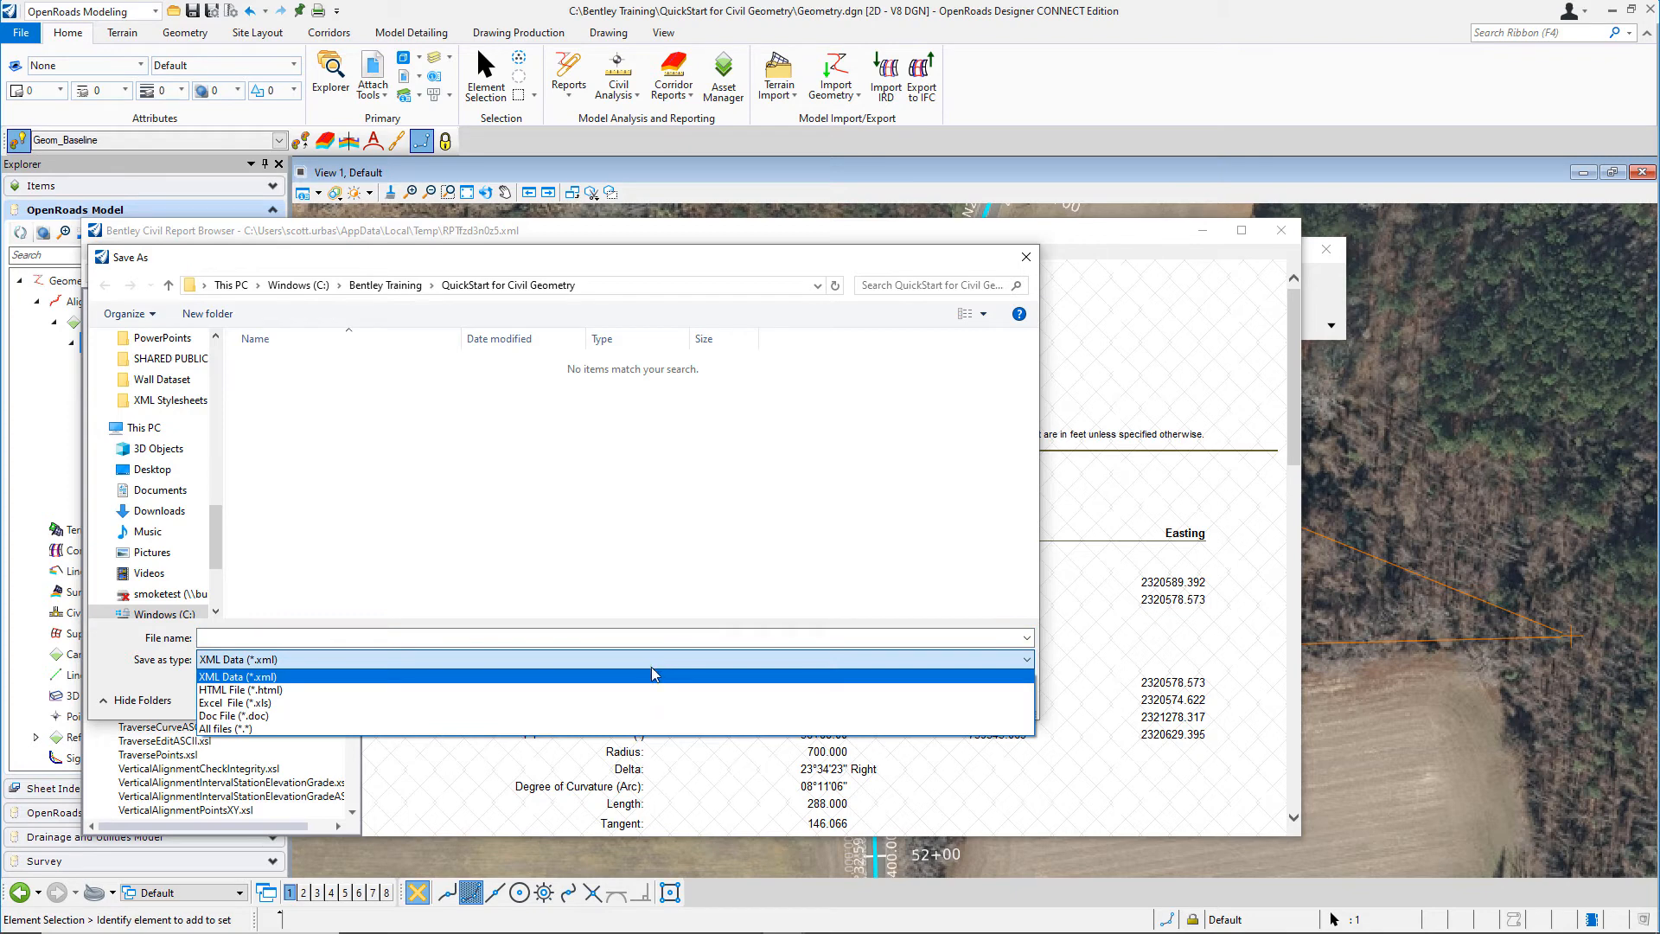
click(233, 715)
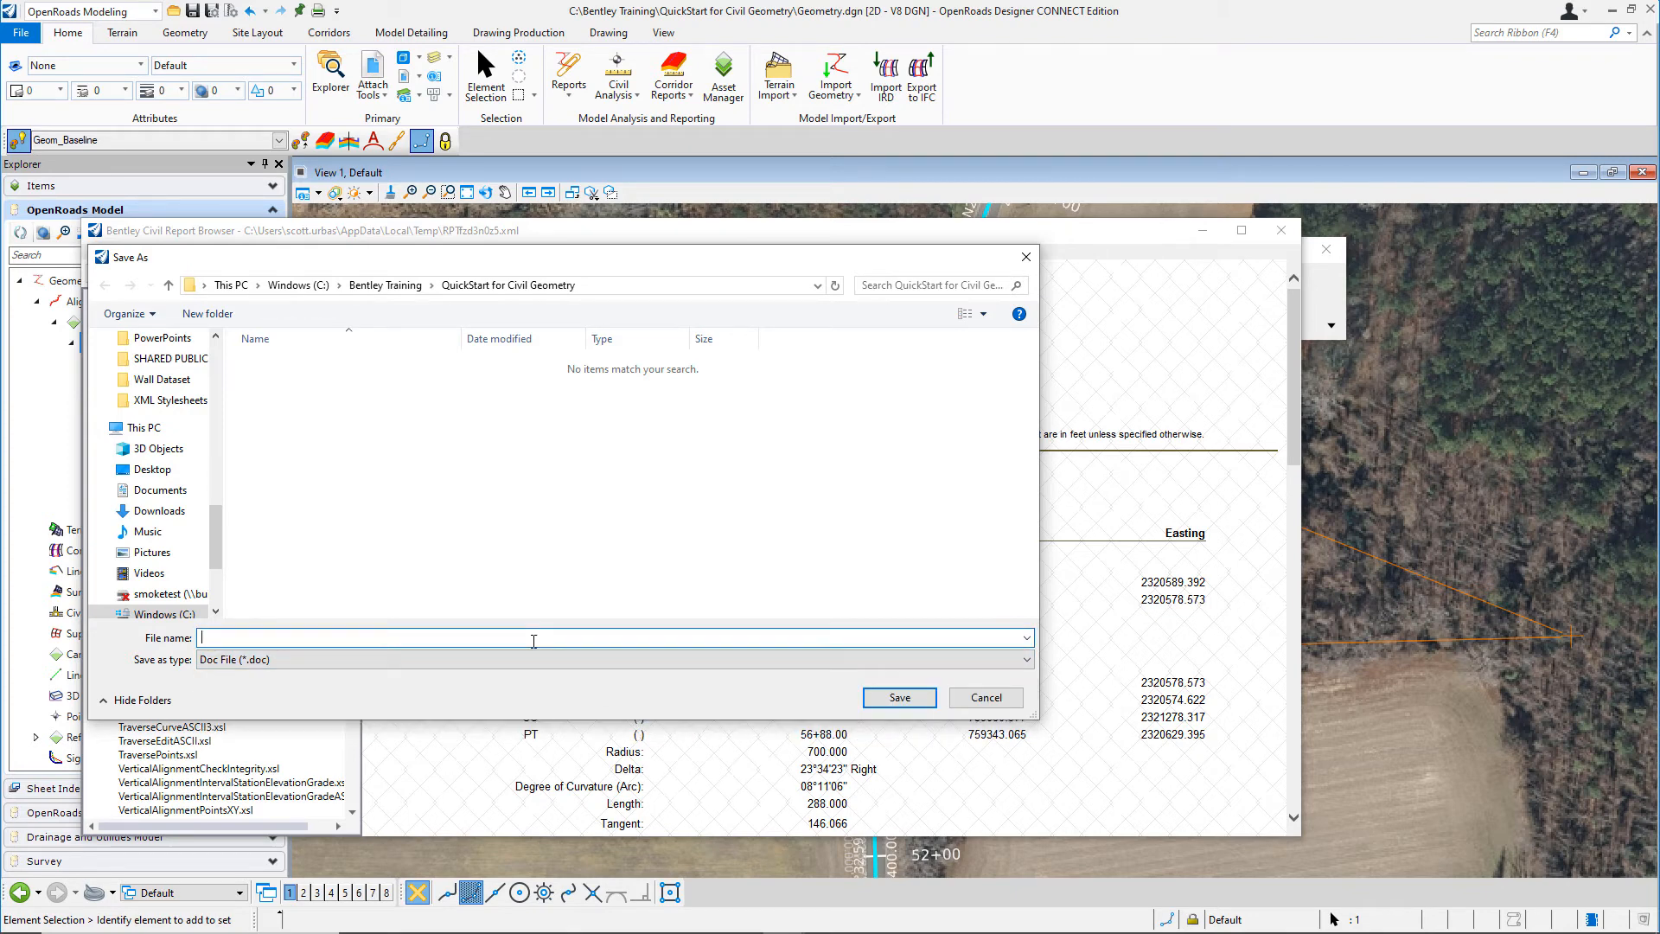
text(LondonRd)
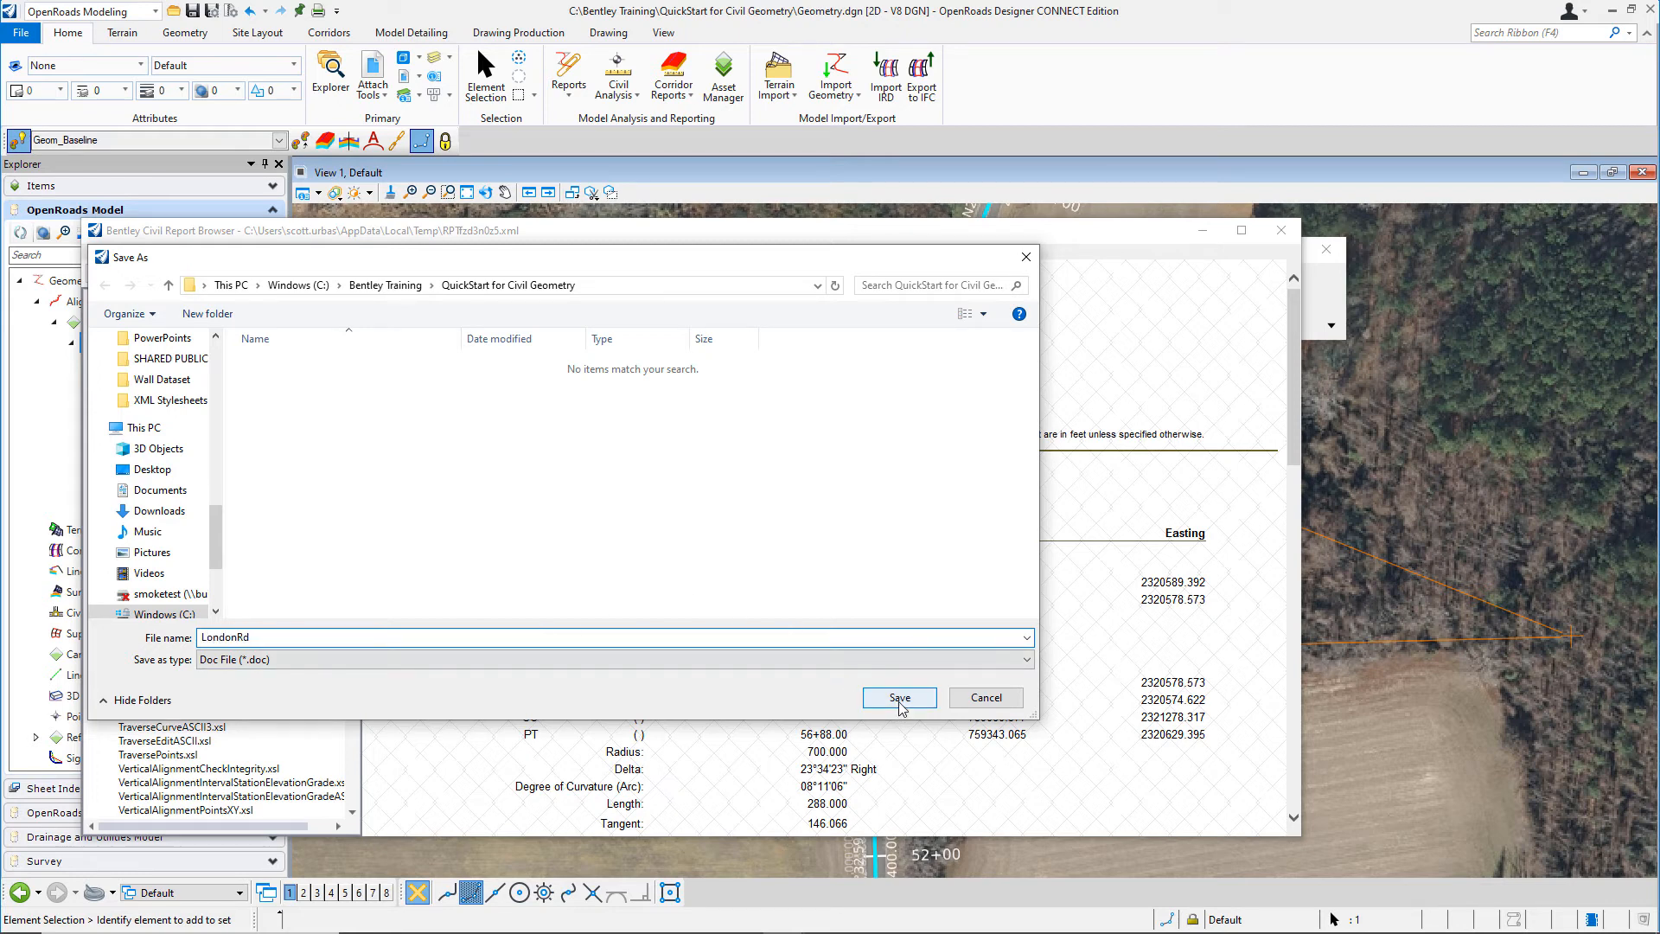
click(897, 697)
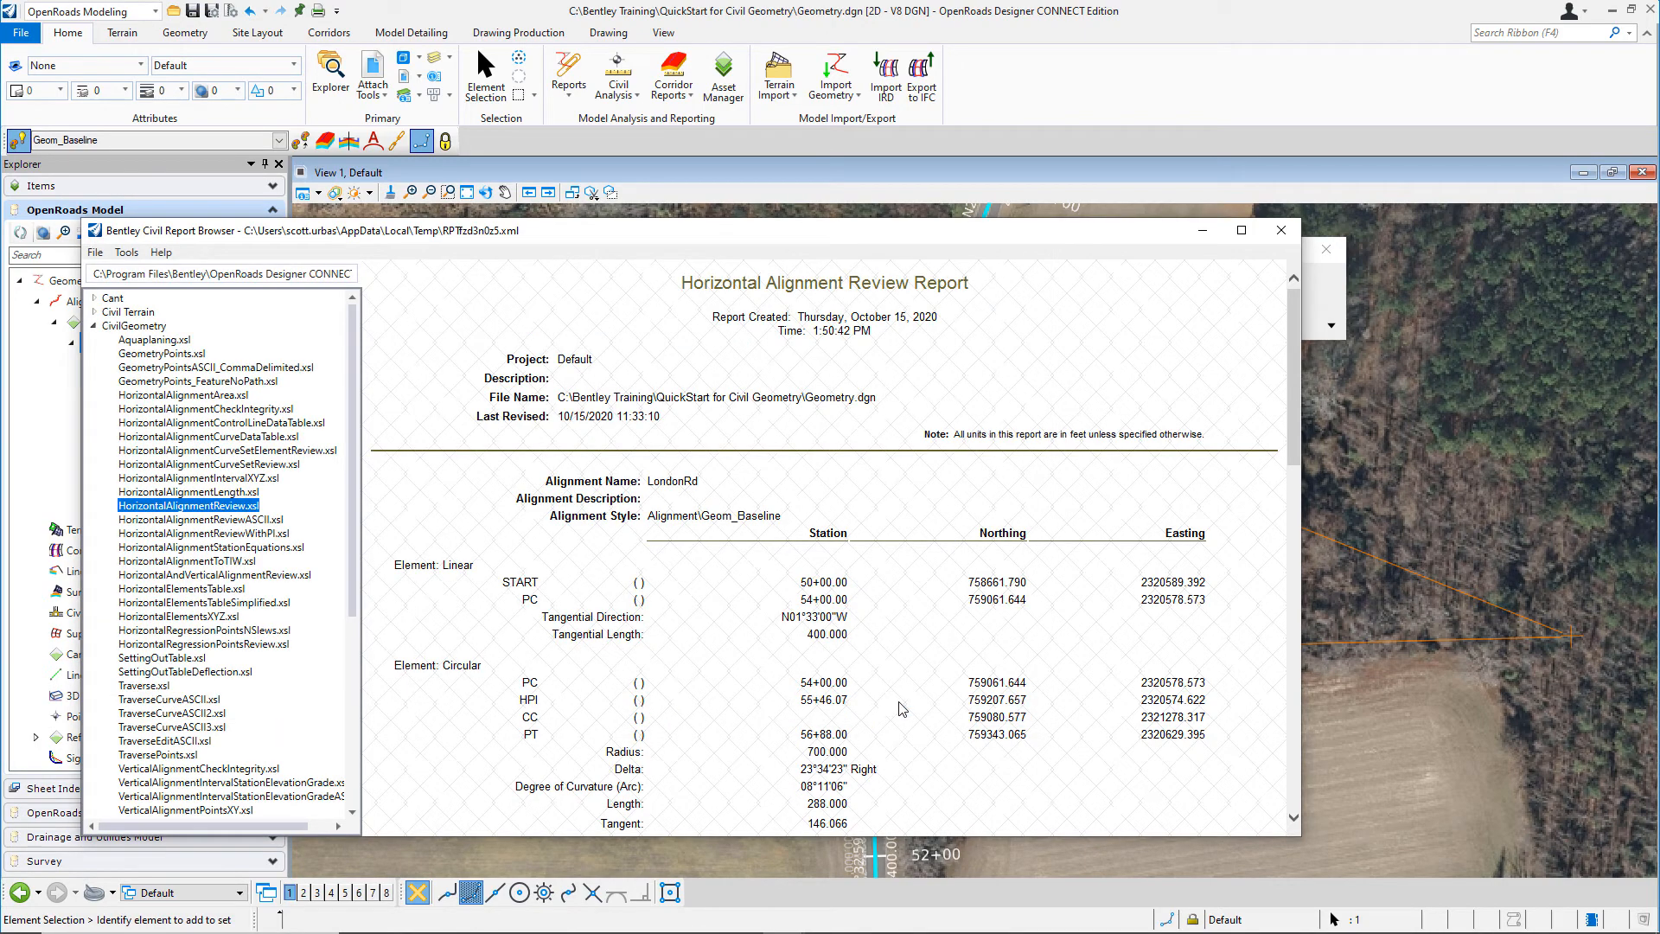
mouse_move(1279, 231)
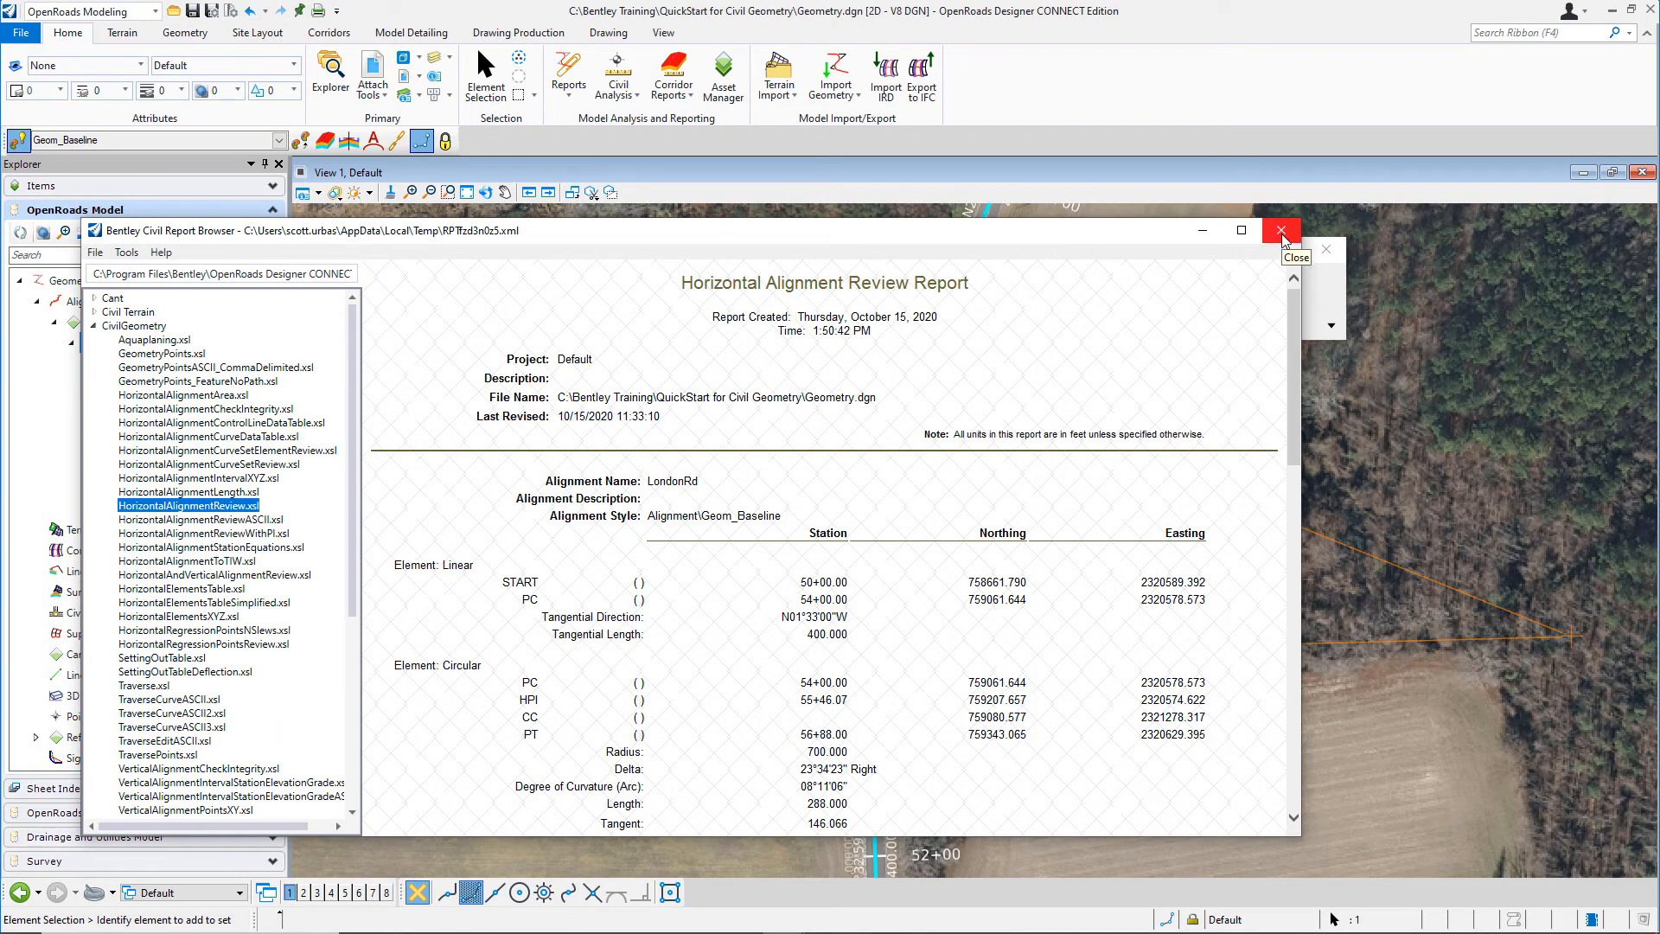
Close the Bentley Civil Report Browser to return to the LondonRd alignment drawing
click(1280, 231)
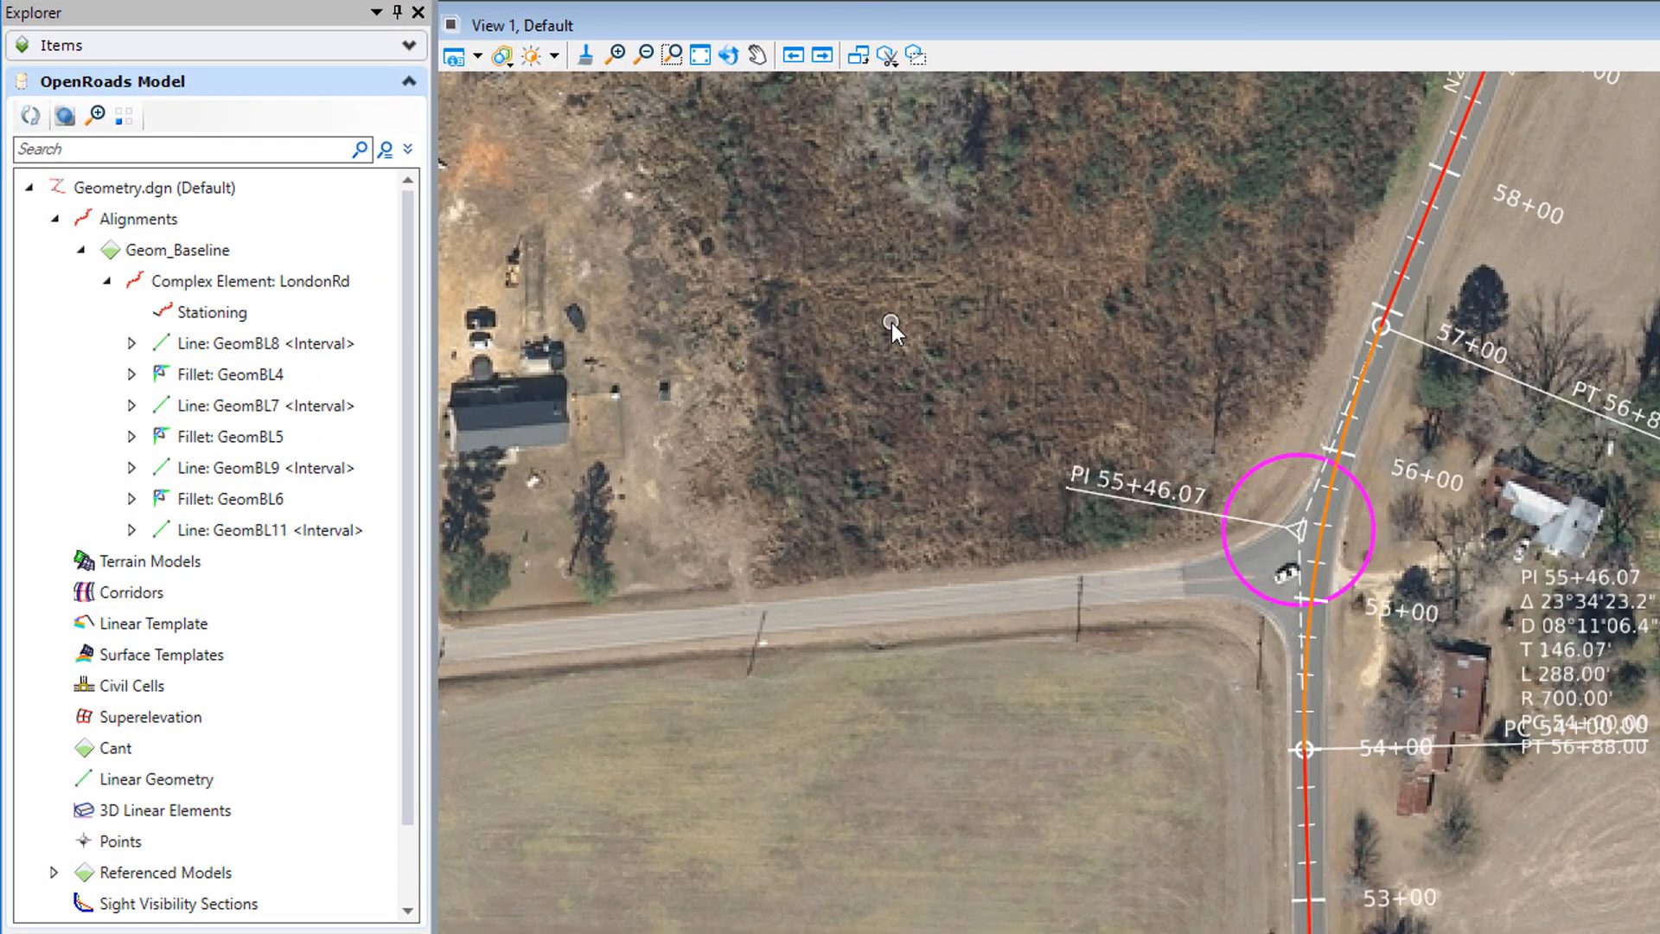
click(284, 467)
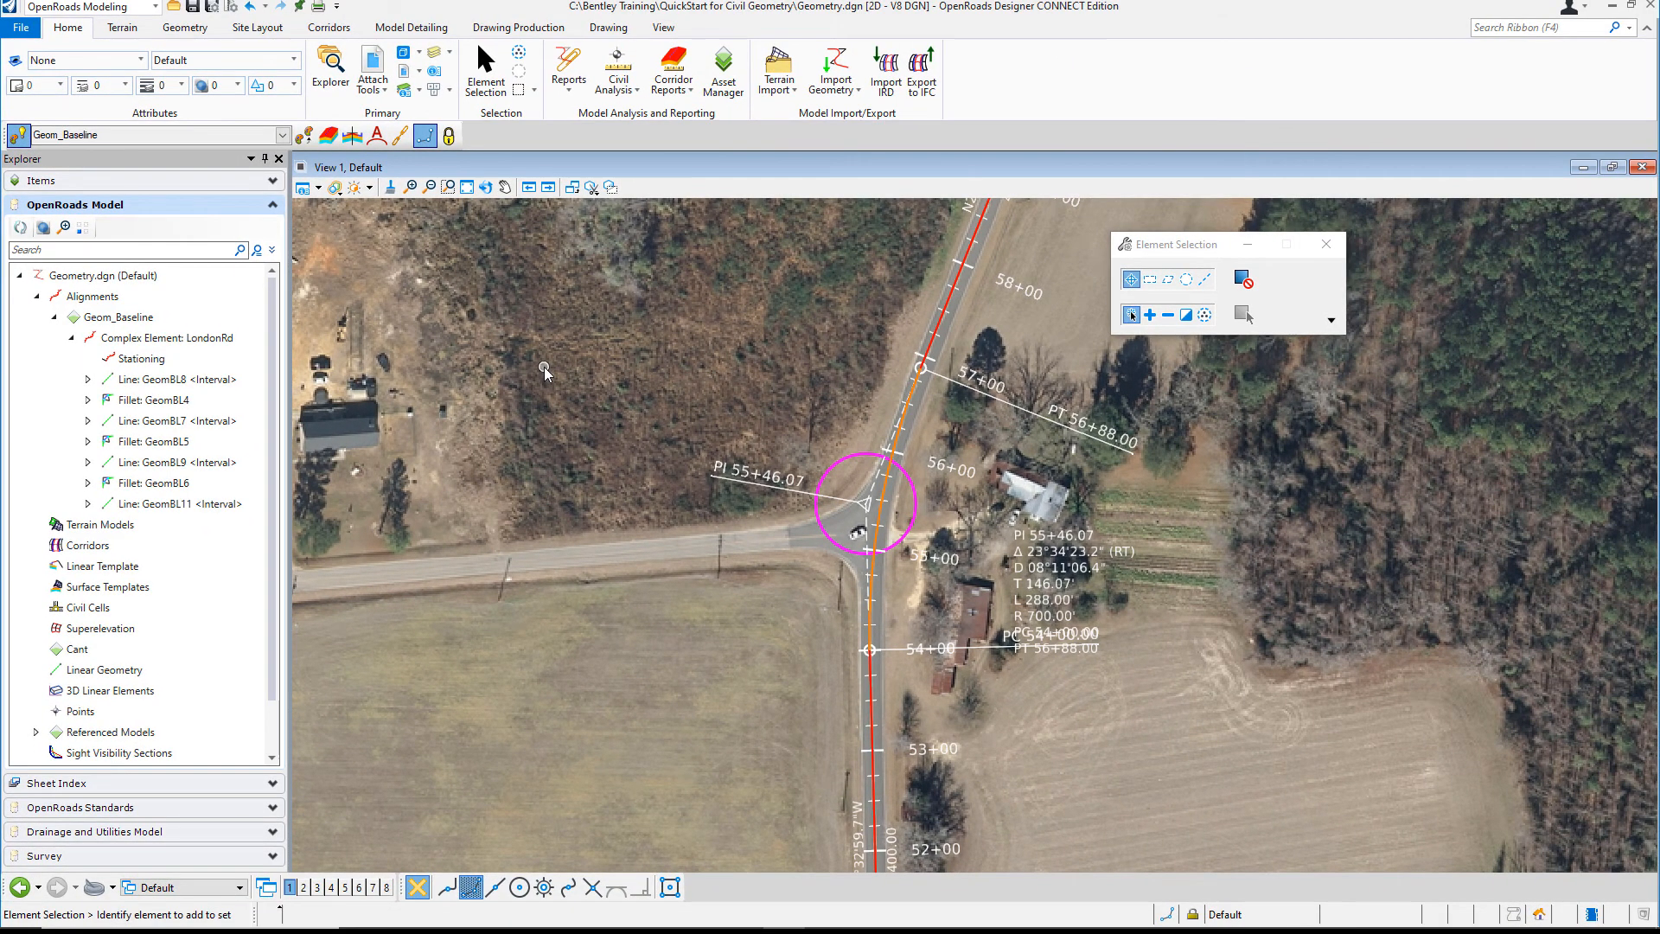
click(141, 358)
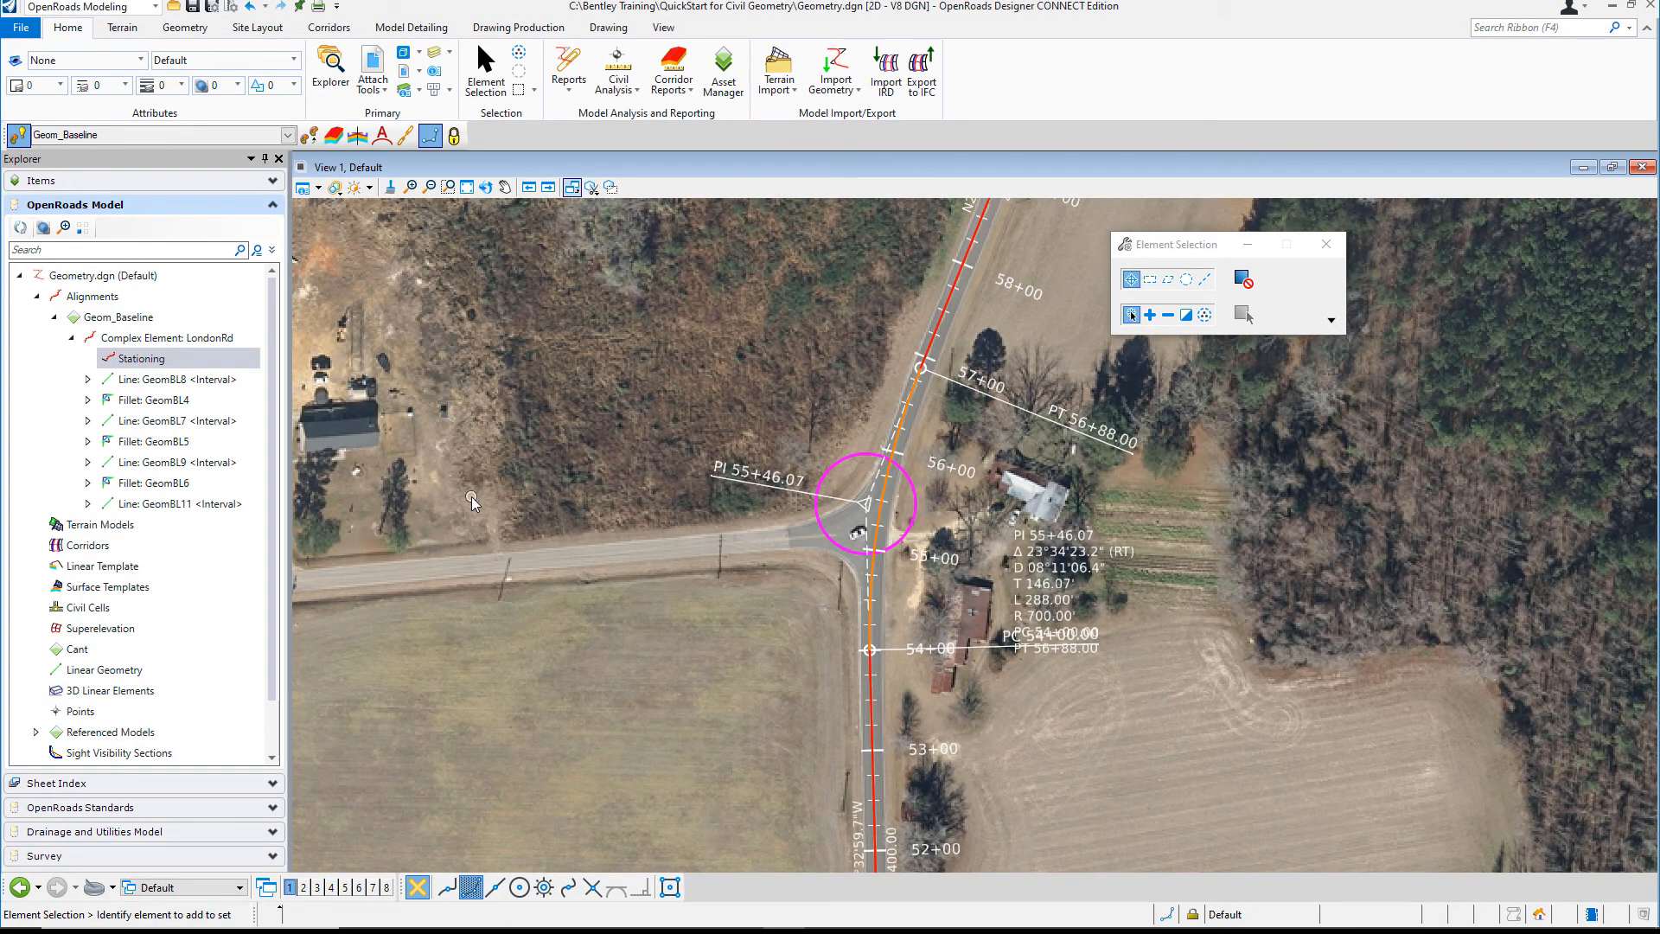